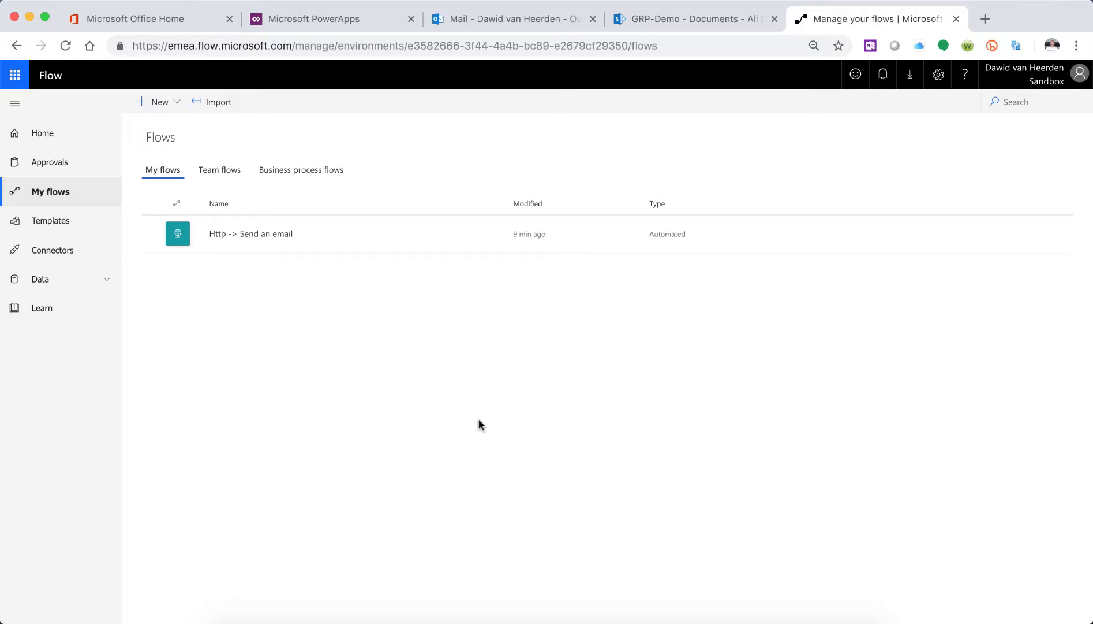
mouse_move(255, 244)
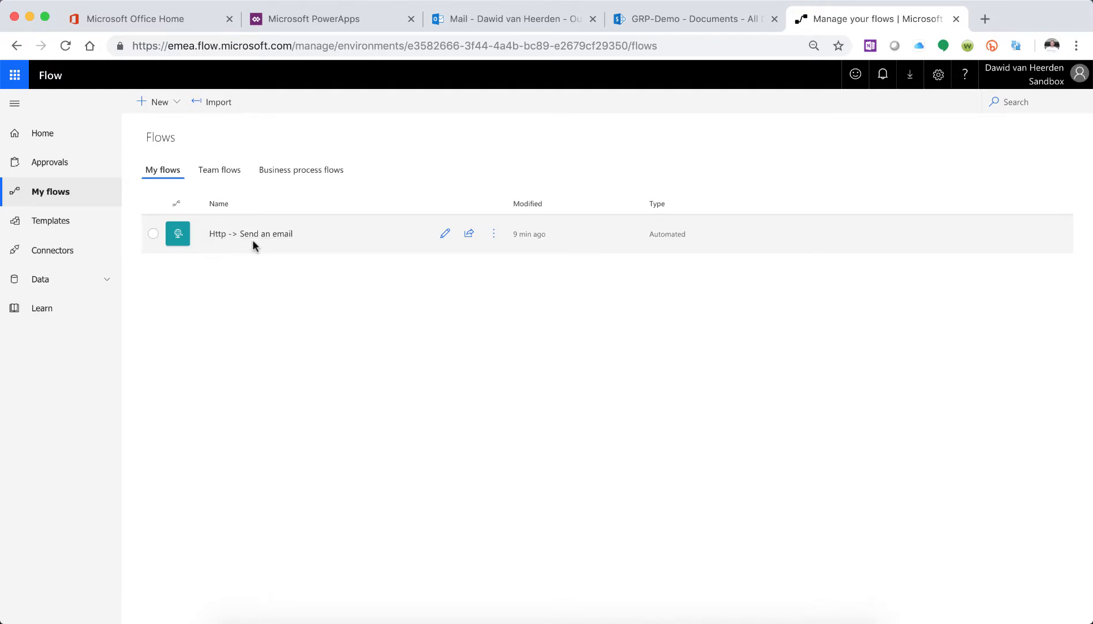
mouse_move(245, 254)
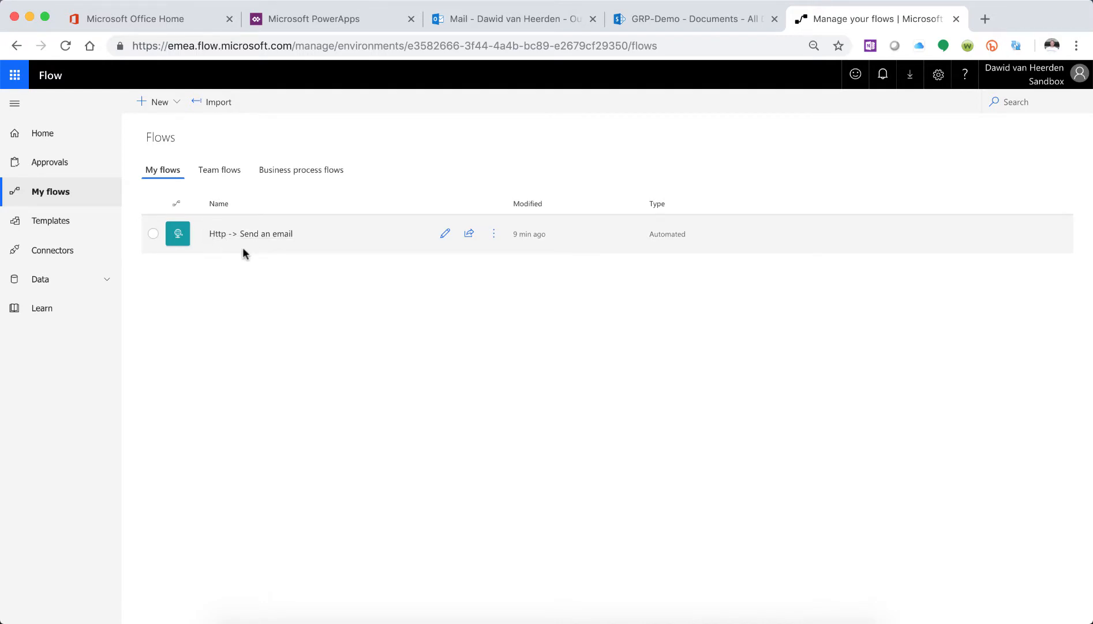
mouse_move(270, 262)
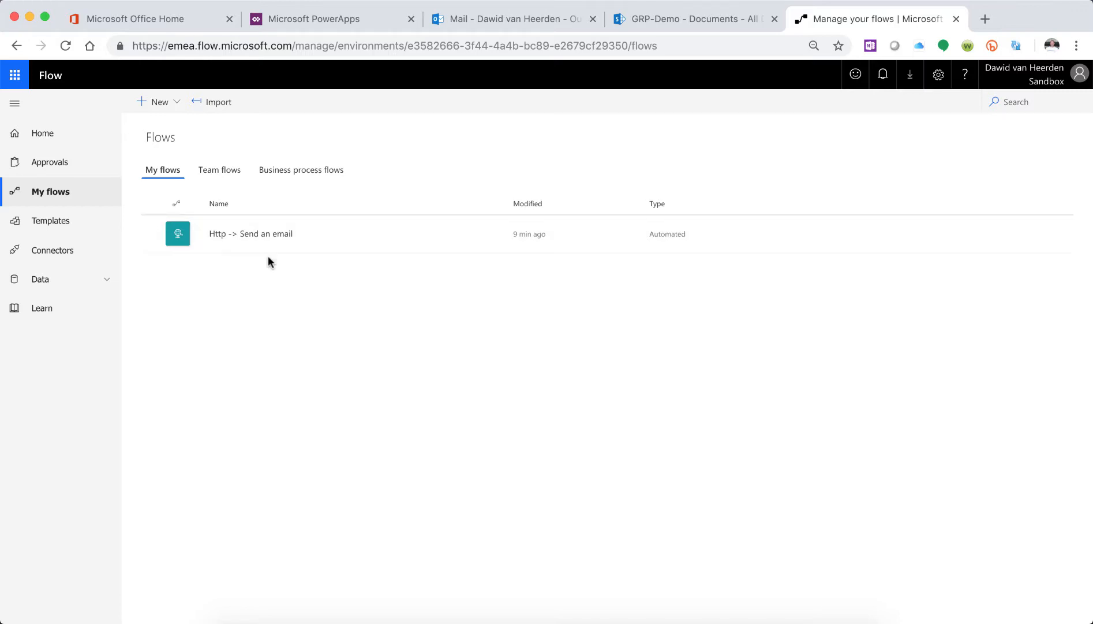
mouse_move(358, 262)
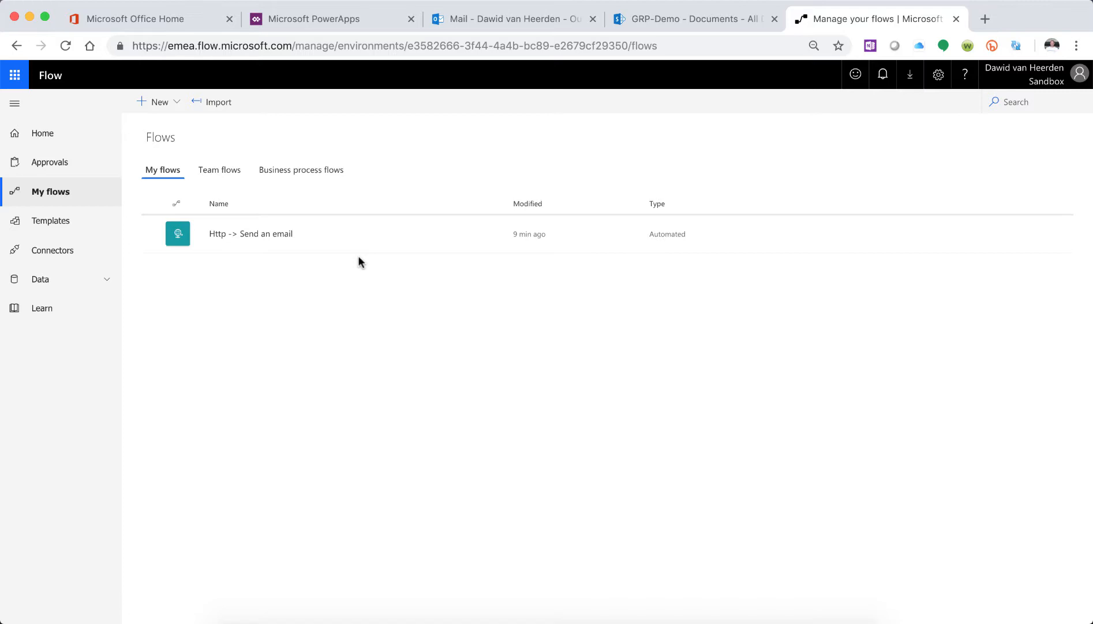
- Open the Http -> Send an email flow for editing and retitle it 'Flow File Upload'
click(494, 233)
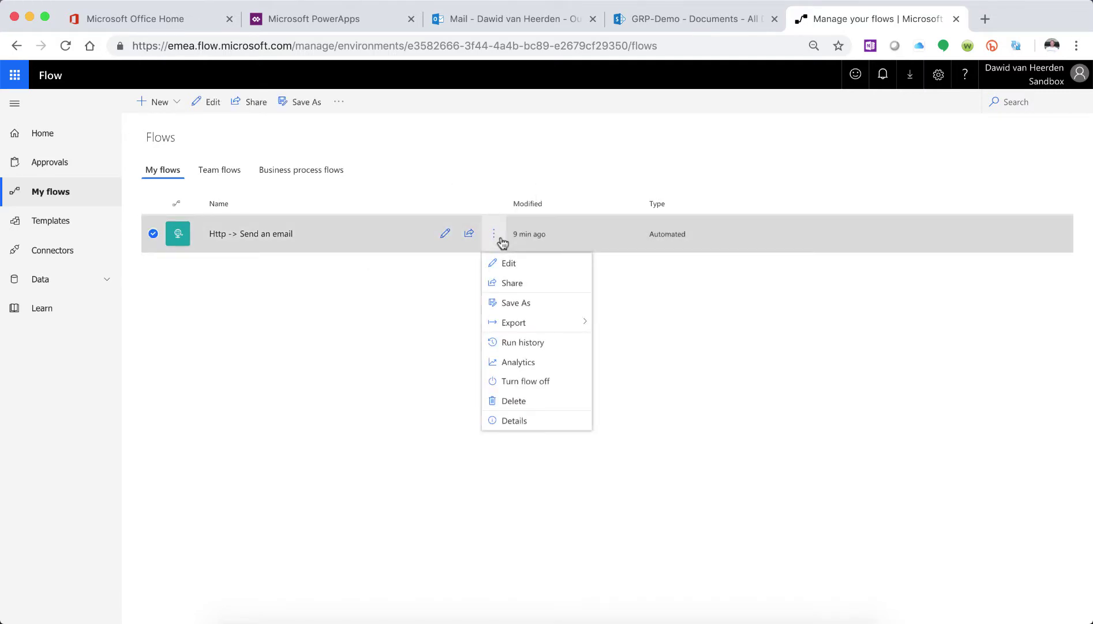
click(509, 263)
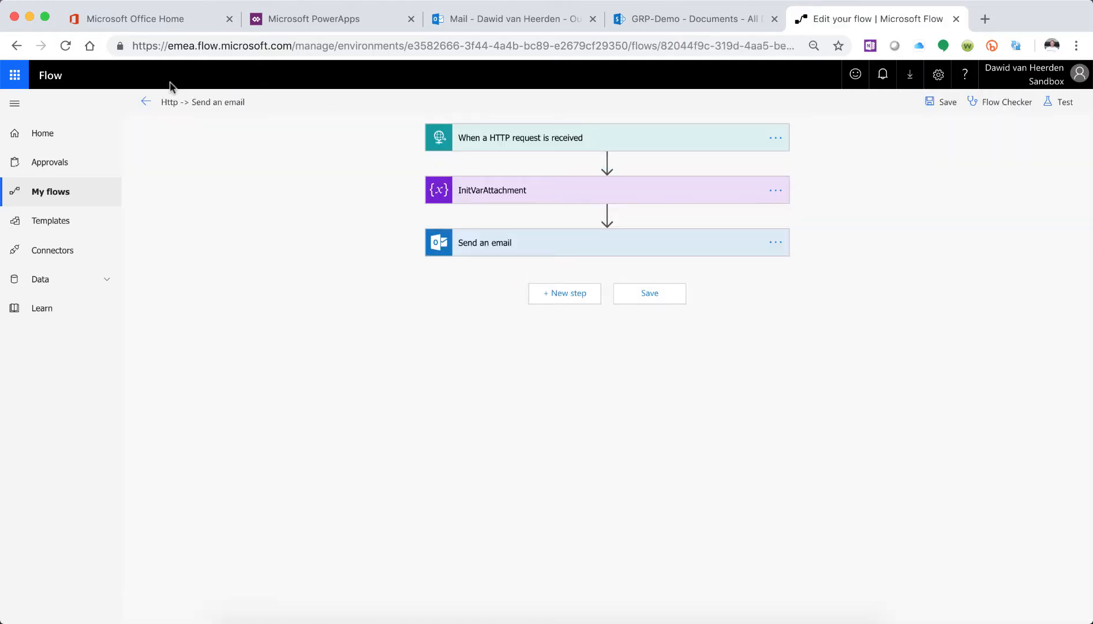
double_click(204, 101)
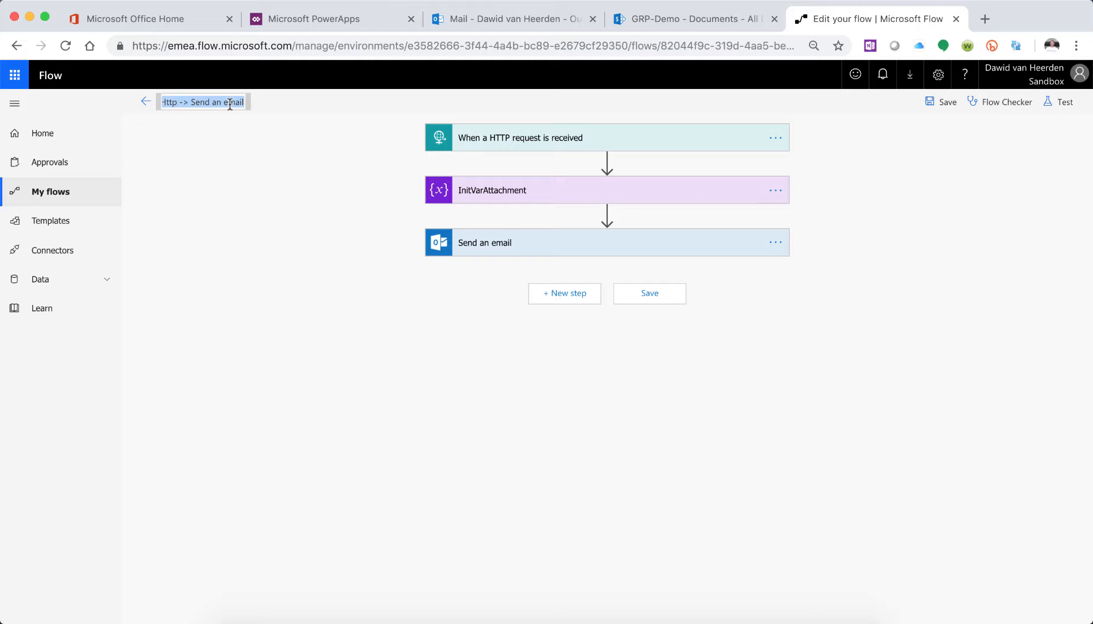
text(Flow Fil)
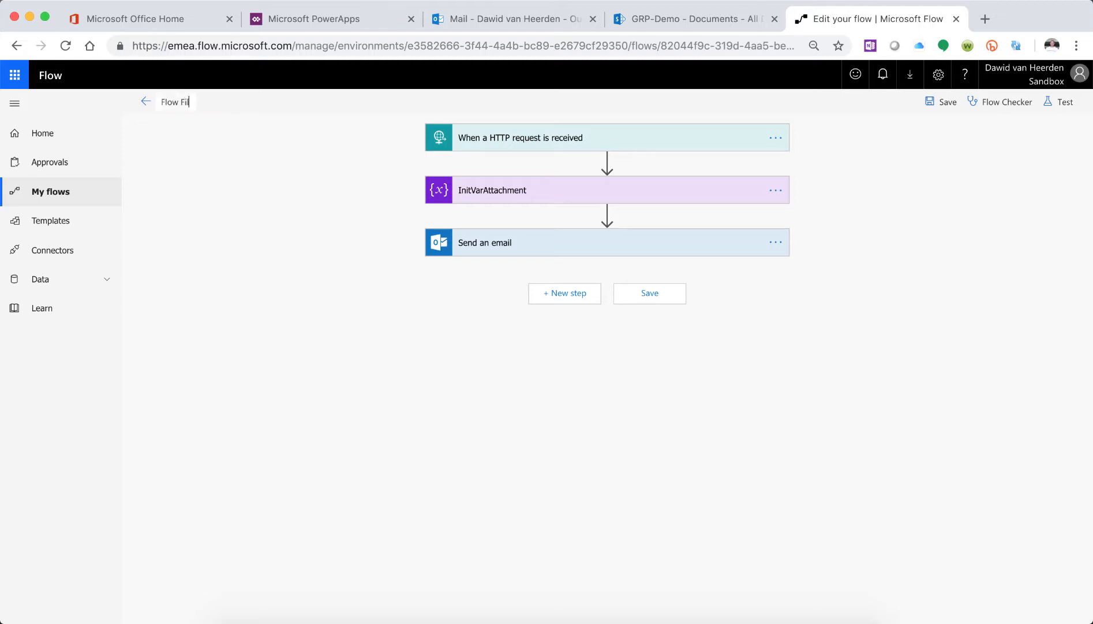
text(le Upload)
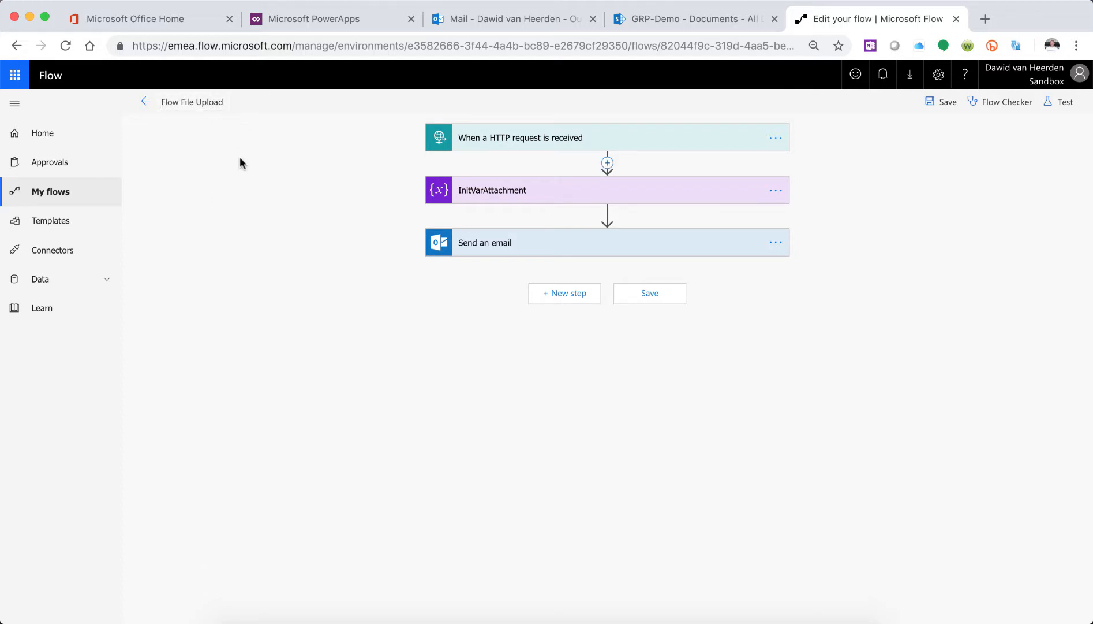
mouse_move(519, 251)
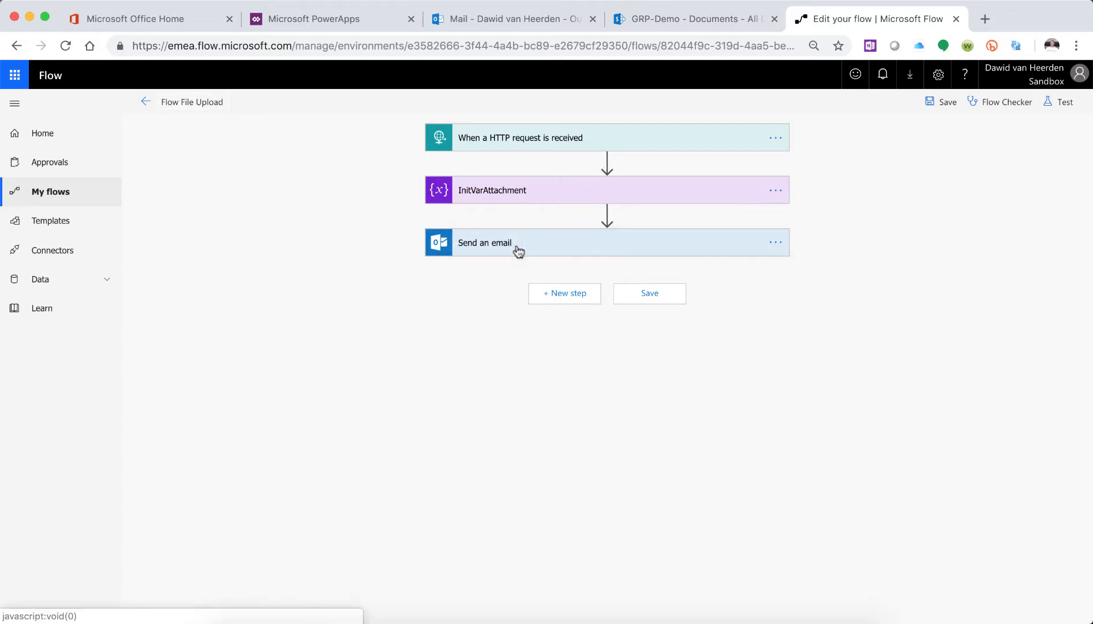
- Rename the Send an email step to 'SendEmailHTTP'
click(484, 242)
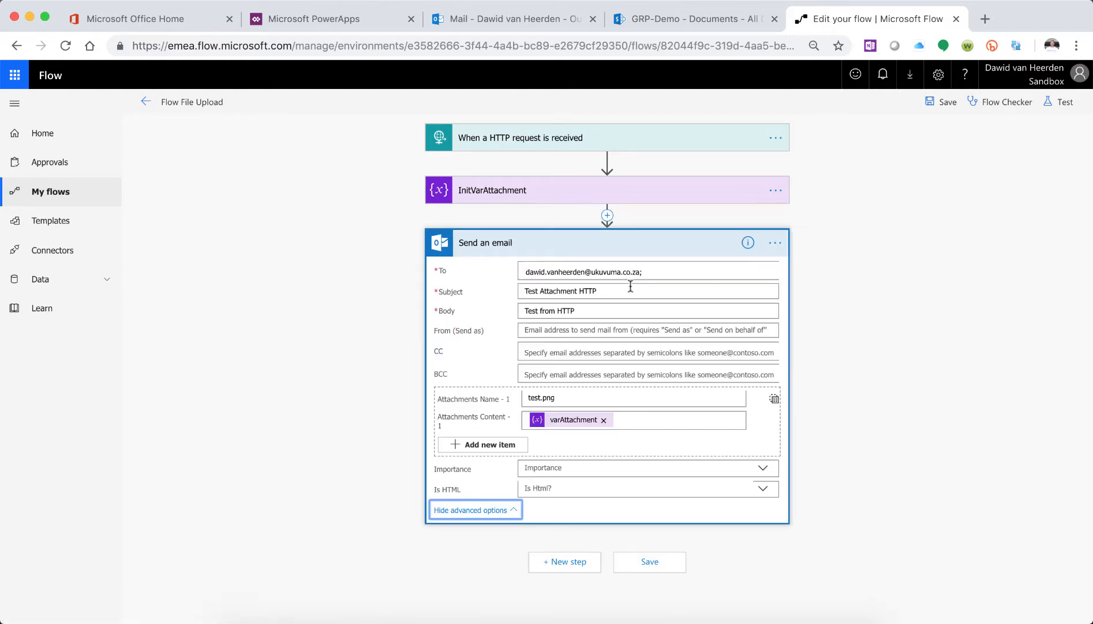
mouse_move(571, 466)
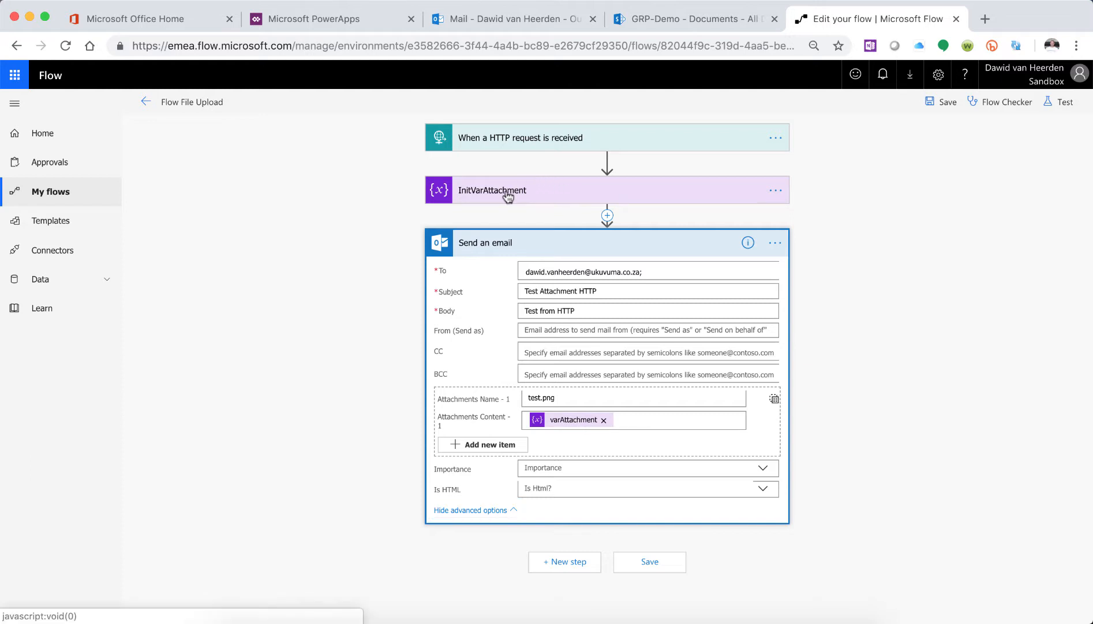
click(493, 190)
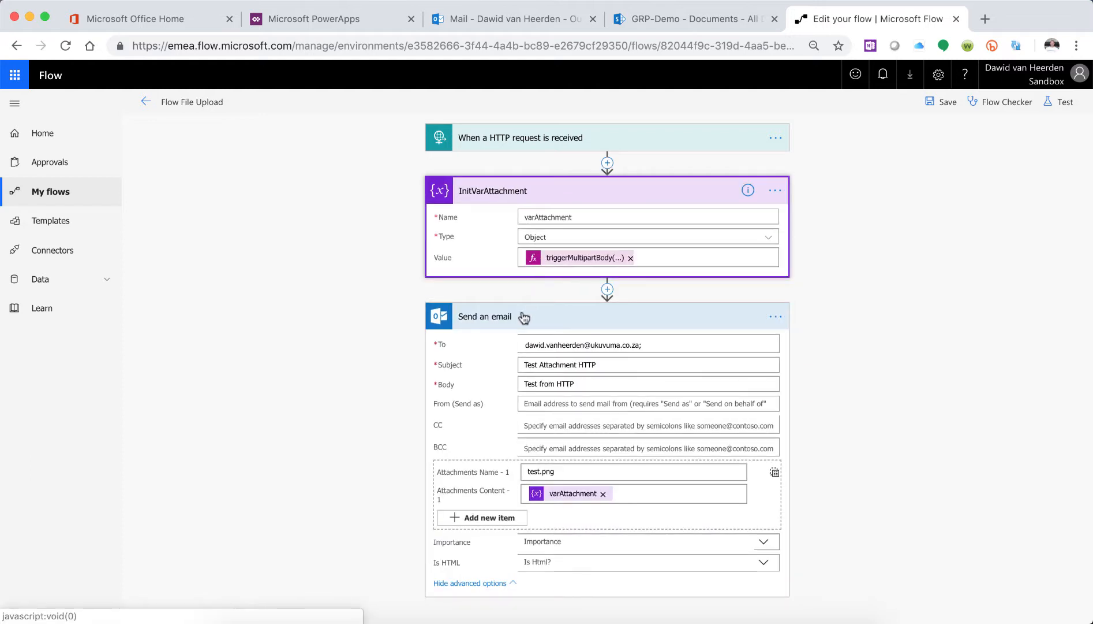
click(775, 316)
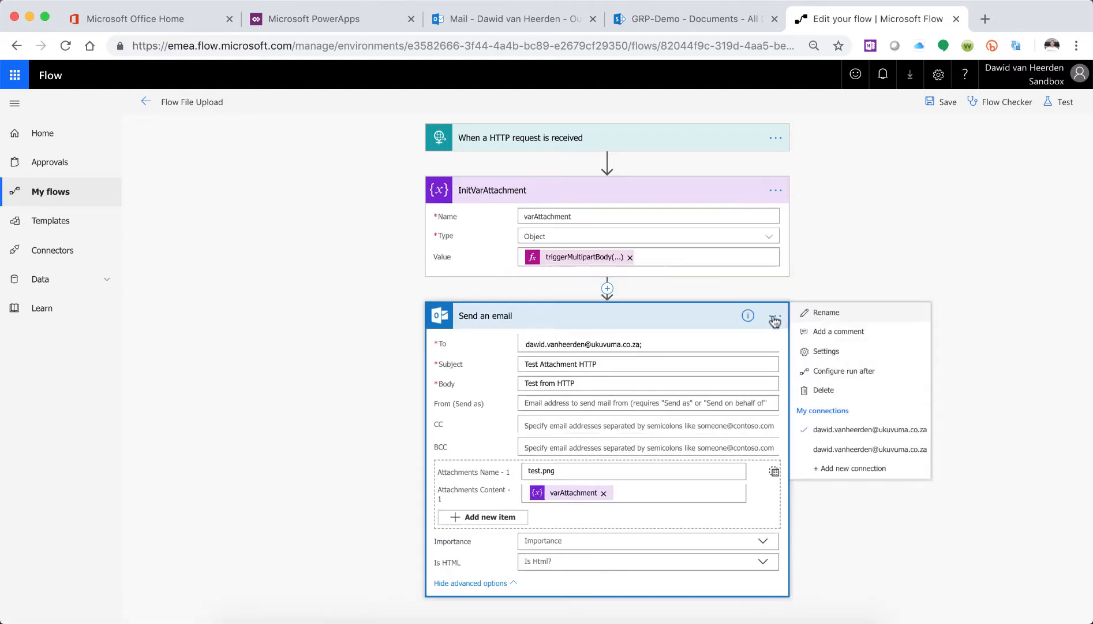
click(828, 323)
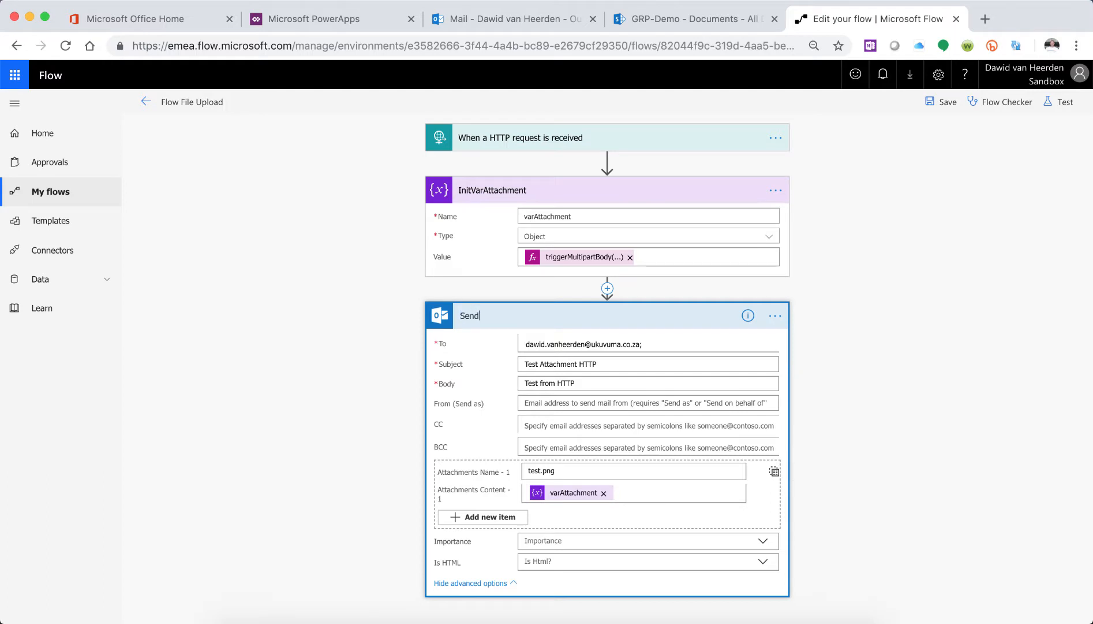
text(Email)
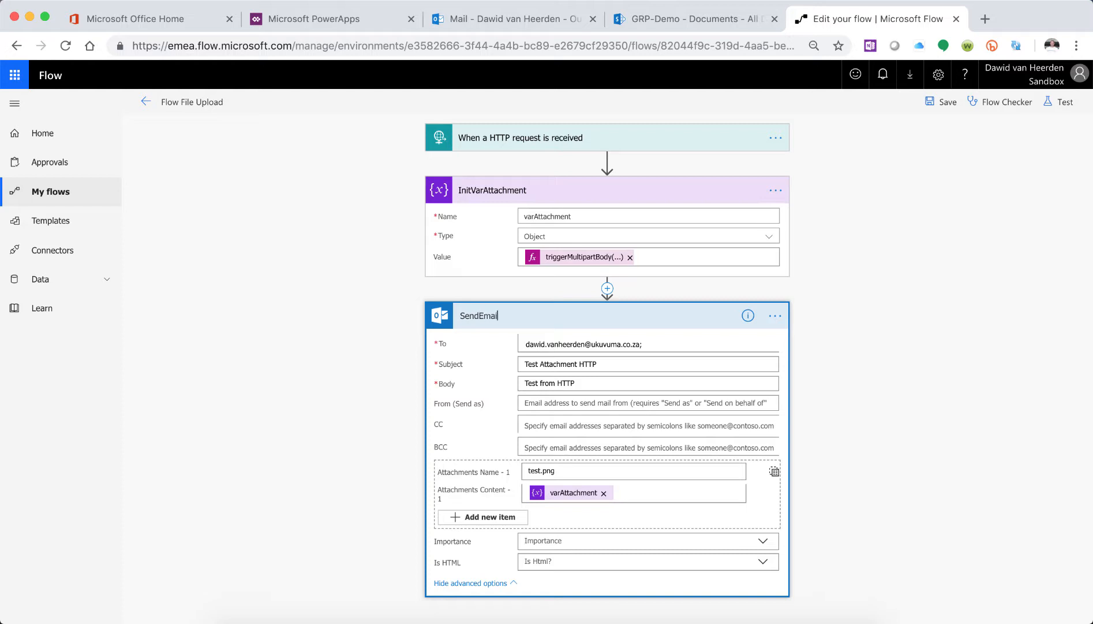
text(HTTP)
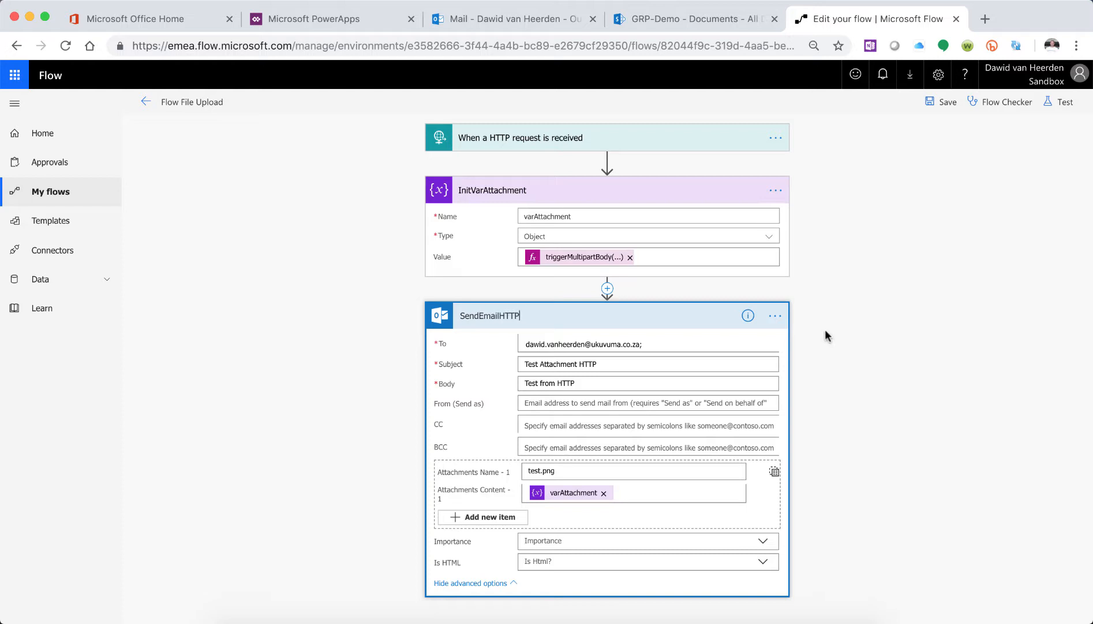
mouse_move(613, 308)
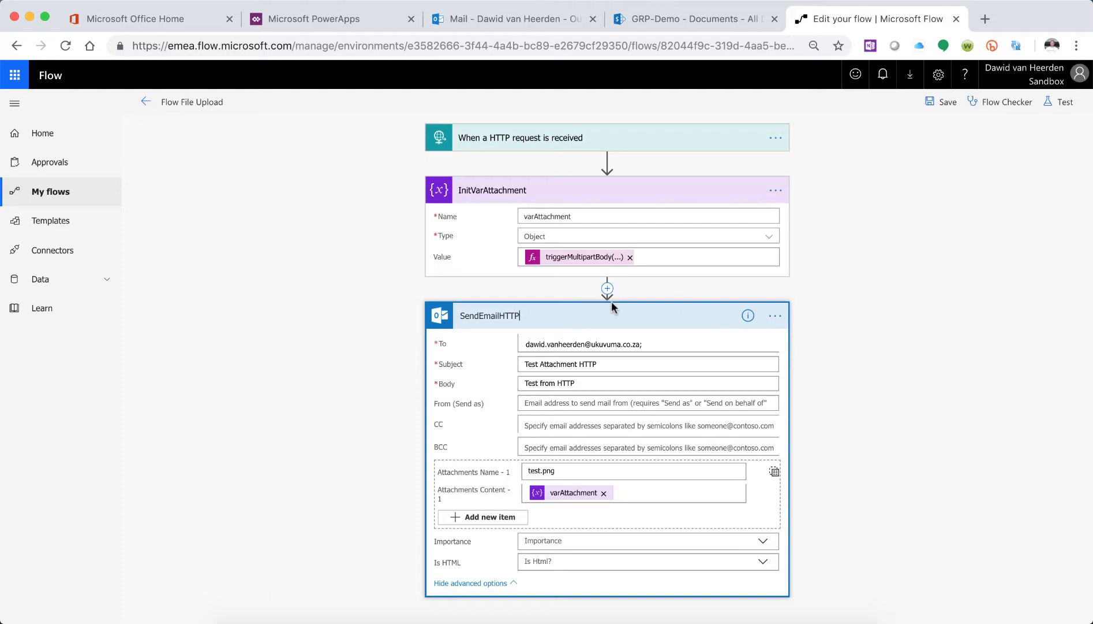
mouse_move(513, 316)
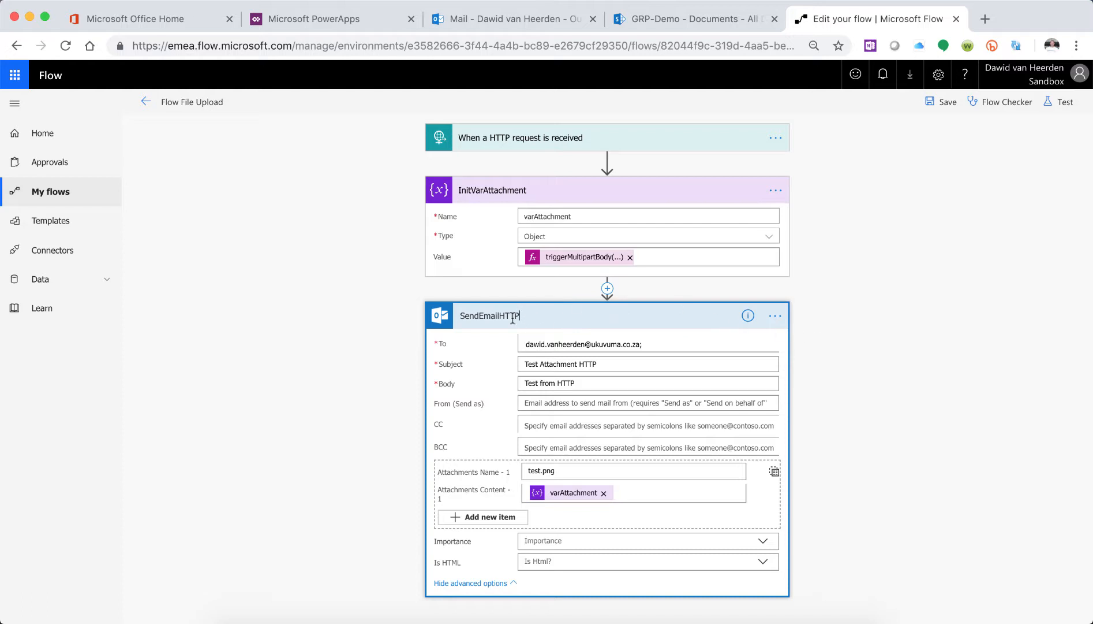
mouse_move(551, 260)
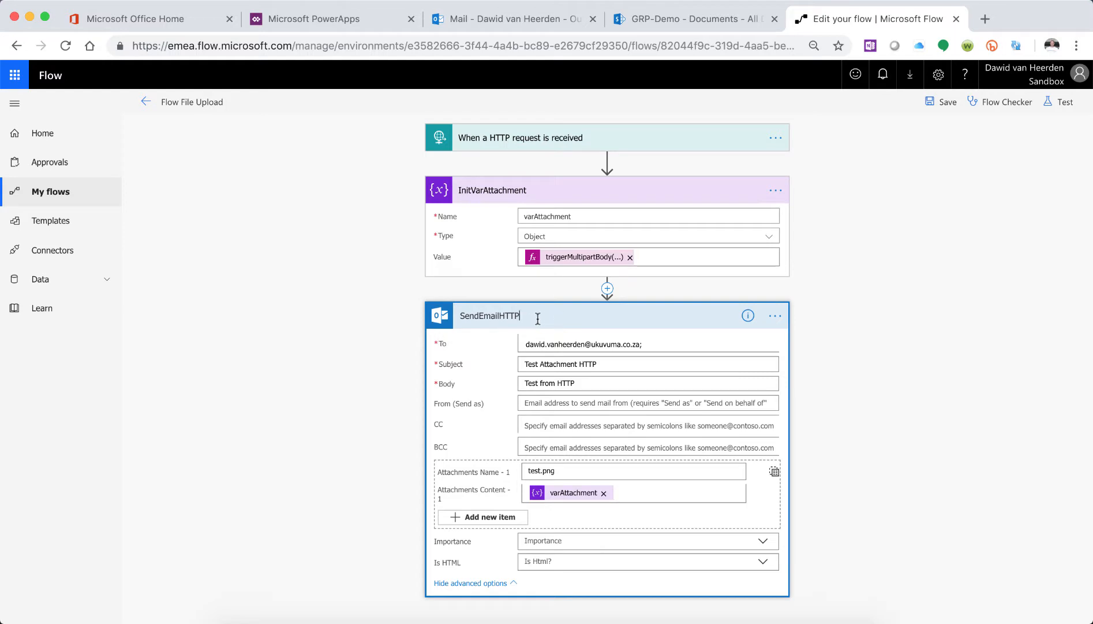
mouse_move(691, 329)
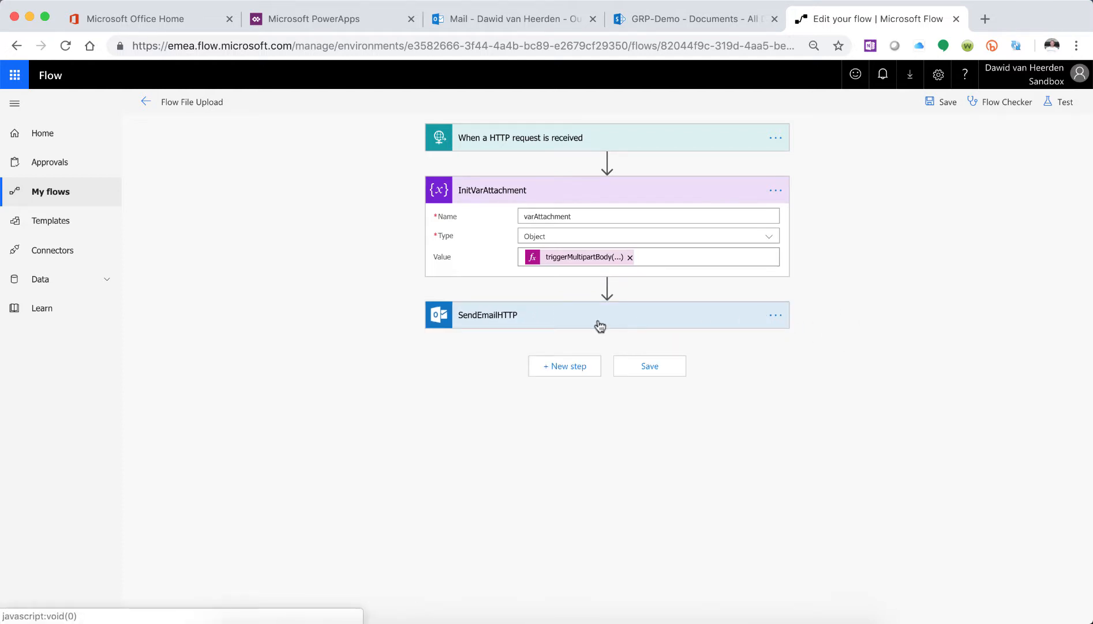
- Add a new step using the OneDrive for Business connector's Create file action
click(564, 365)
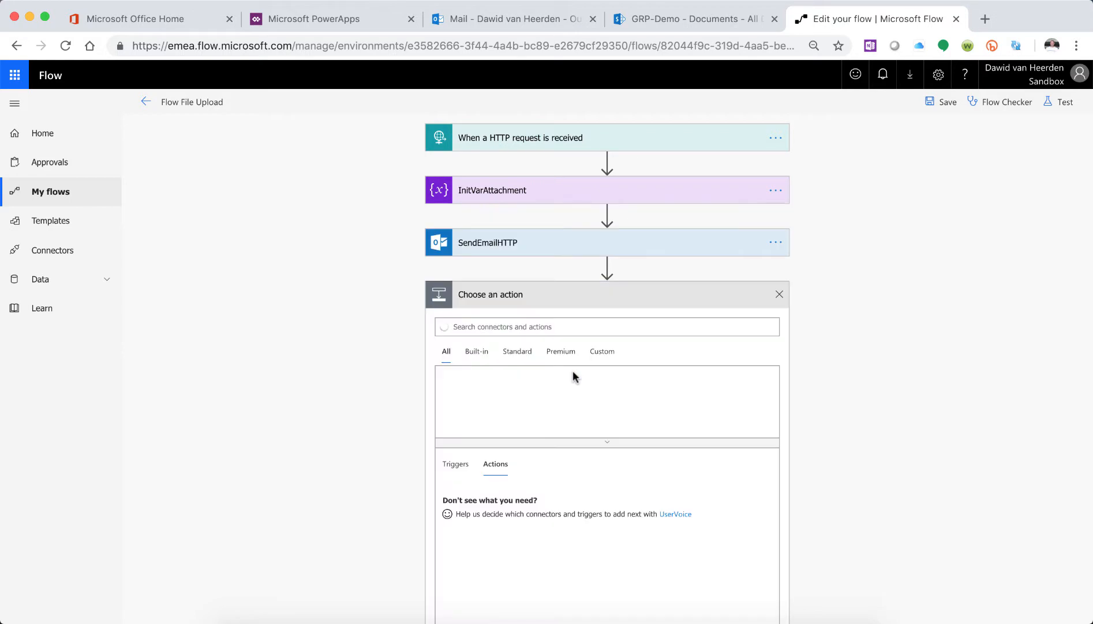
click(606, 326)
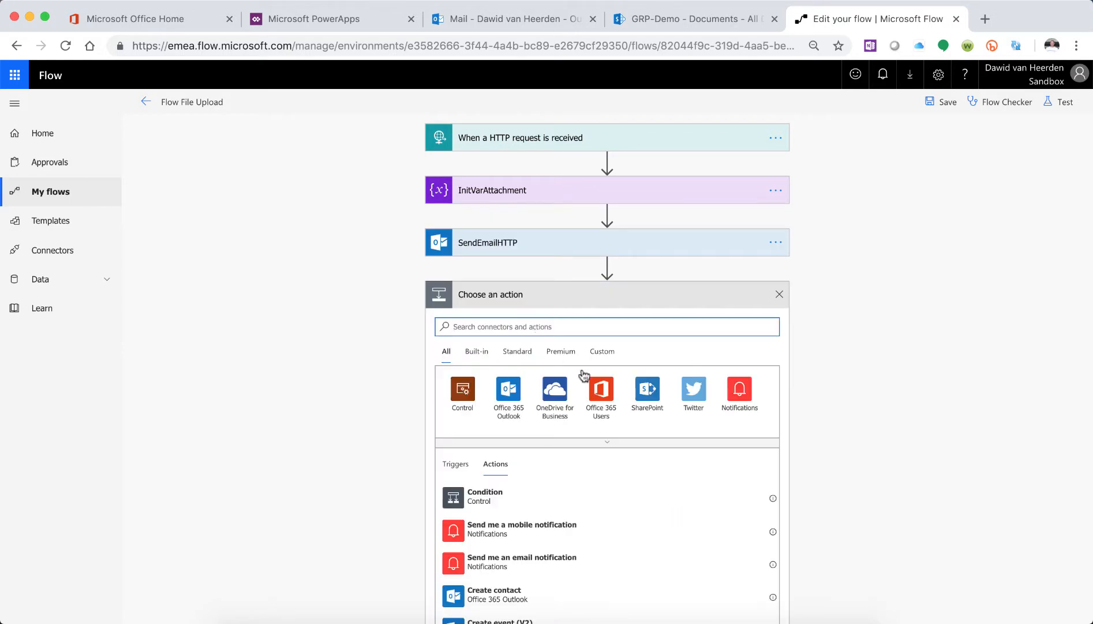
click(554, 392)
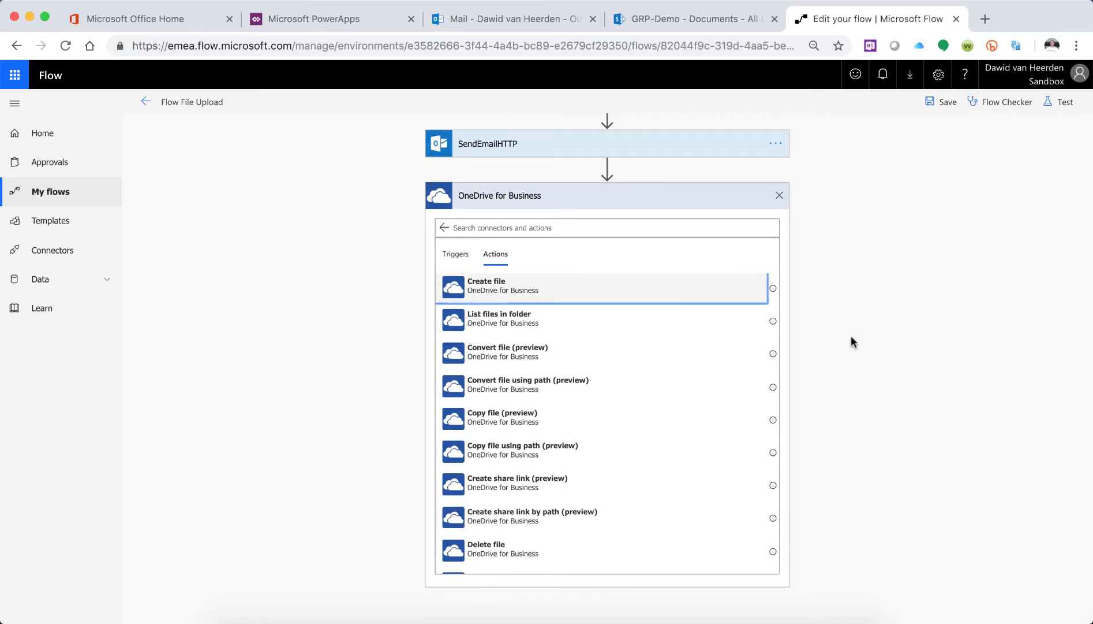
click(486, 285)
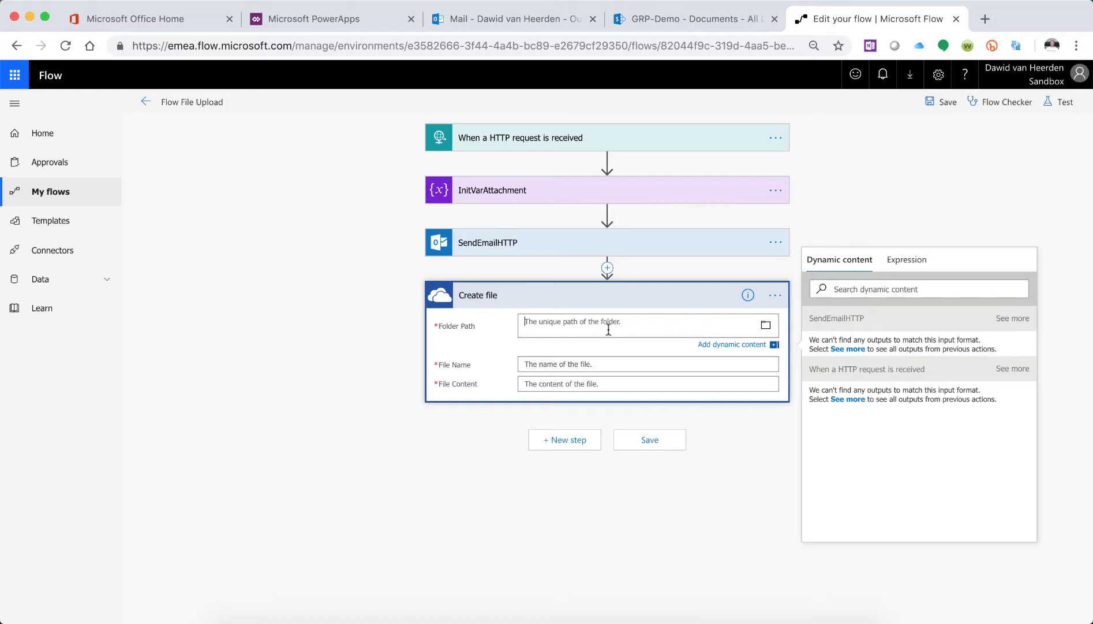
mouse_move(767, 325)
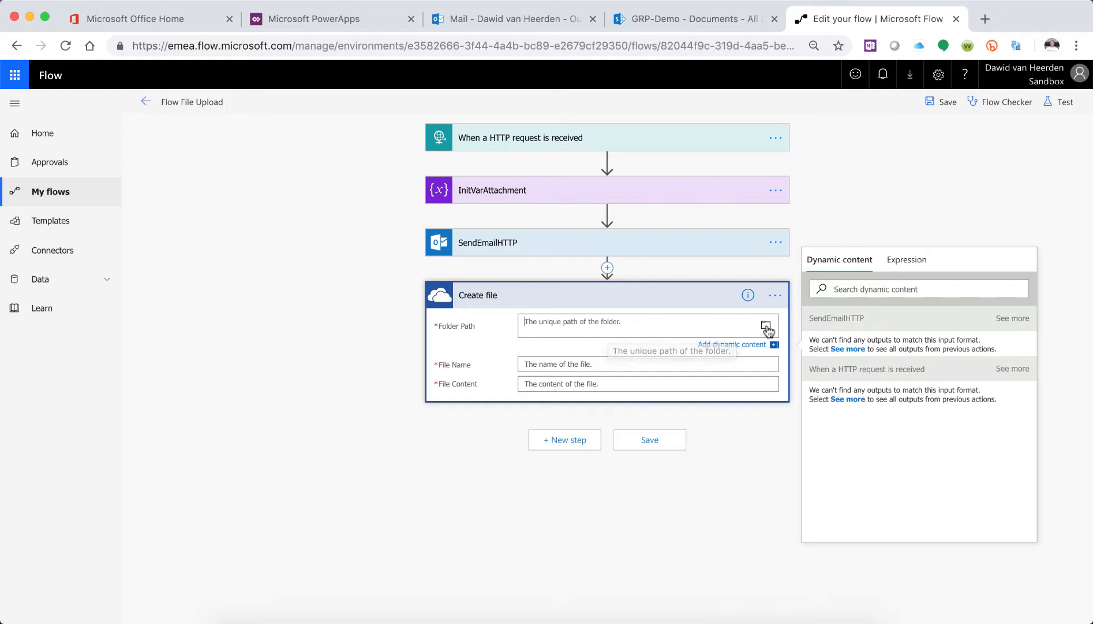
- Browse from Root into Attachments and pick tmp as the Create file folder path
click(767, 326)
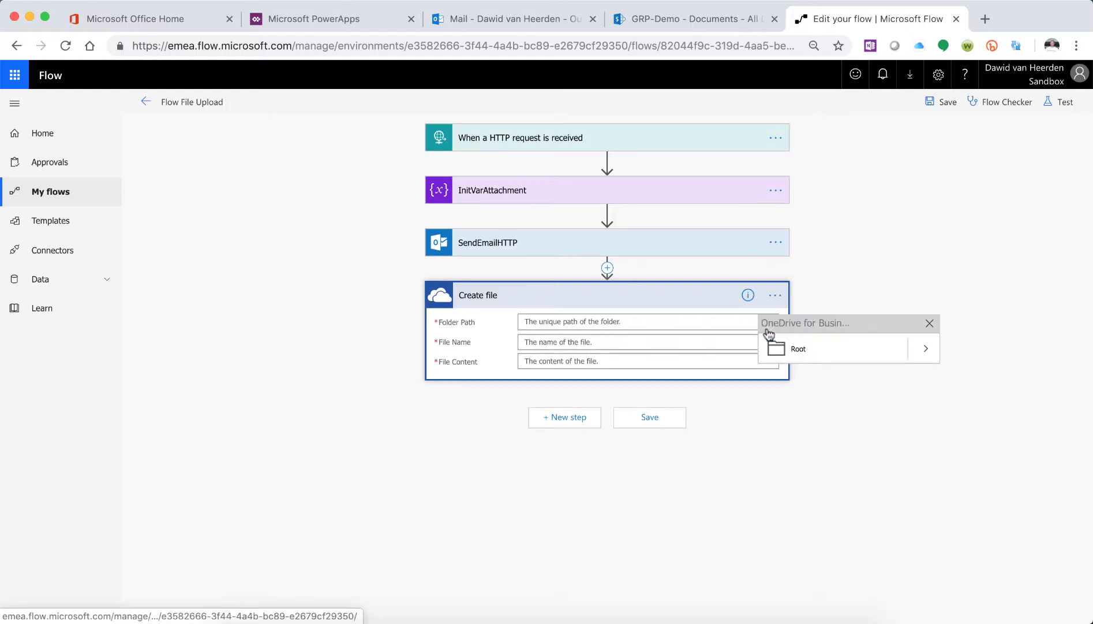
click(926, 348)
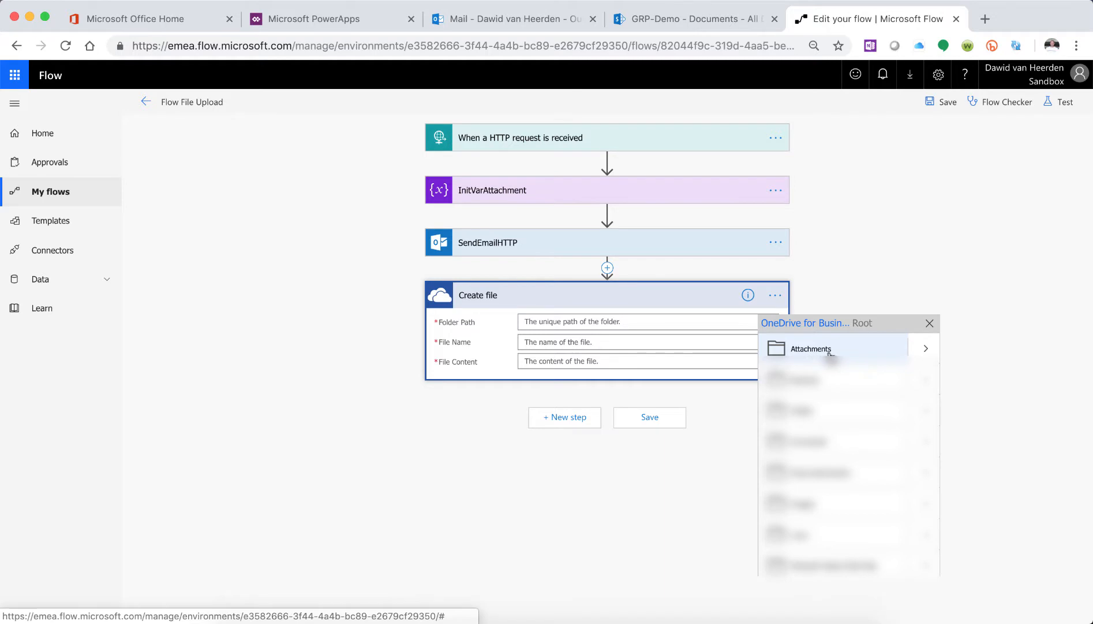
click(811, 348)
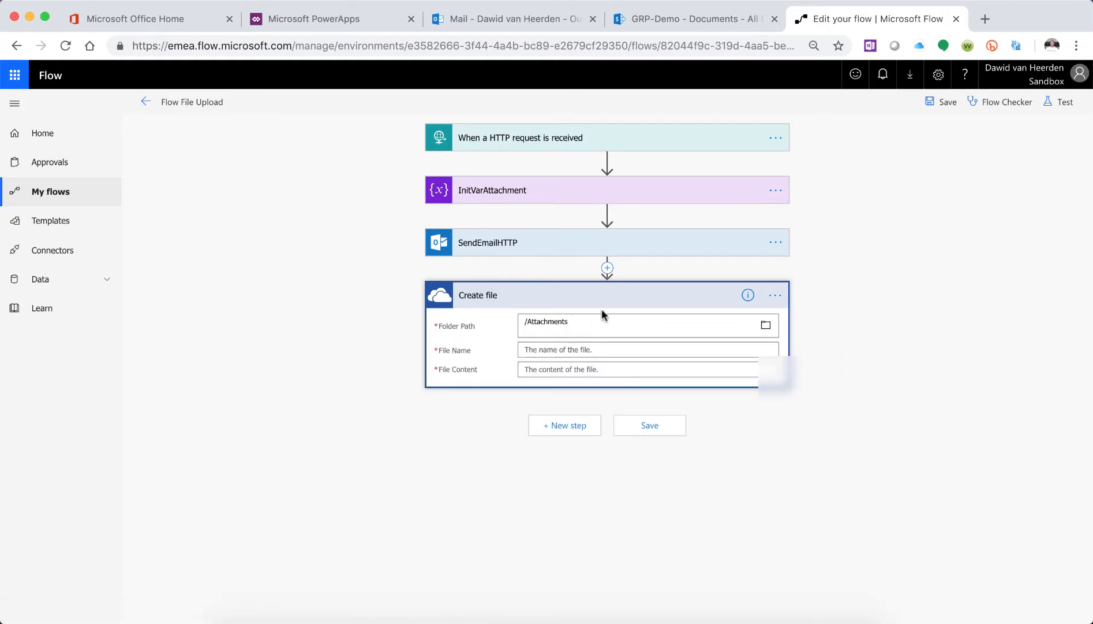
click(765, 325)
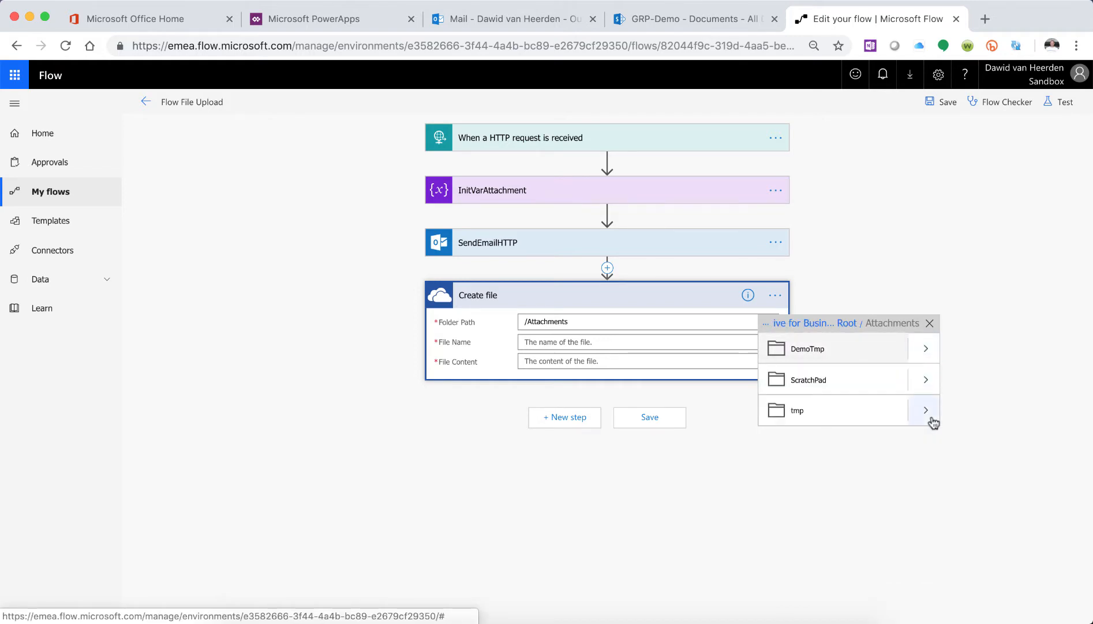
click(926, 409)
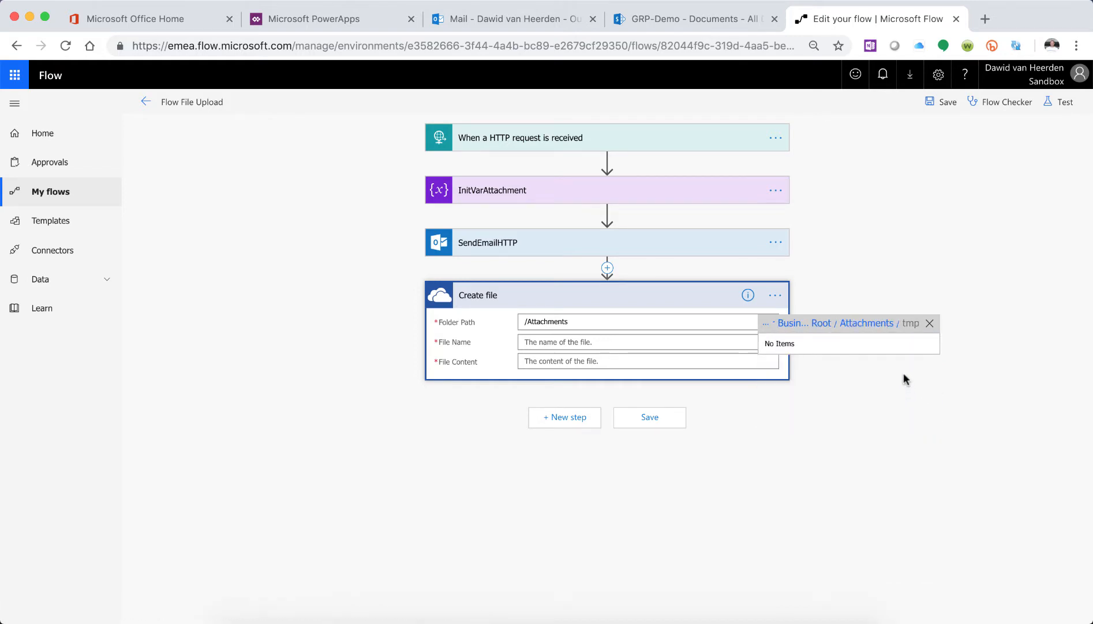
mouse_move(865, 322)
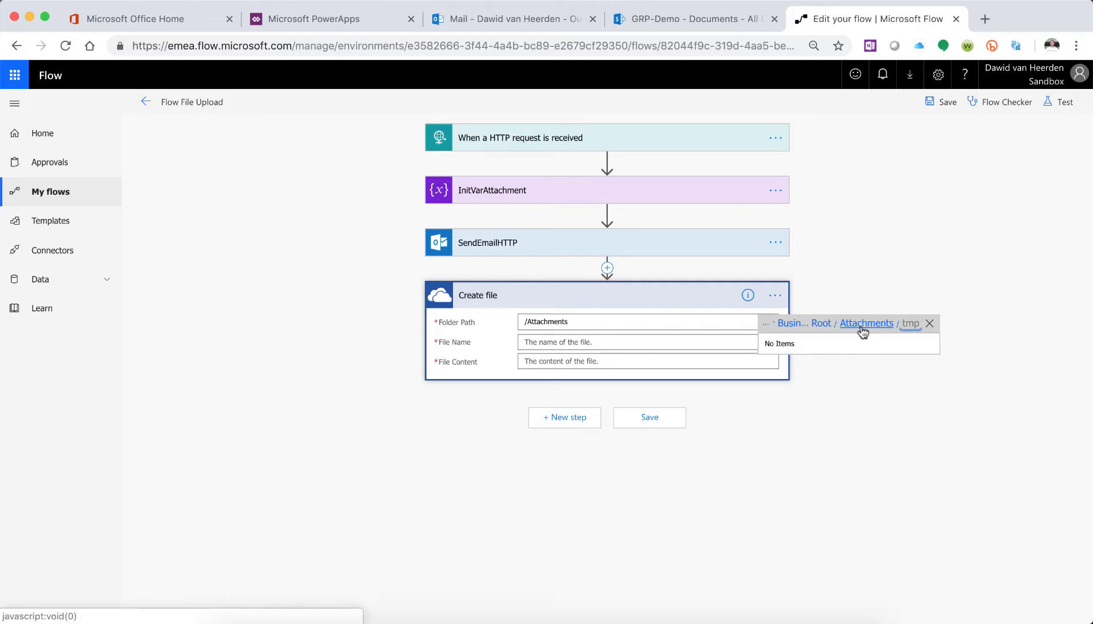
click(866, 322)
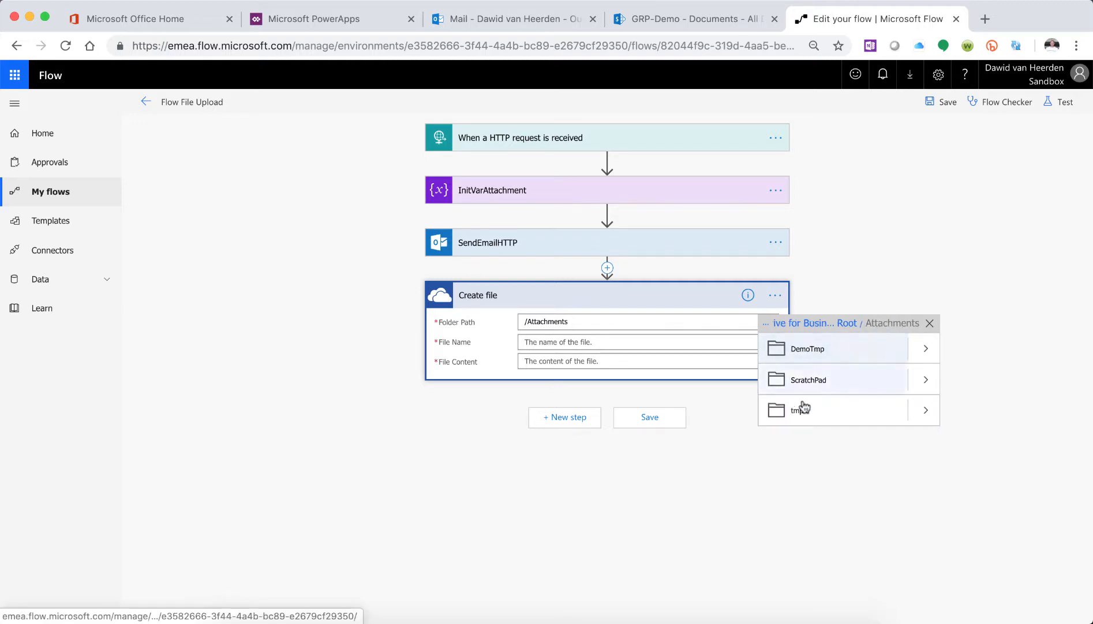
click(797, 410)
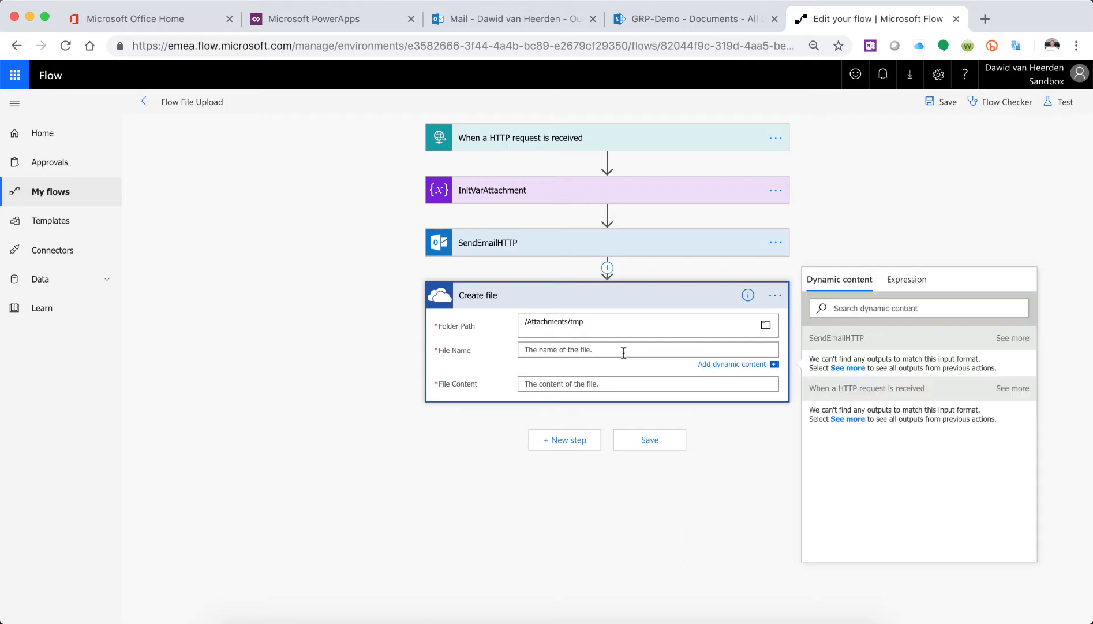
- Enter test.png as File Name and type a variables('varAttachment') expression for File Content
text(t)
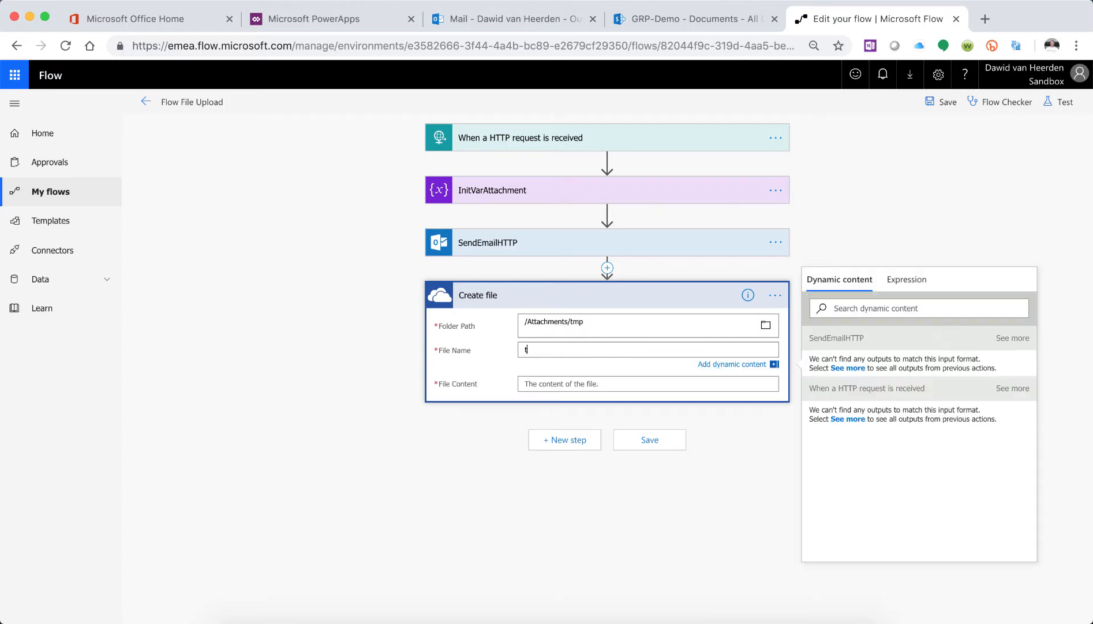
text(est.png)
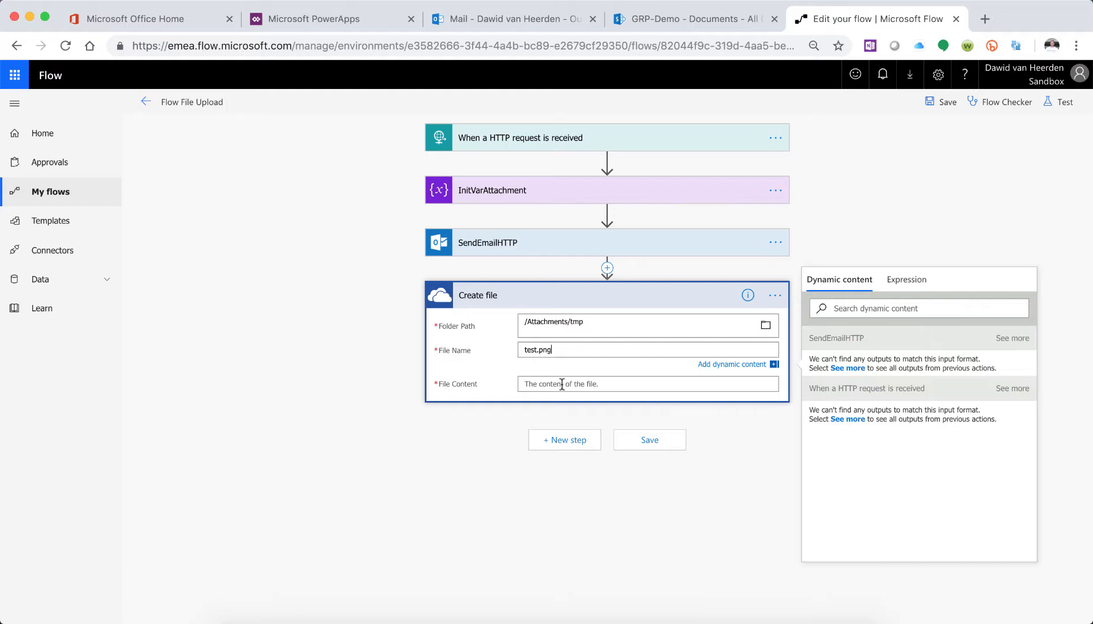
mouse_move(563, 382)
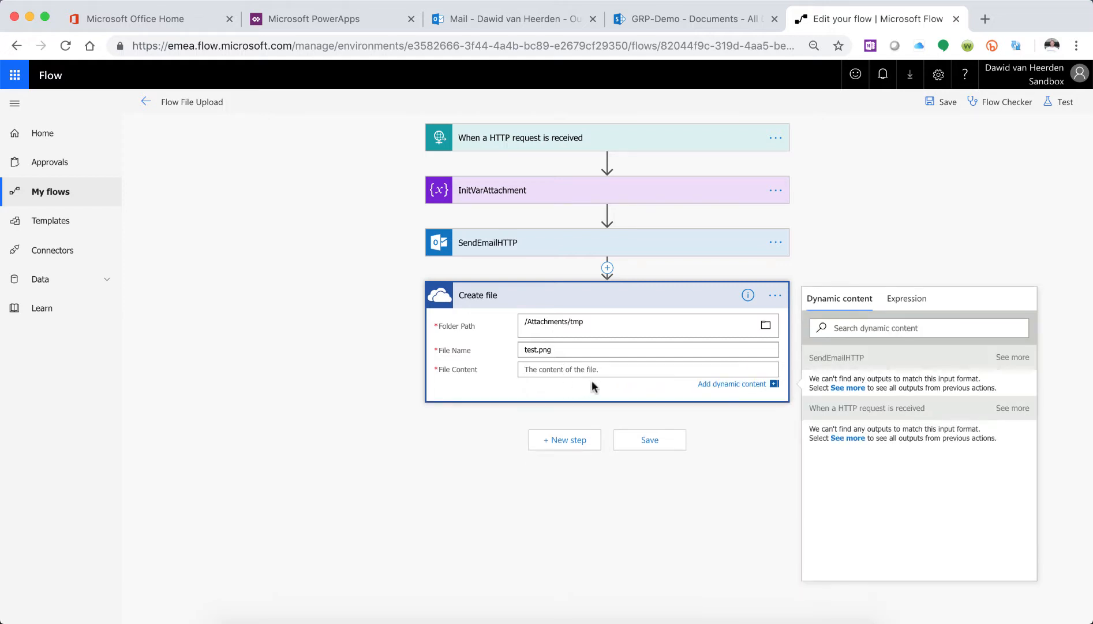
mouse_move(597, 369)
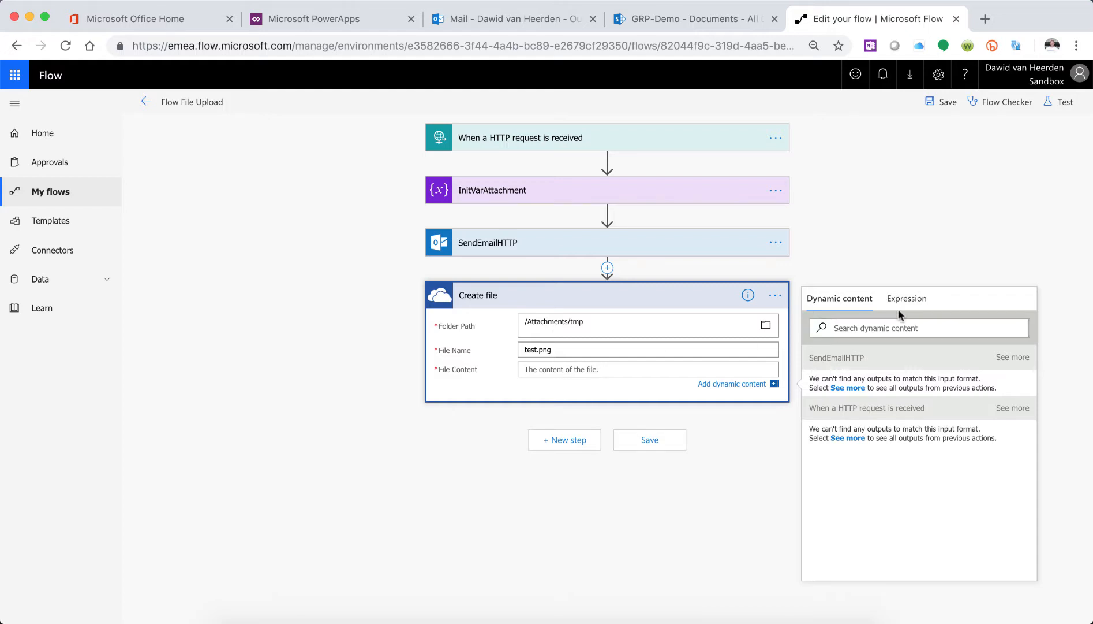
click(906, 298)
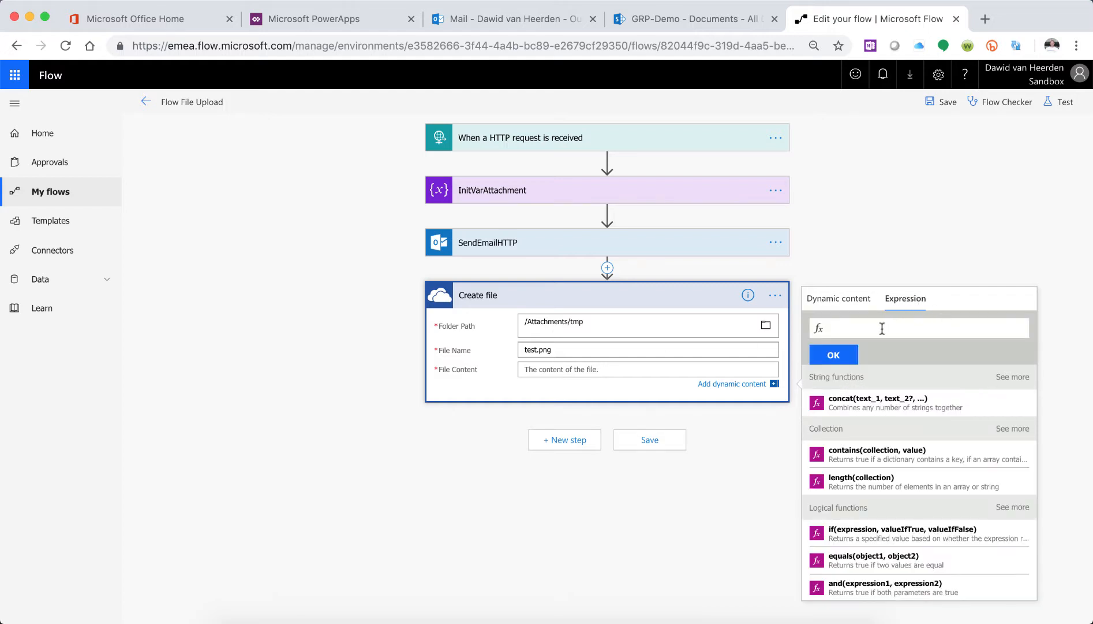
text(variables(')
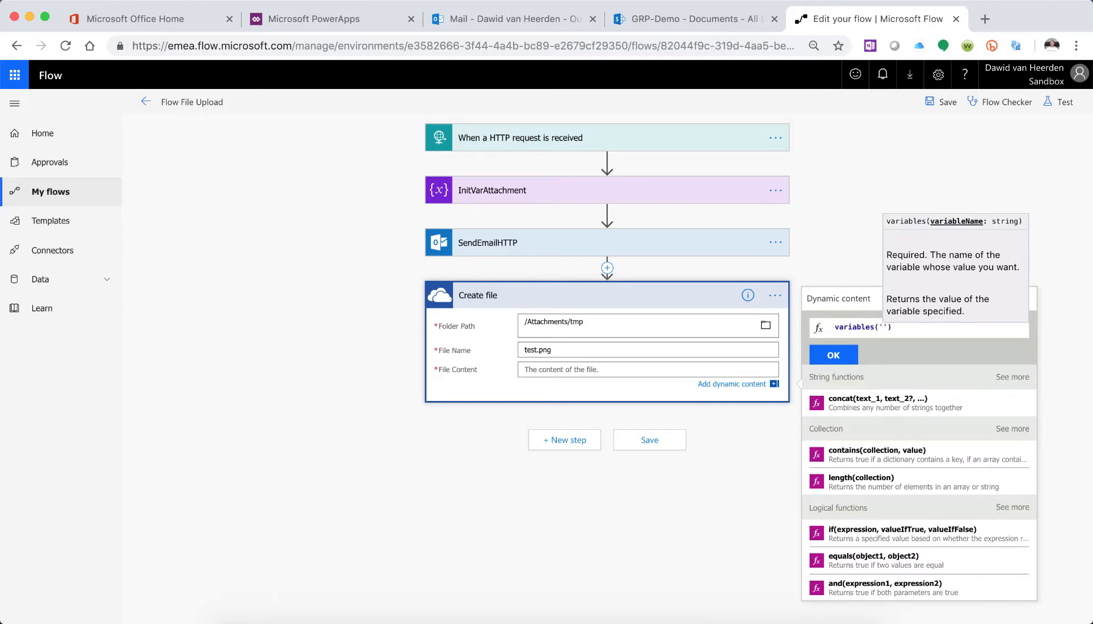
text(varAttachment)
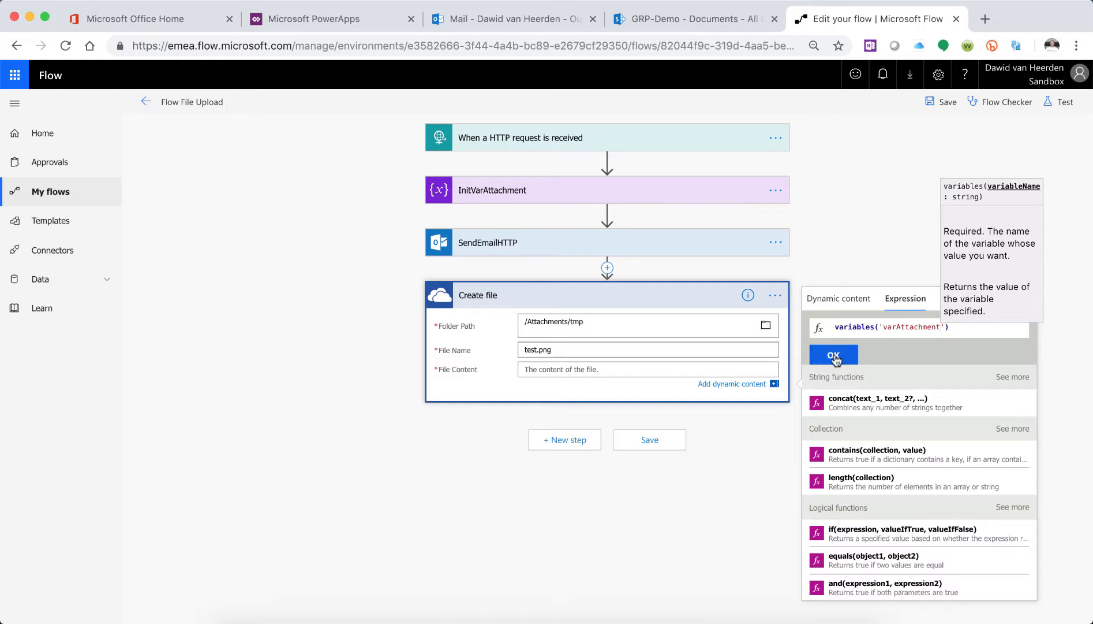
- Insert the varAttachment expression into File Content and reopen InitVarAttachment's value expression
click(833, 356)
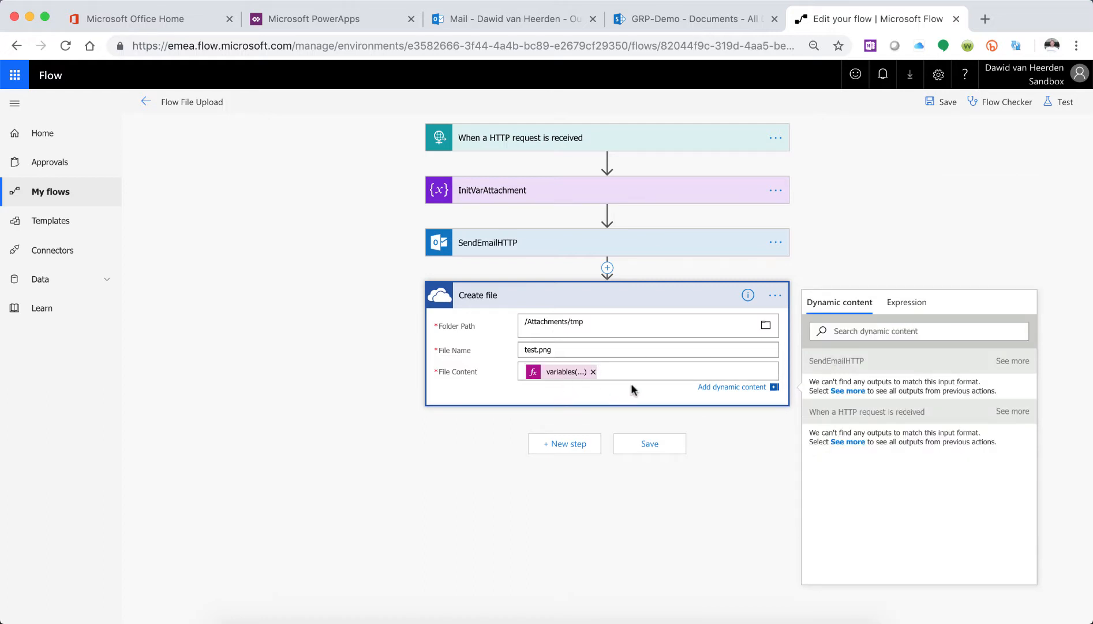
mouse_move(565, 391)
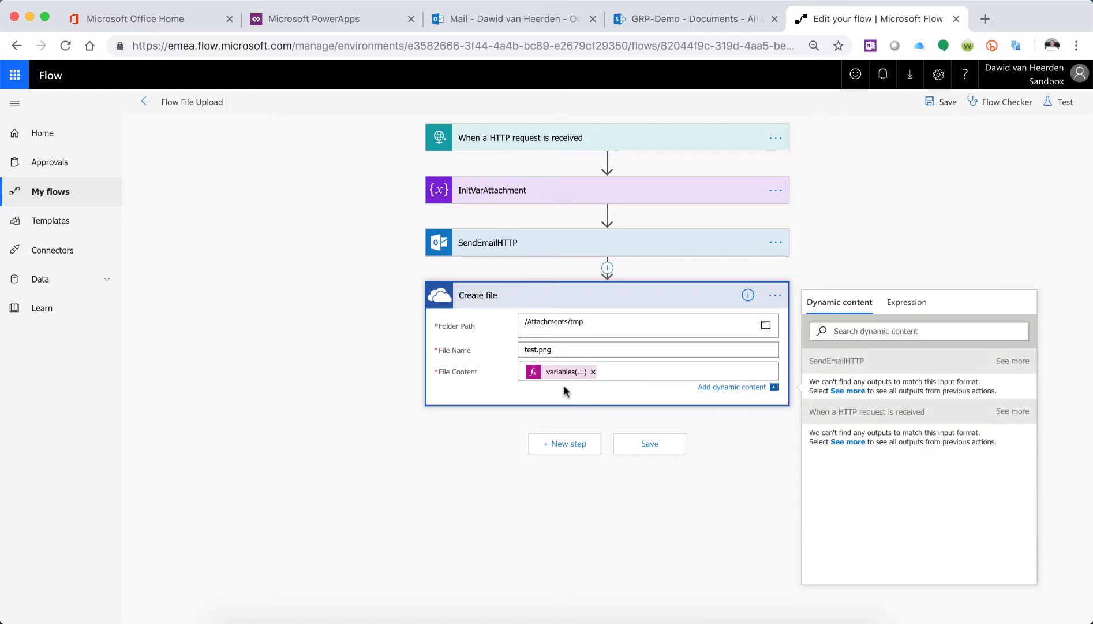
mouse_move(563, 201)
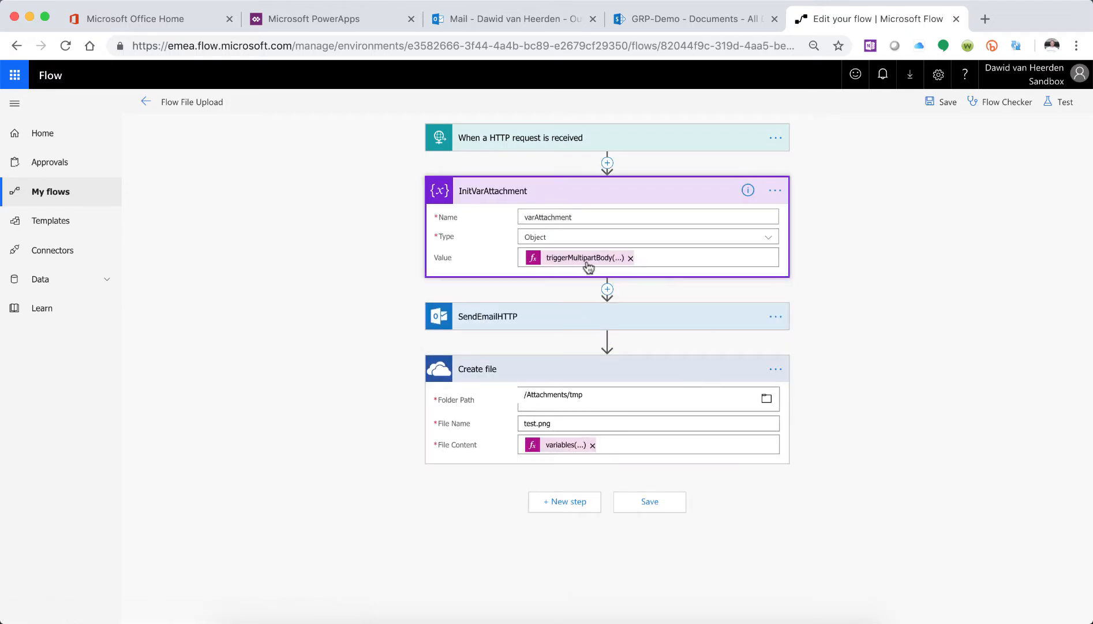
click(579, 256)
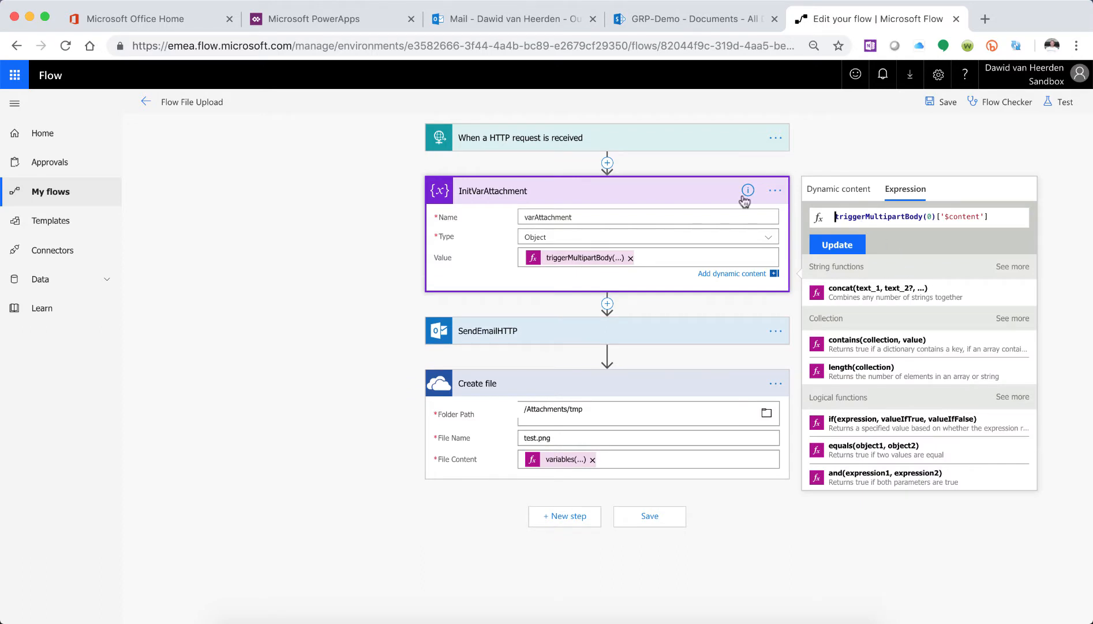
mouse_move(627, 196)
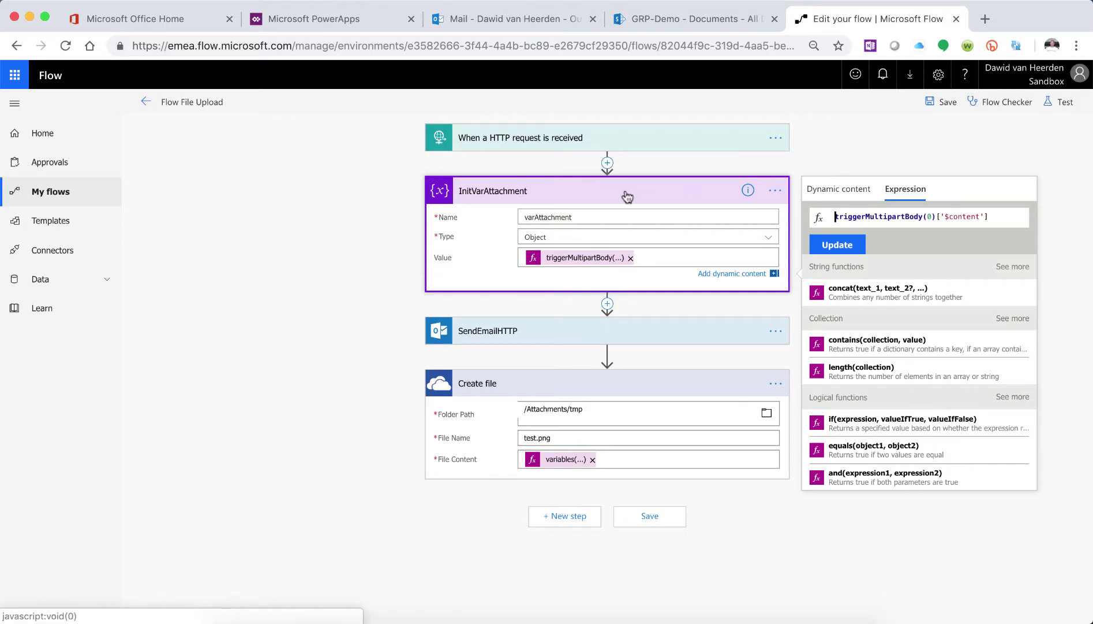
mouse_move(620, 198)
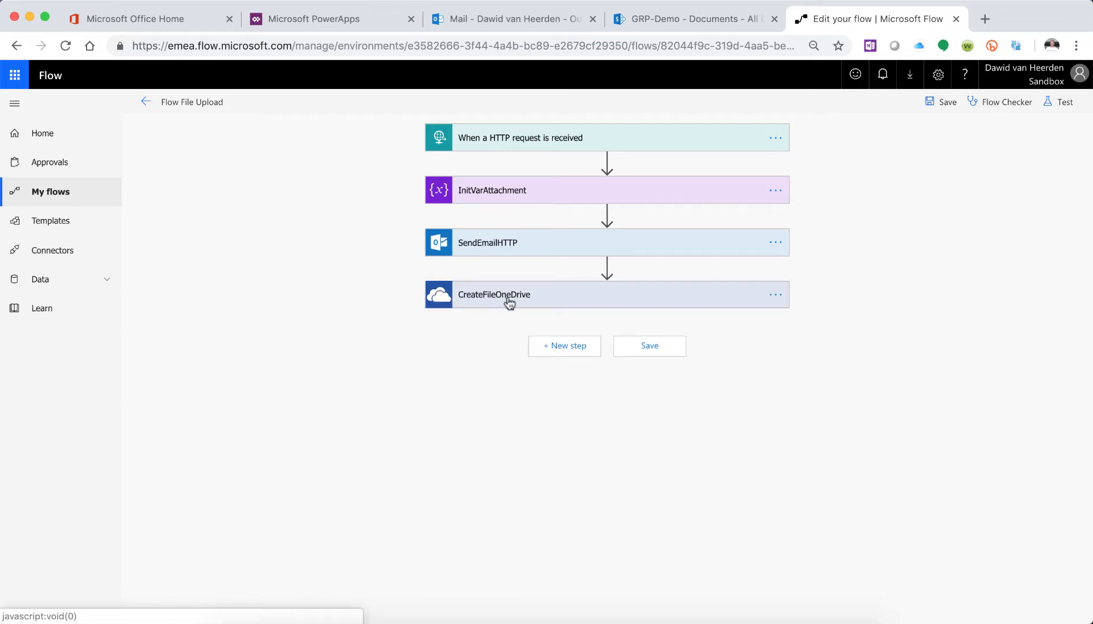
mouse_move(620, 299)
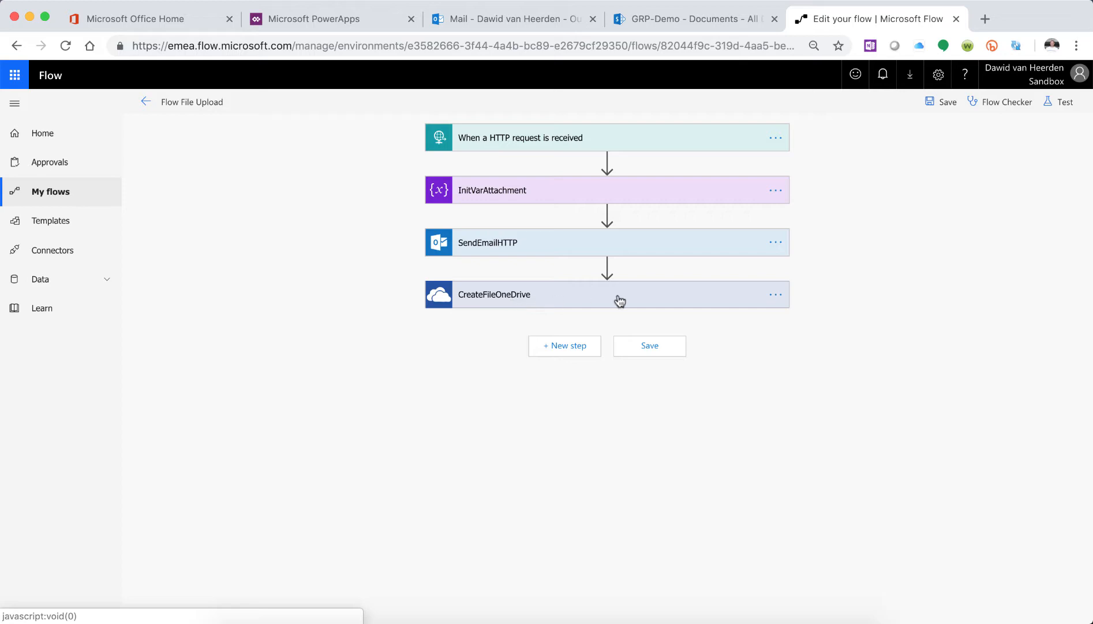
mouse_move(600, 301)
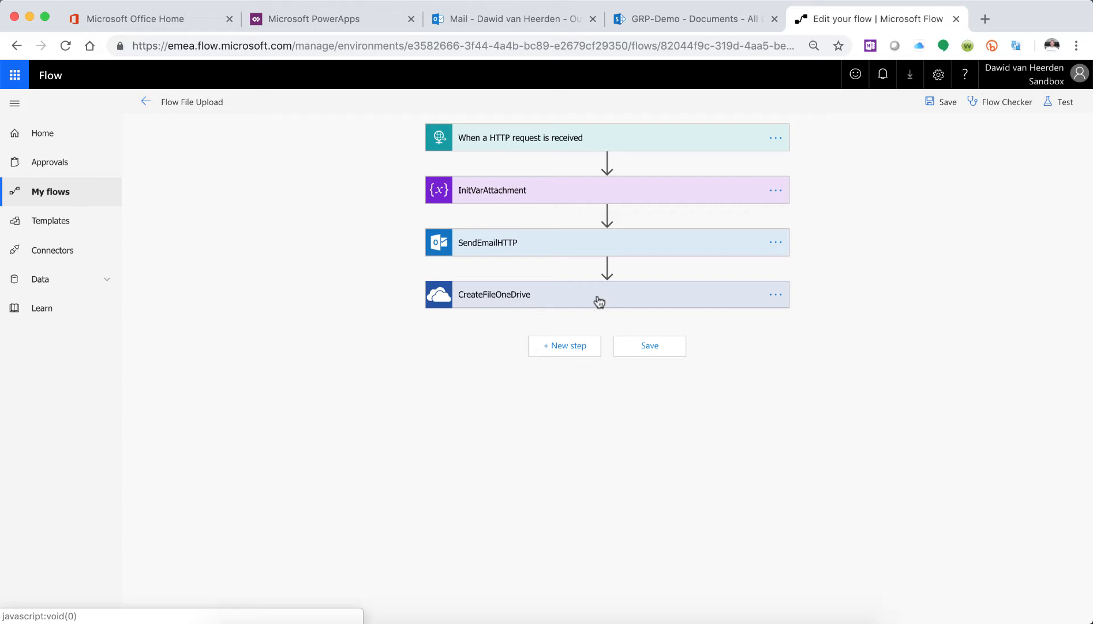
mouse_move(565, 342)
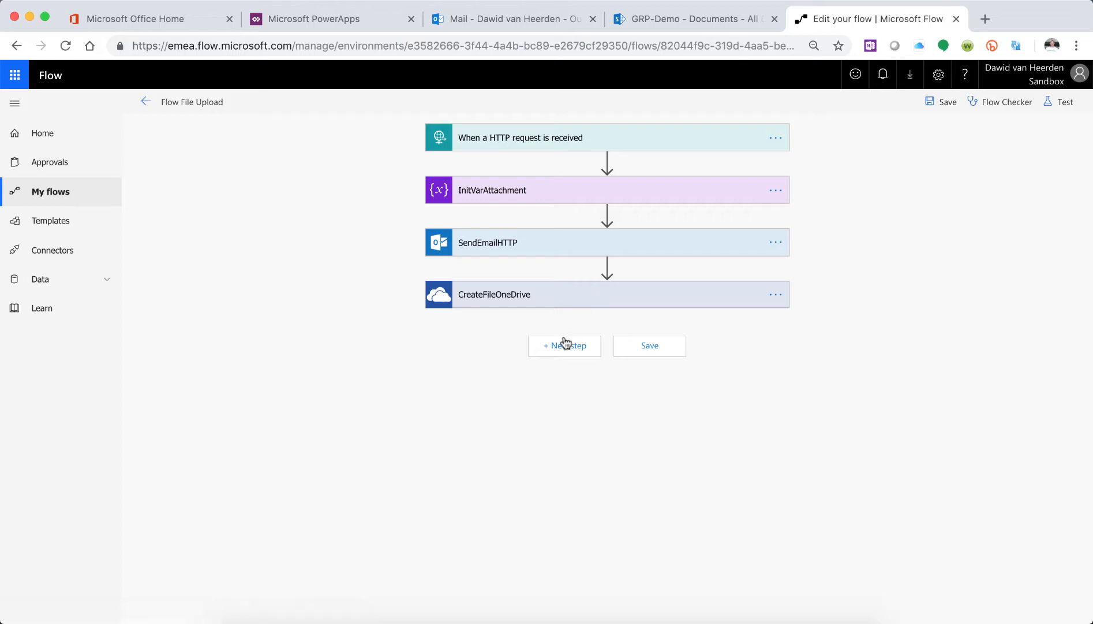
mouse_move(579, 359)
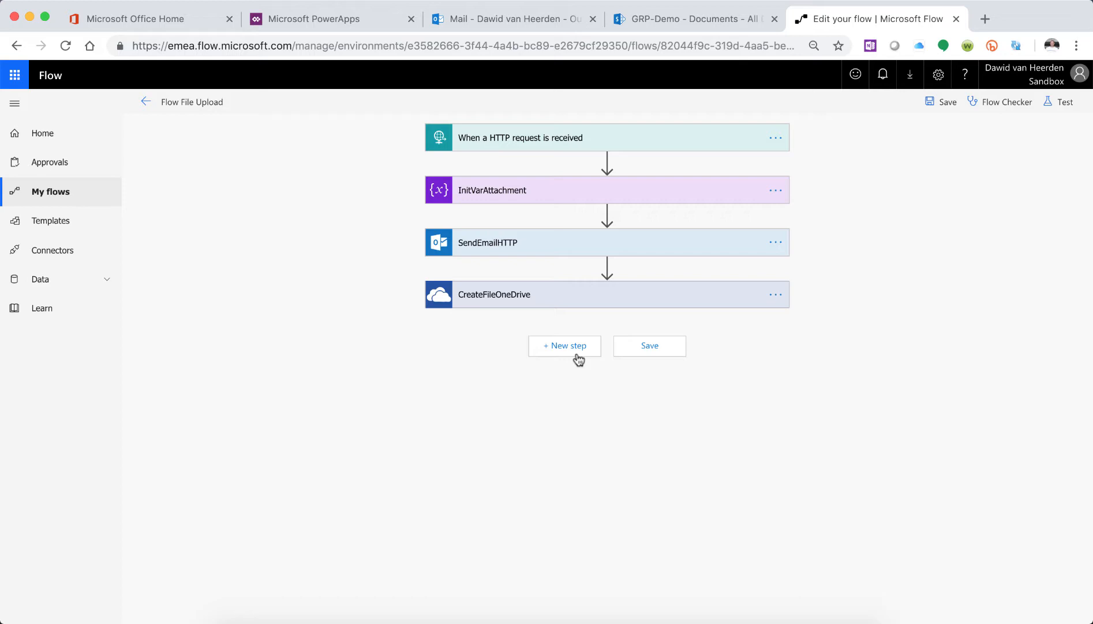
mouse_move(527, 329)
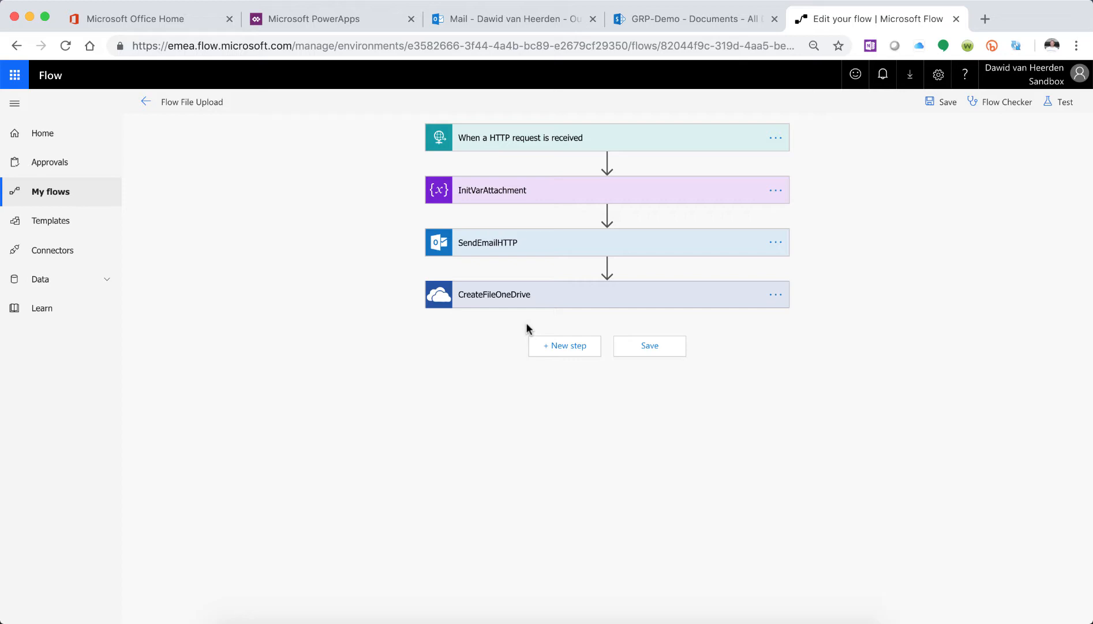
mouse_move(589, 354)
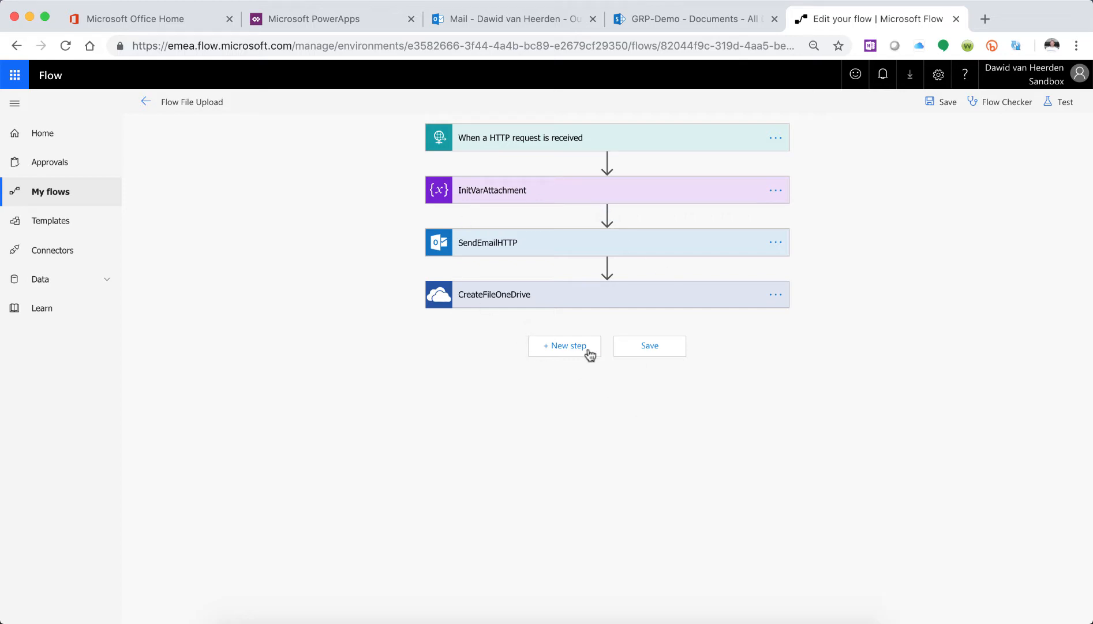
mouse_move(581, 375)
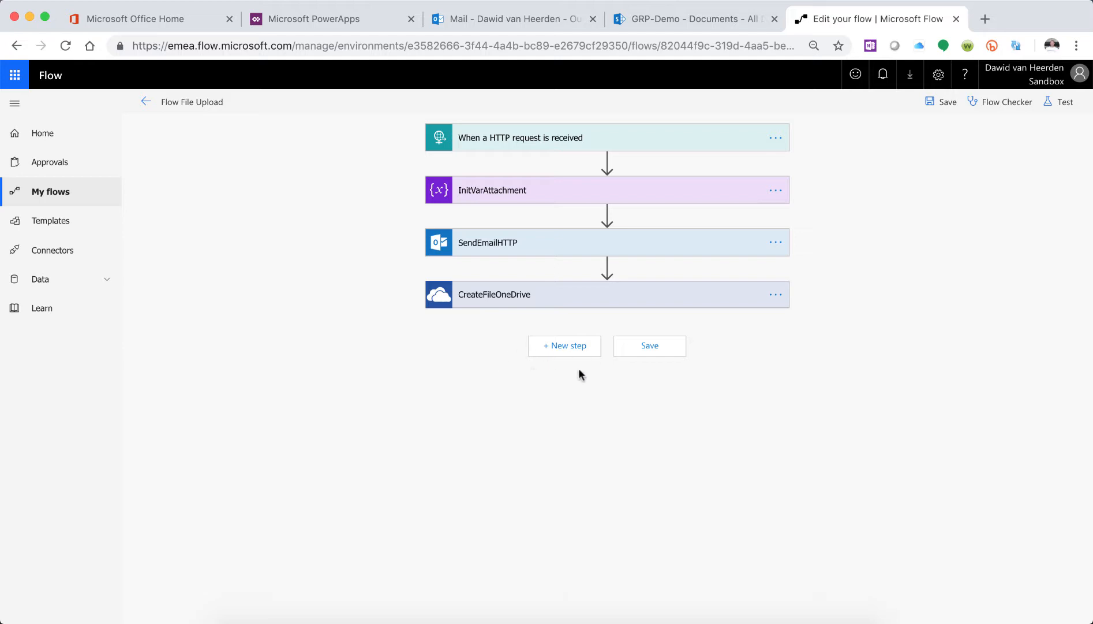
mouse_move(564, 358)
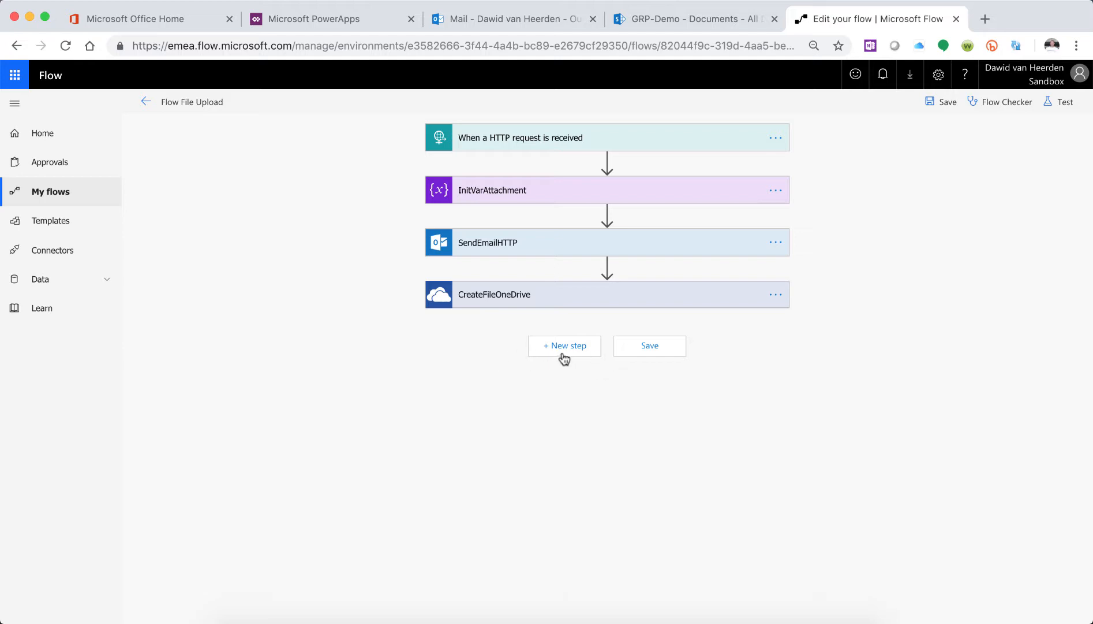
- Add OneDrive for Business Get file content as a new step after CreateFileOneDrive
click(564, 346)
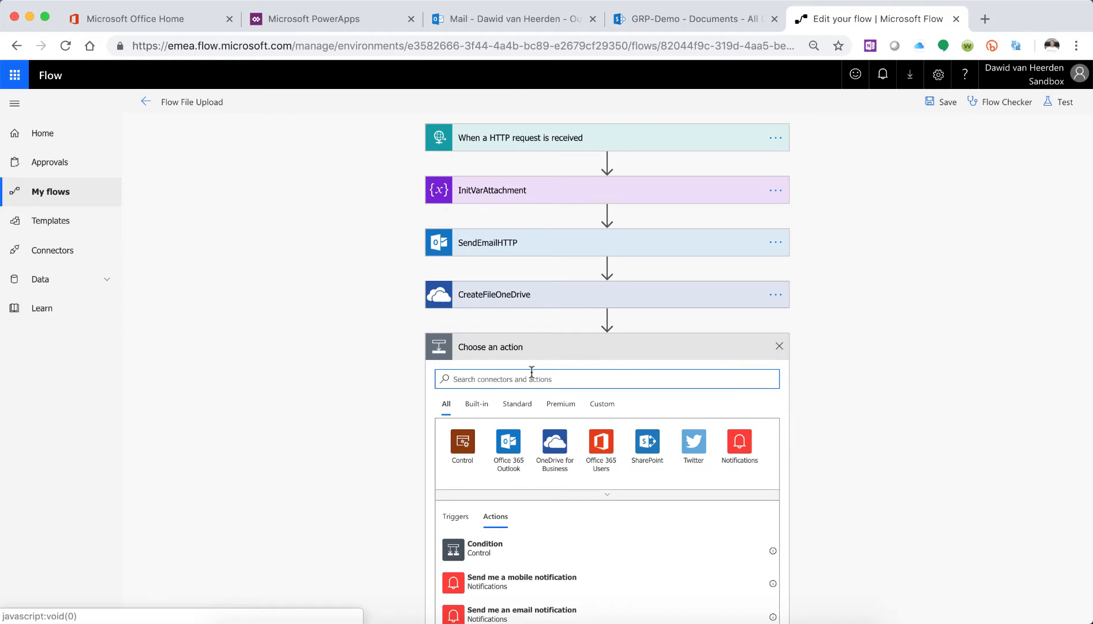
click(554, 440)
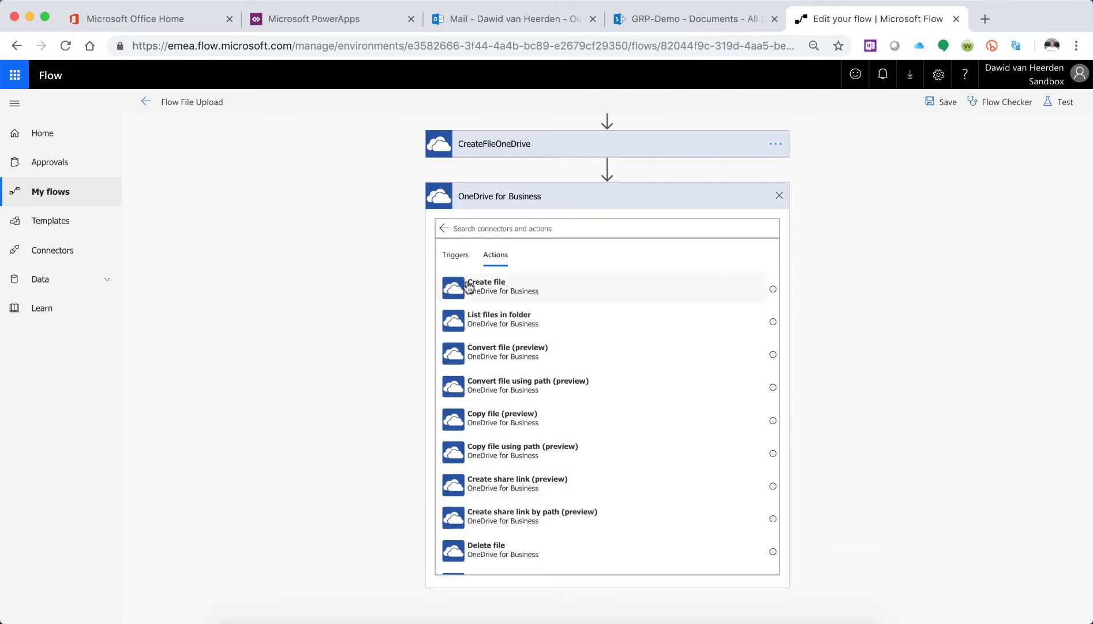
scroll(down, 3)
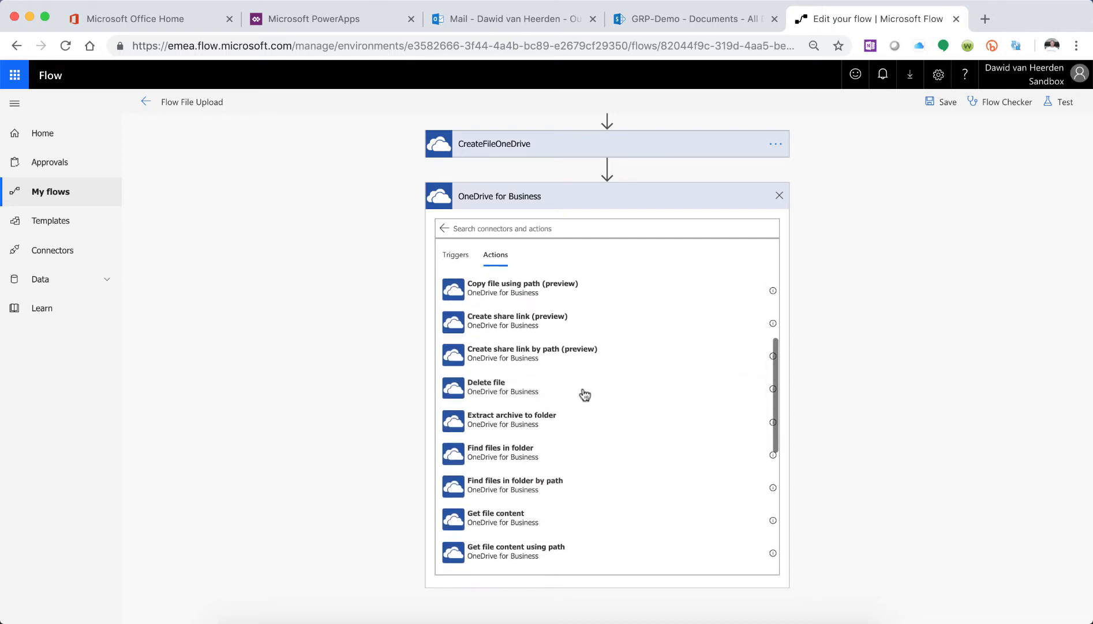
scroll(down, 3)
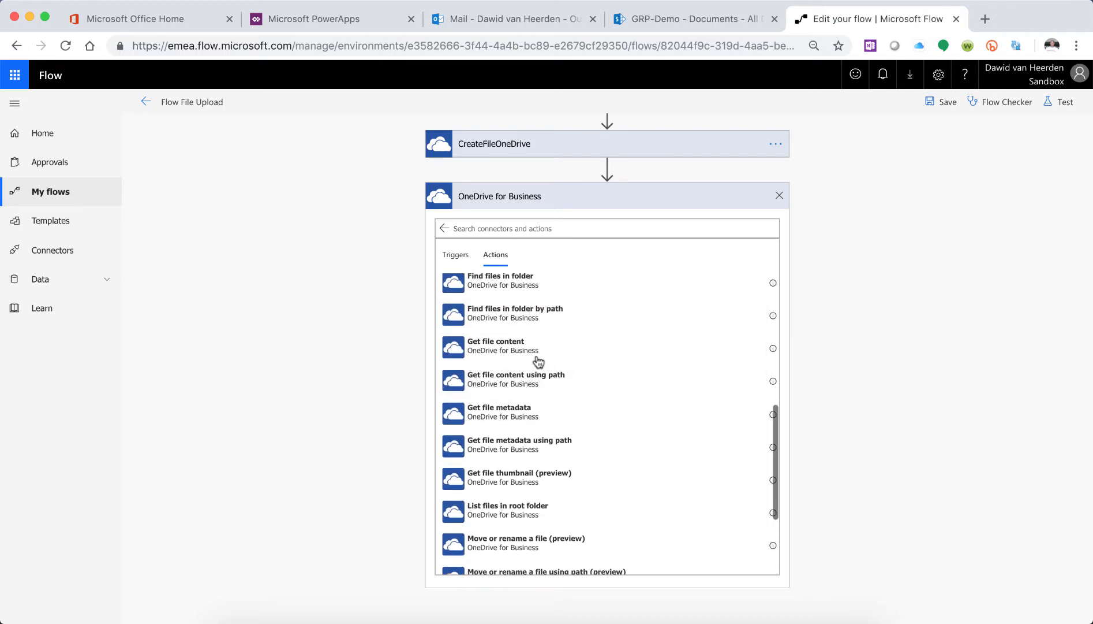
click(495, 345)
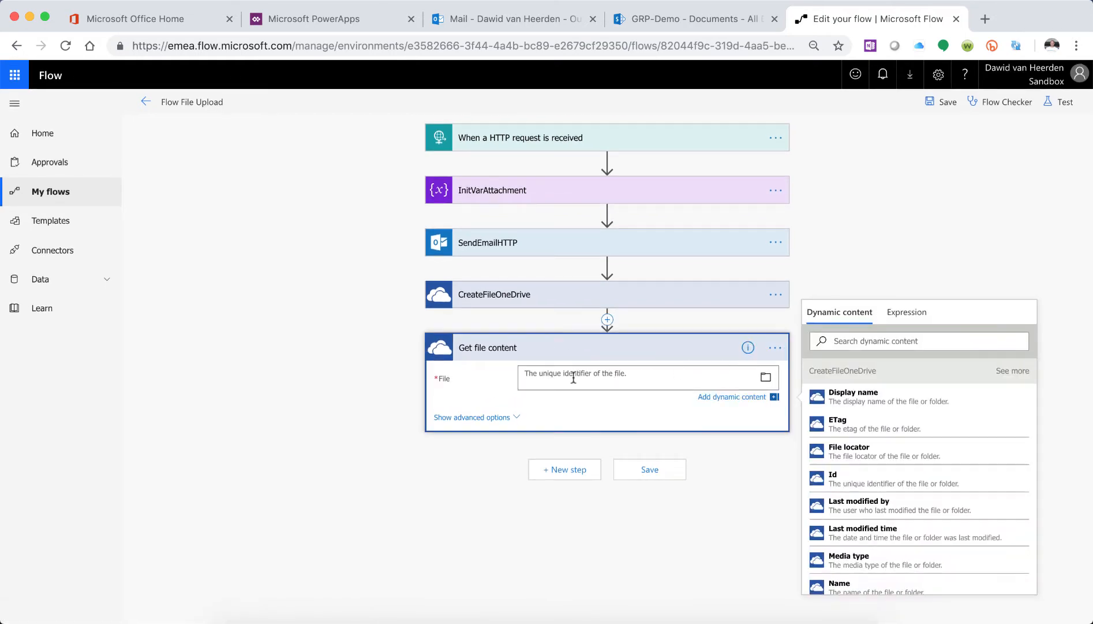
mouse_move(591, 376)
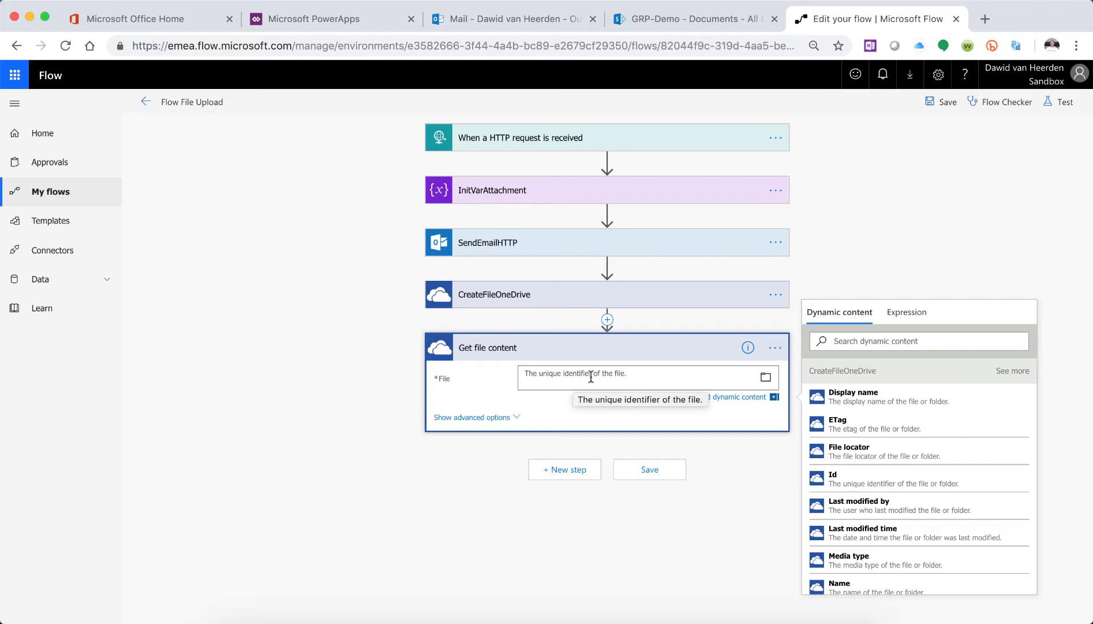
mouse_move(527, 337)
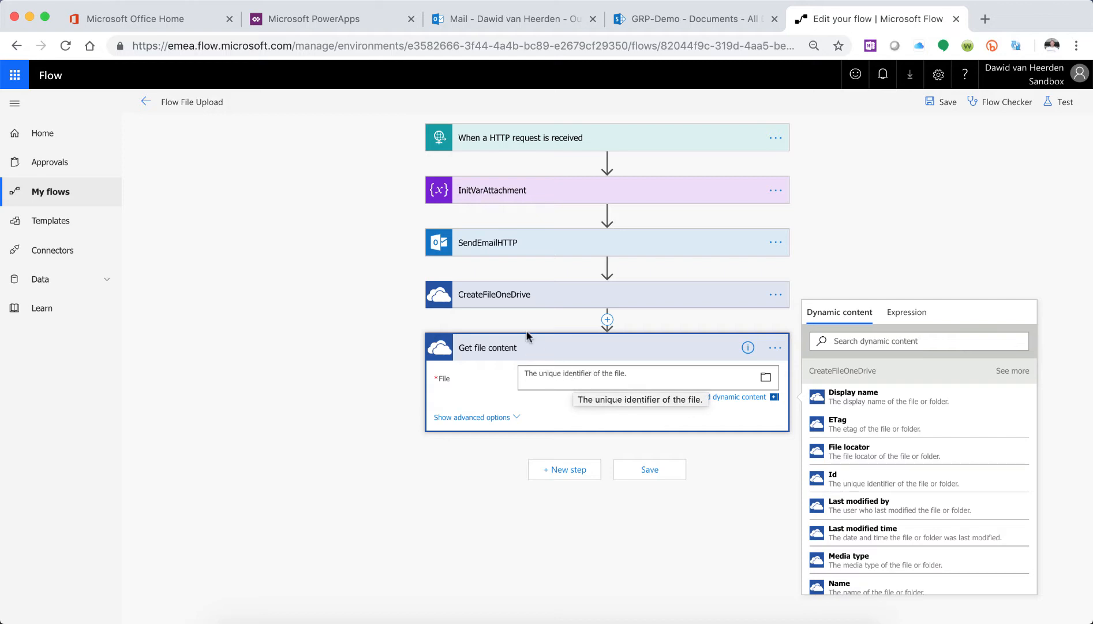
mouse_move(523, 301)
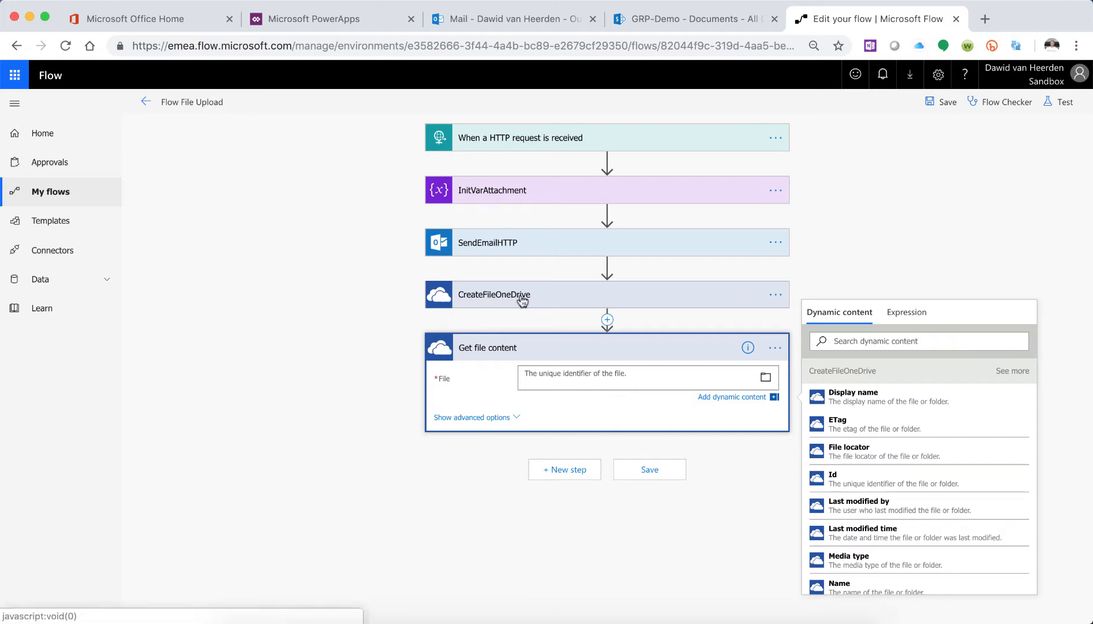
mouse_move(885, 261)
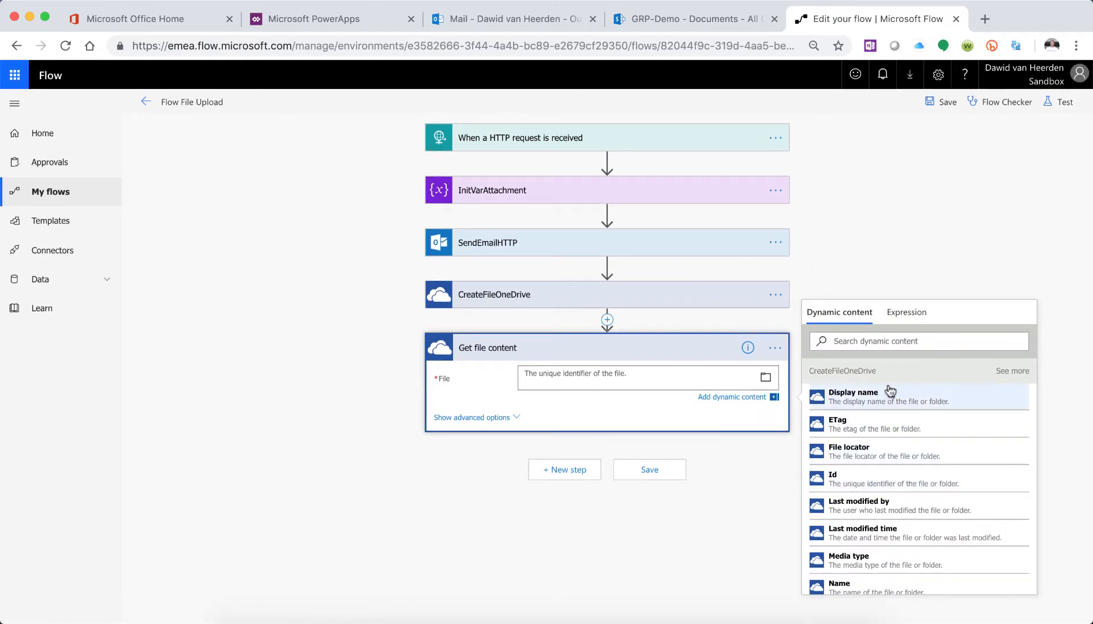
mouse_move(869, 368)
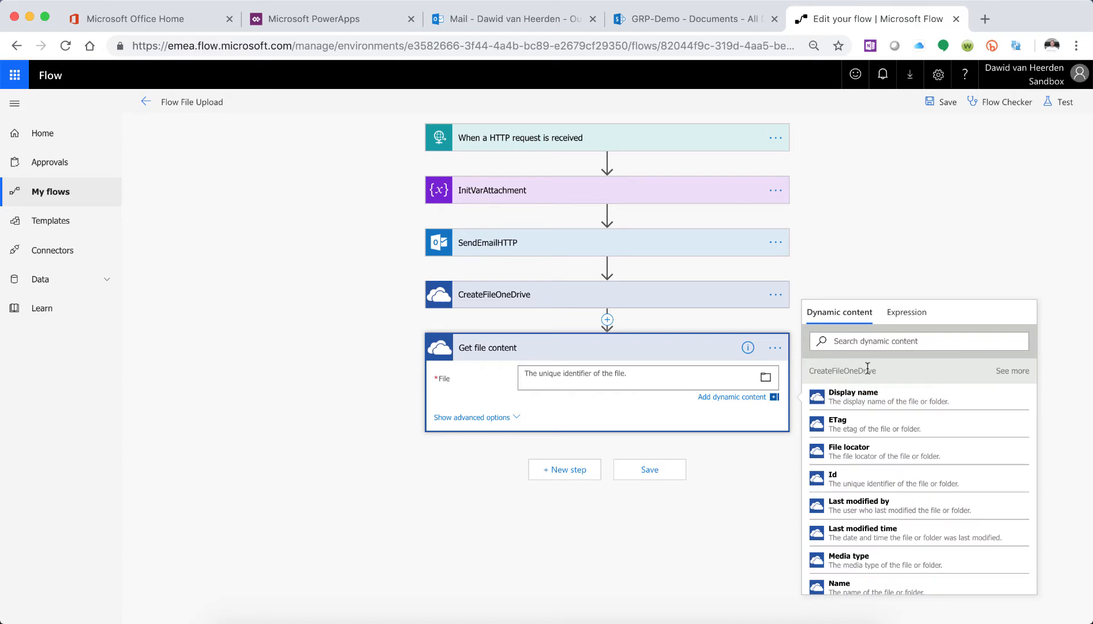
mouse_move(835, 479)
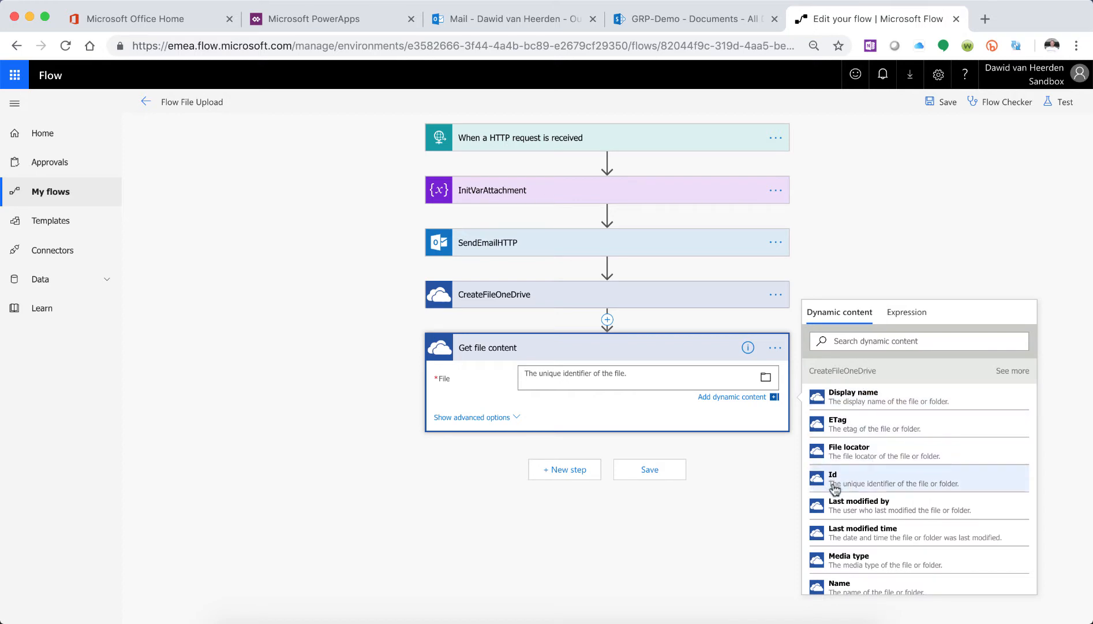
mouse_move(863, 485)
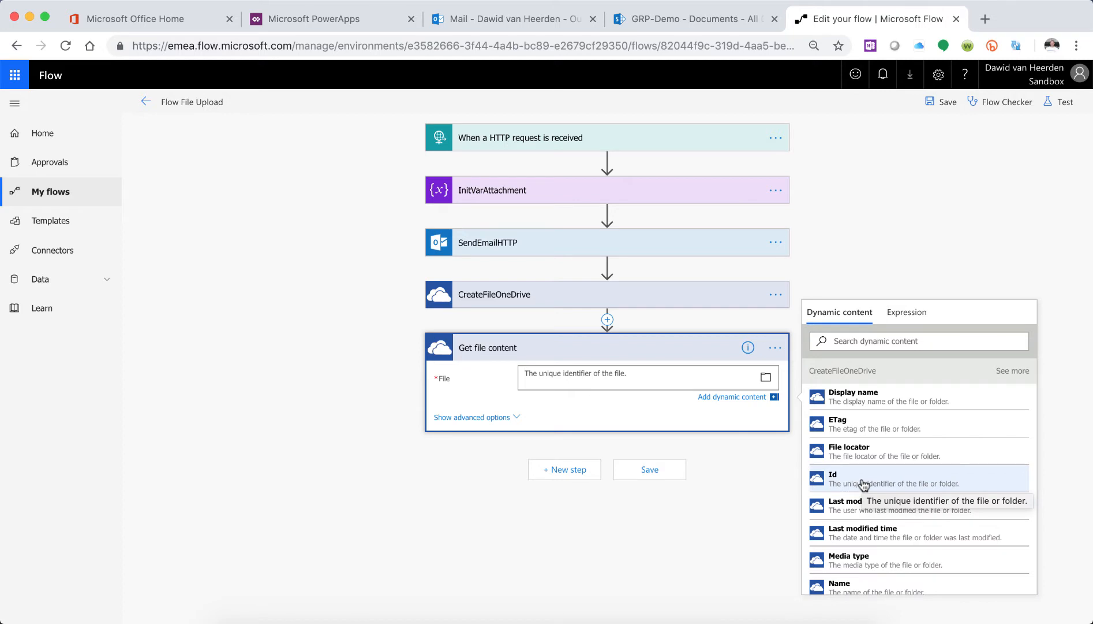
- Fill the File field with CreateFileOneDrive's Id output and begin renaming the step
click(1012, 370)
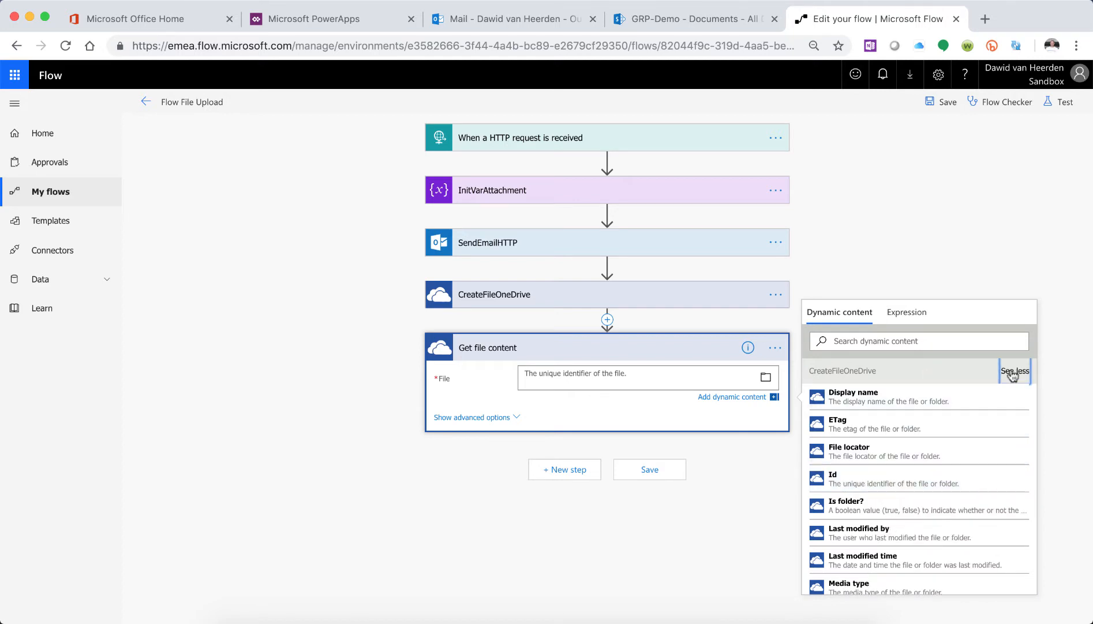
mouse_move(973, 379)
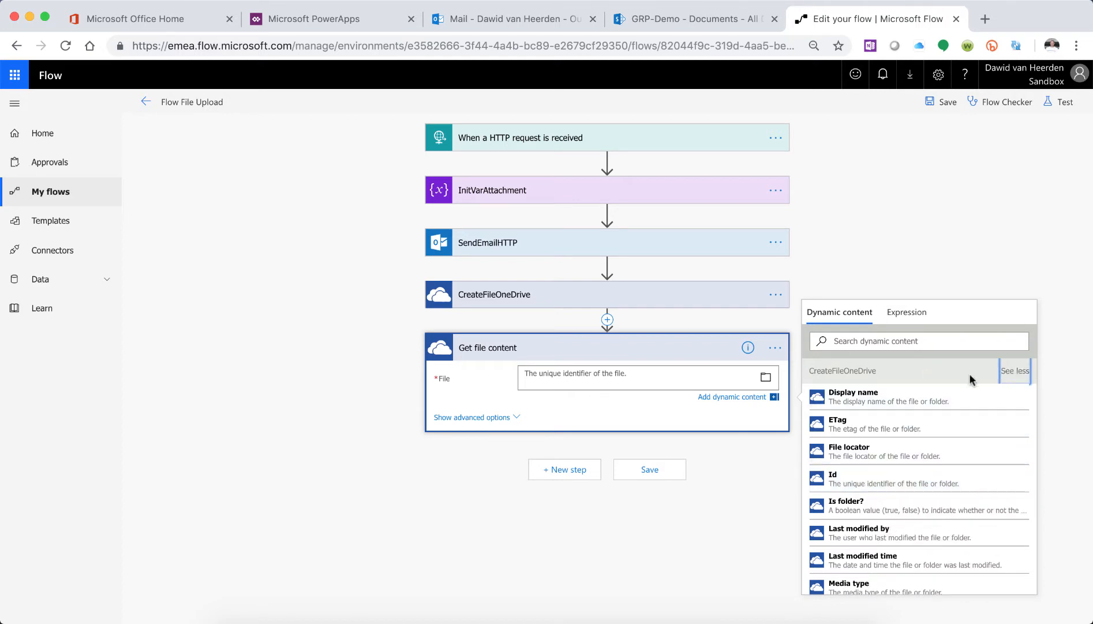
scroll(down, 3)
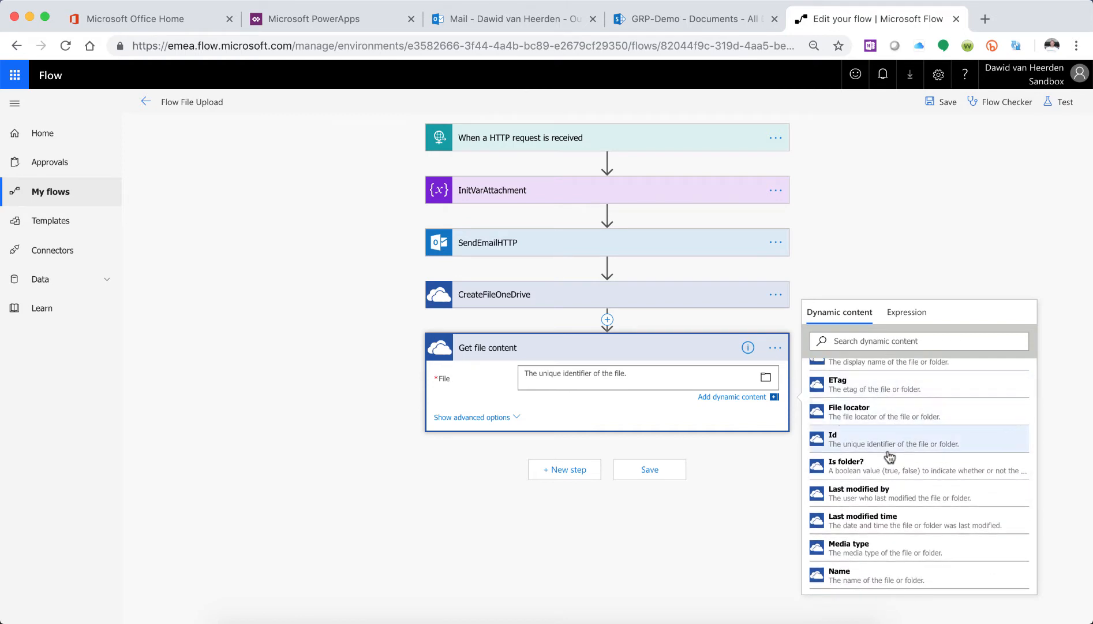
mouse_move(856, 411)
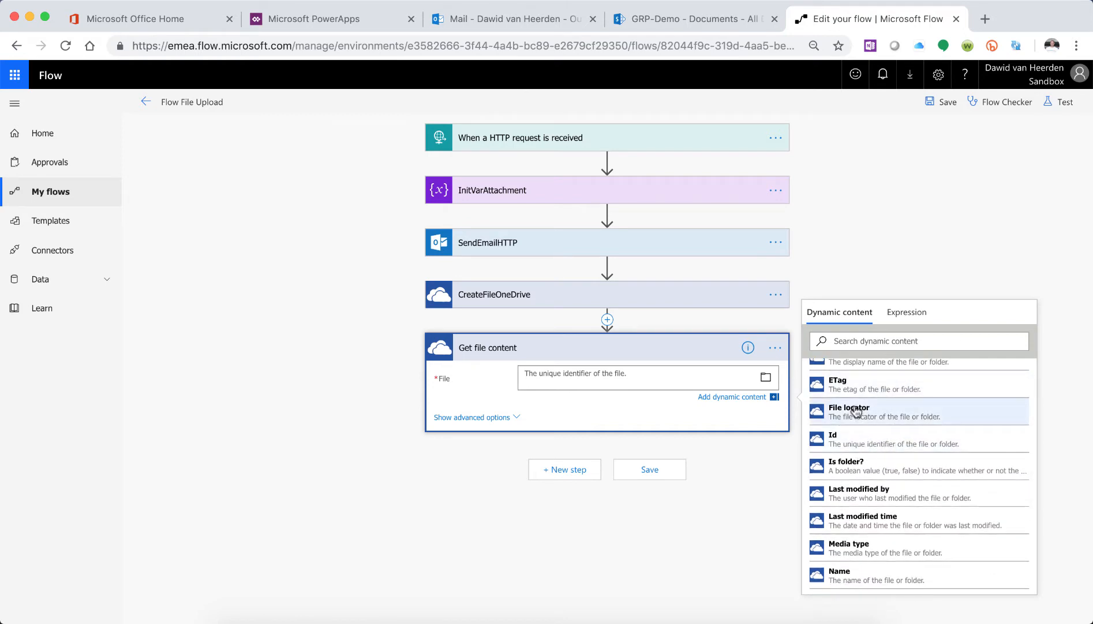
mouse_move(876, 439)
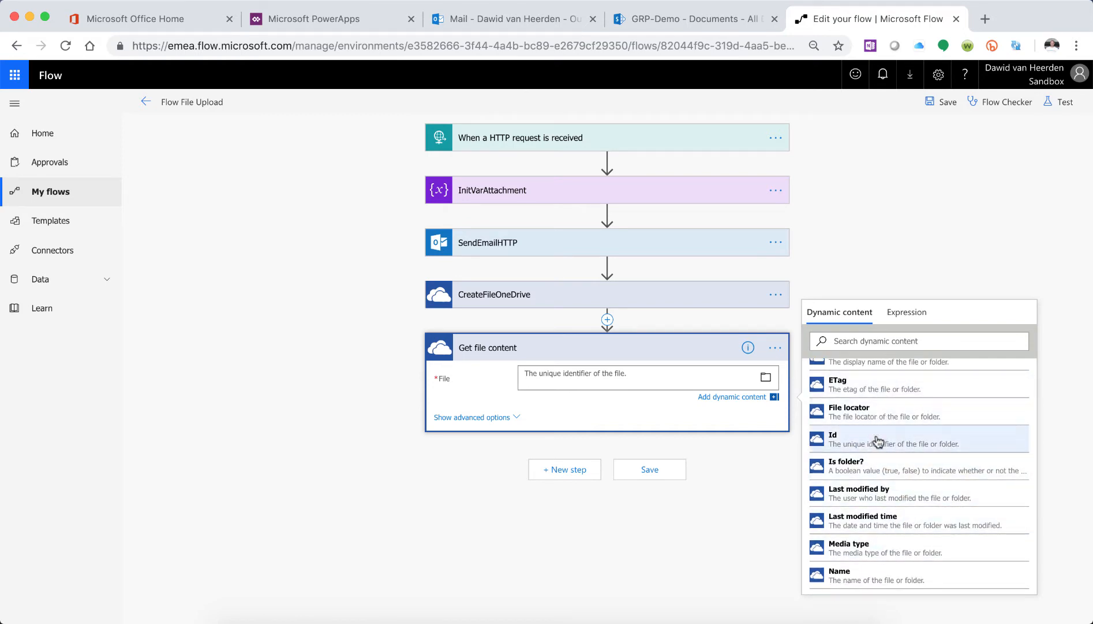
mouse_move(849, 445)
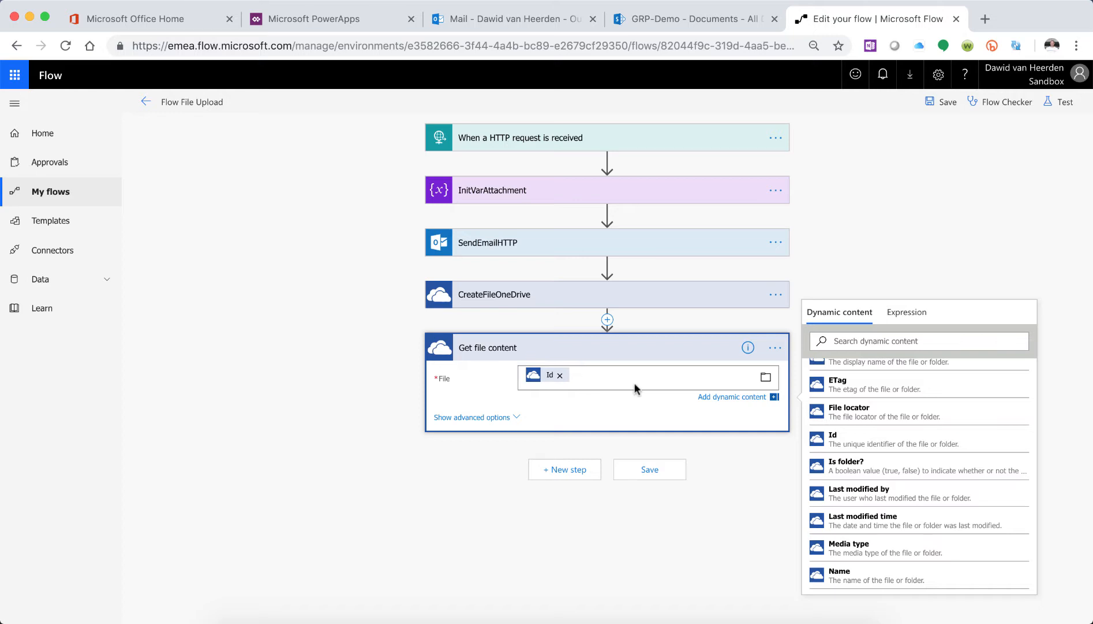
click(774, 348)
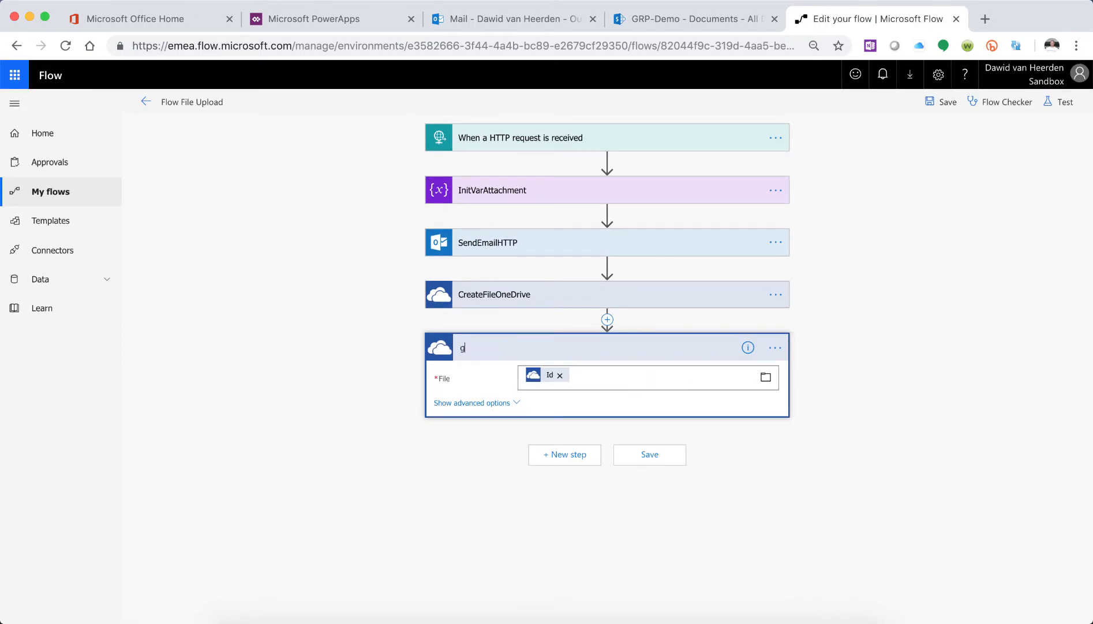
- Finish typing 'GetFileContentOneDrive' as the Get file content step's name
text(etFile)
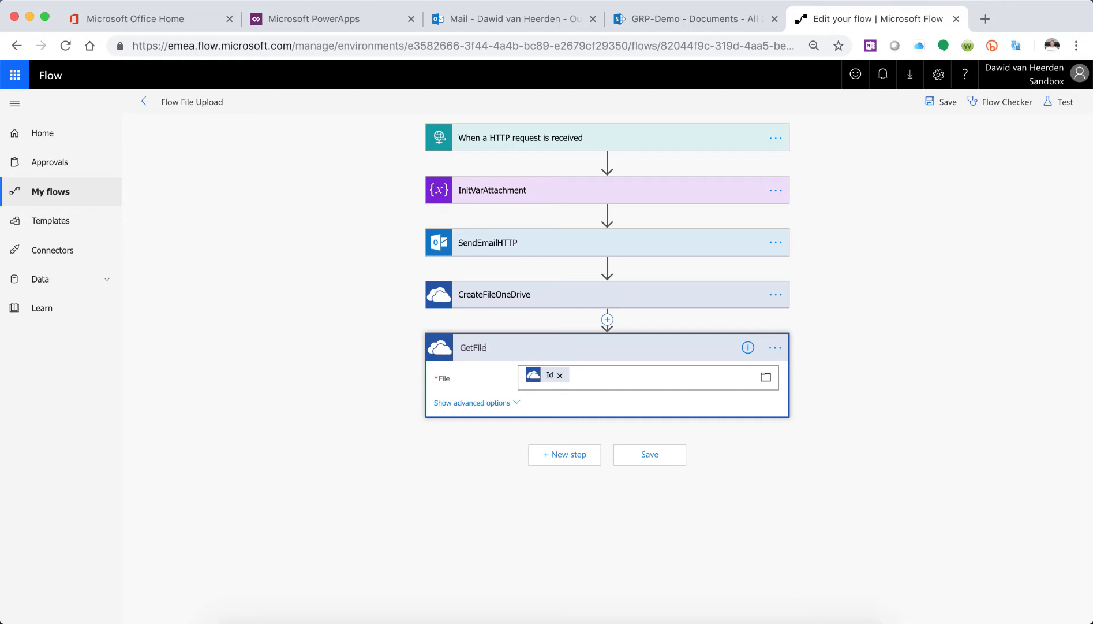
text(Content)
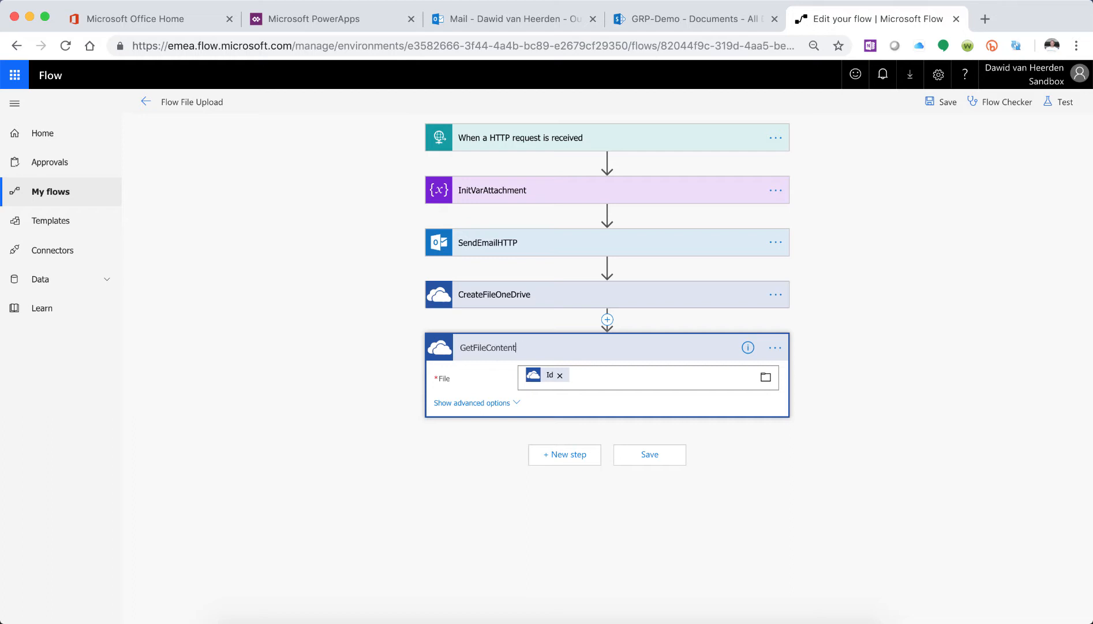
text(OneDrive)
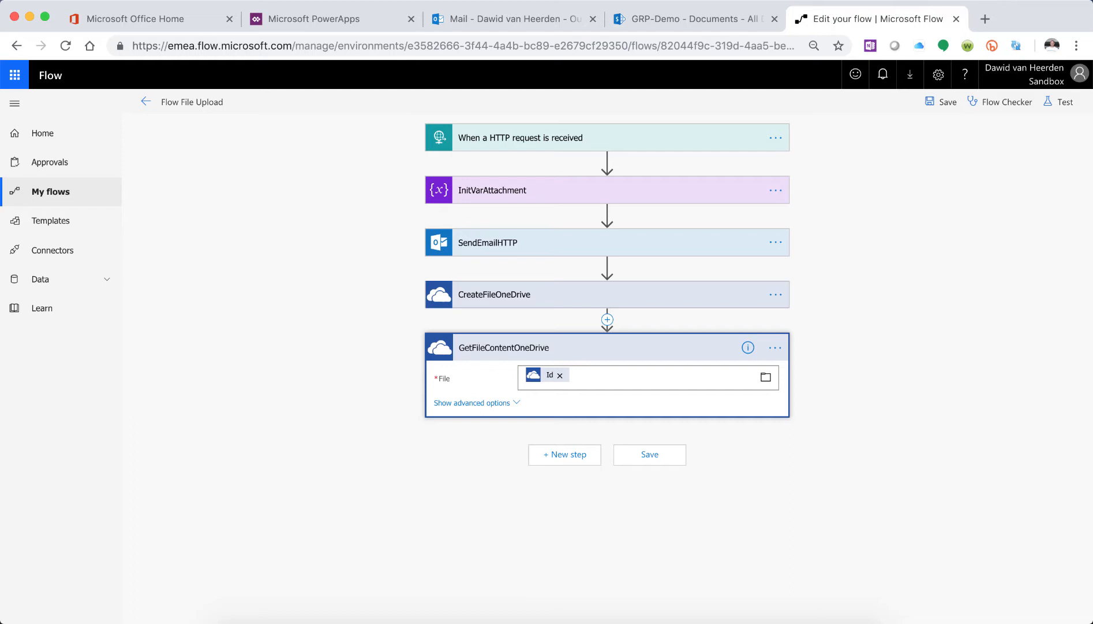
mouse_move(487, 358)
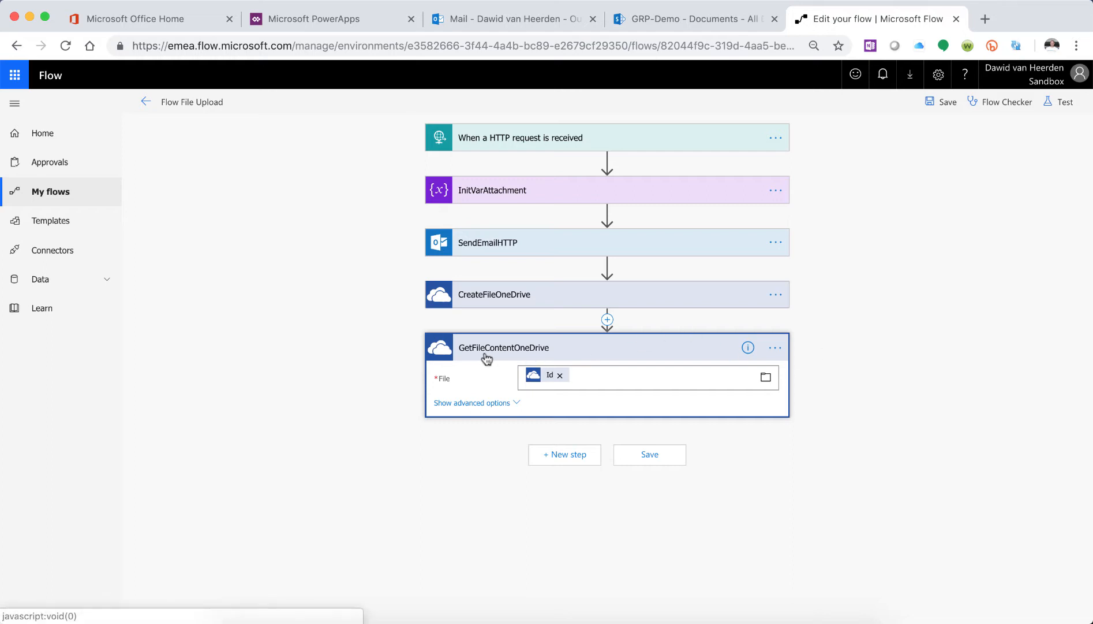
mouse_move(490, 332)
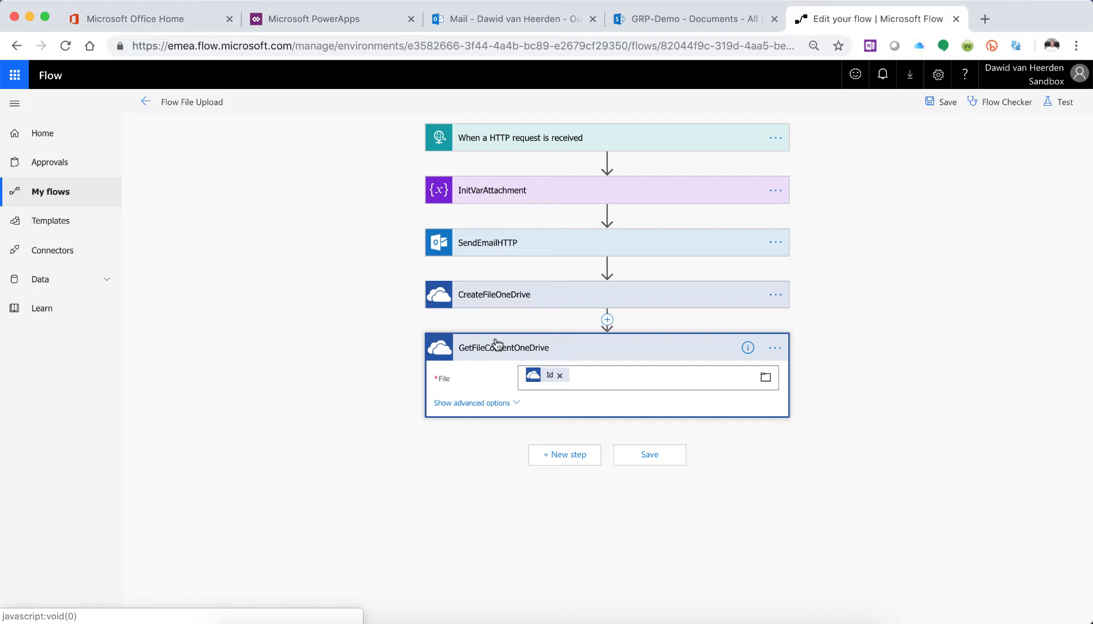
mouse_move(493, 355)
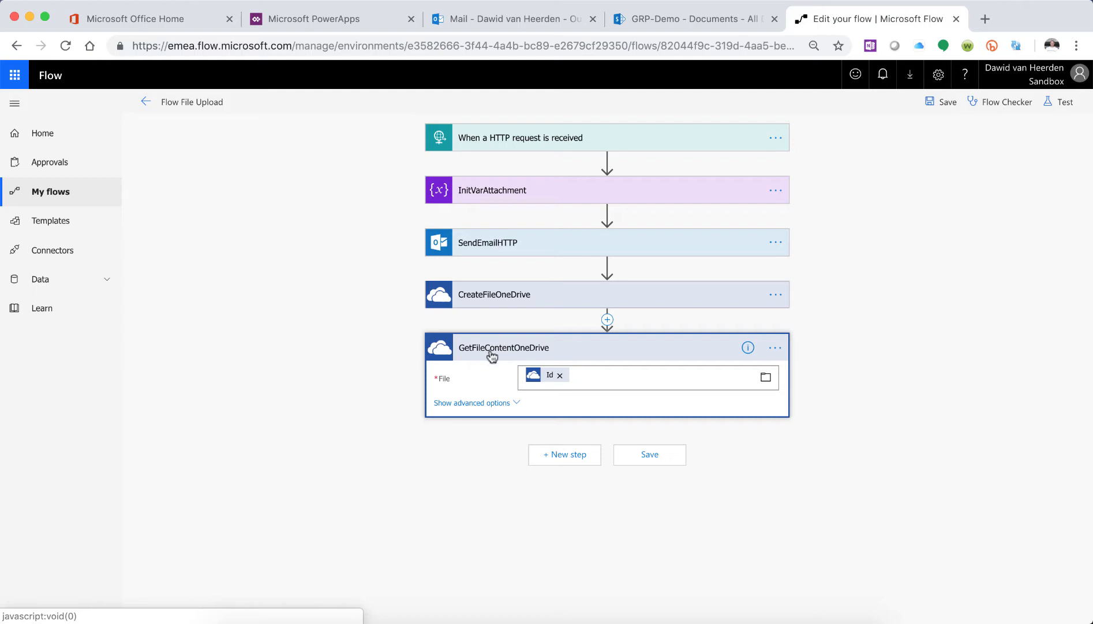
mouse_move(528, 358)
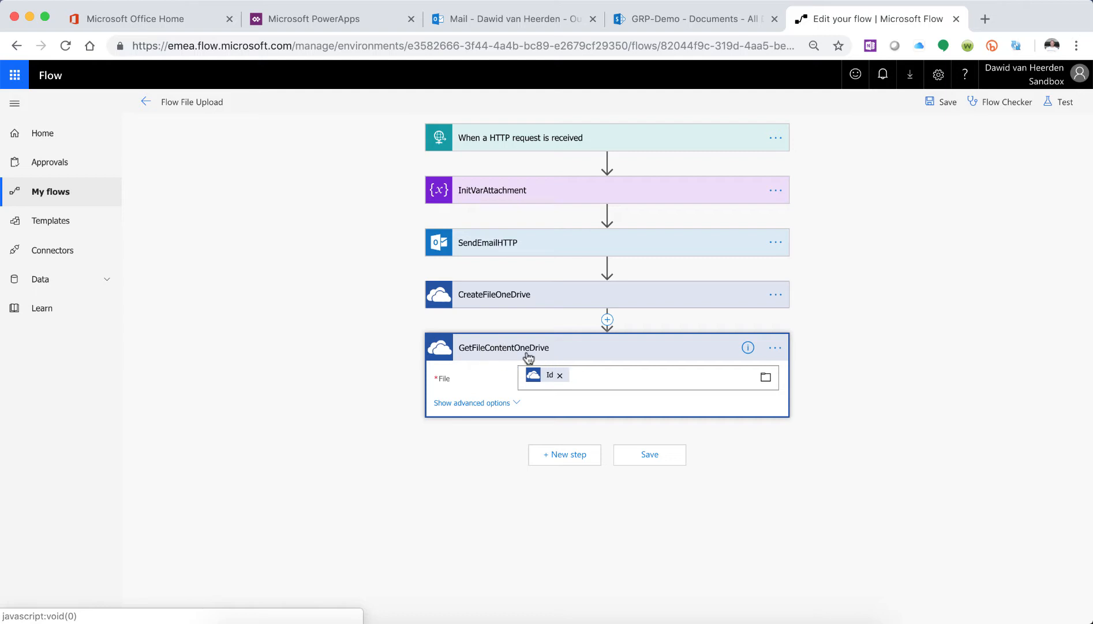
mouse_move(569, 356)
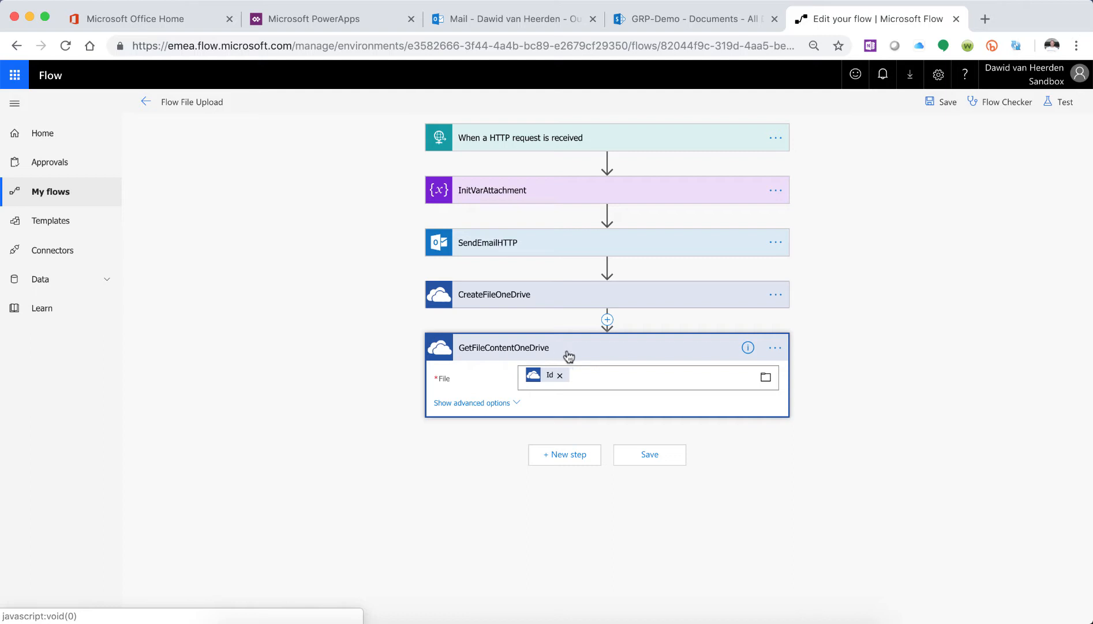
mouse_move(520, 355)
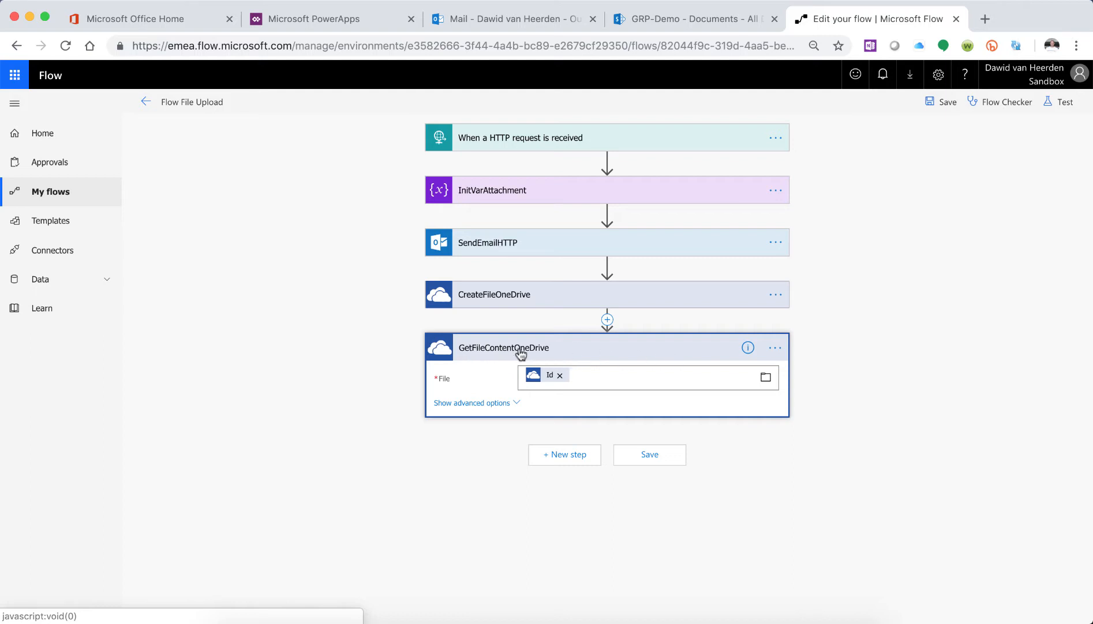
mouse_move(565, 463)
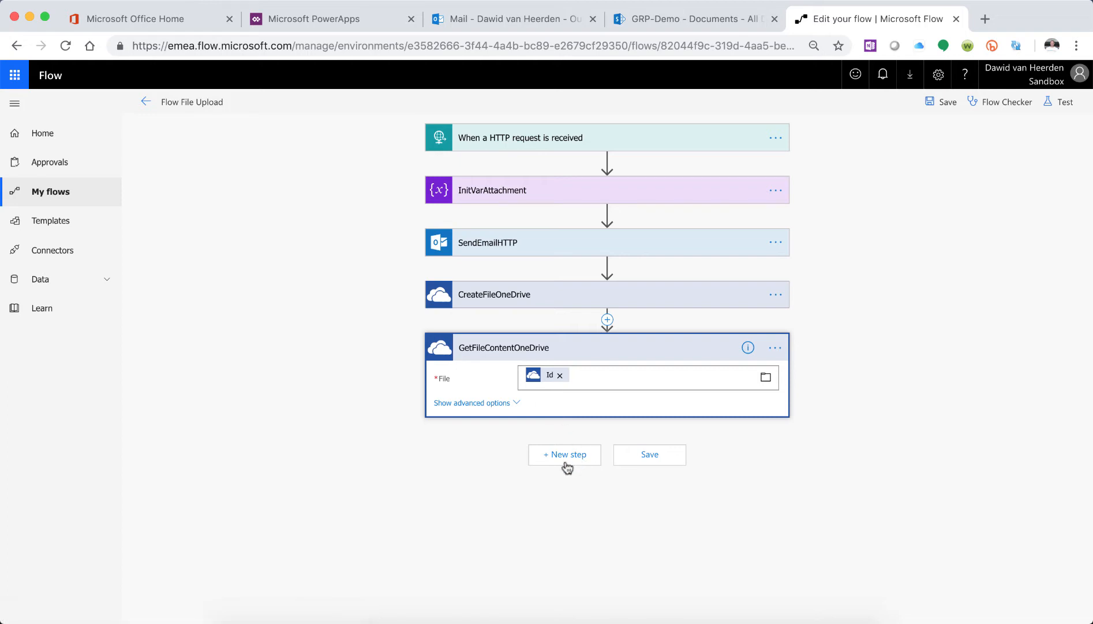
- Add an Office 365 Outlook Send an email step after GetFileContentOneDrive
click(564, 454)
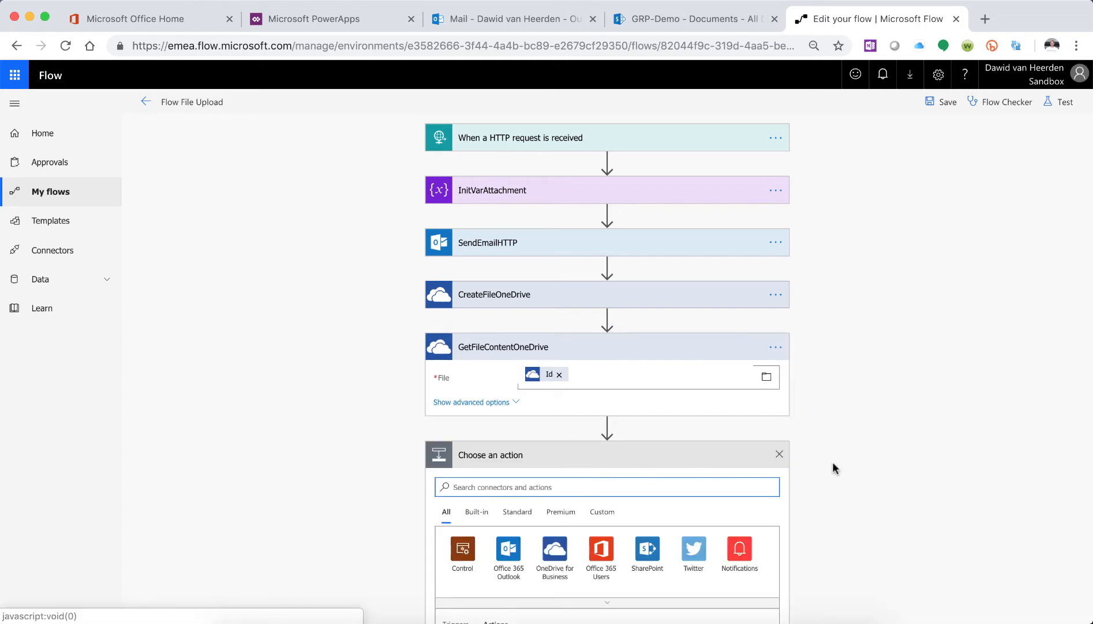
click(508, 549)
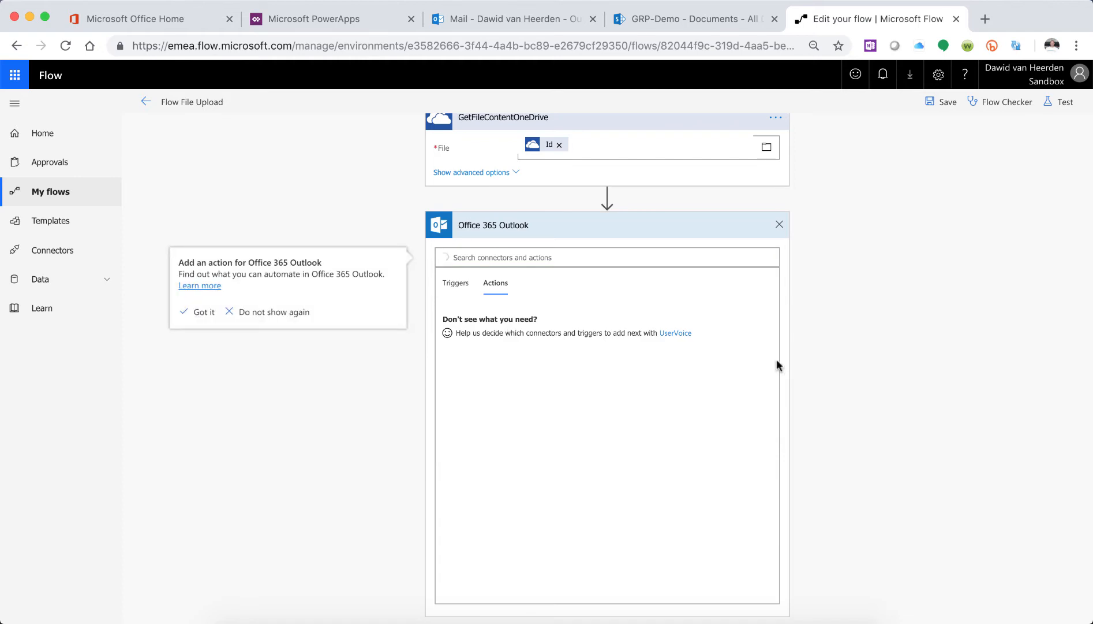
click(494, 282)
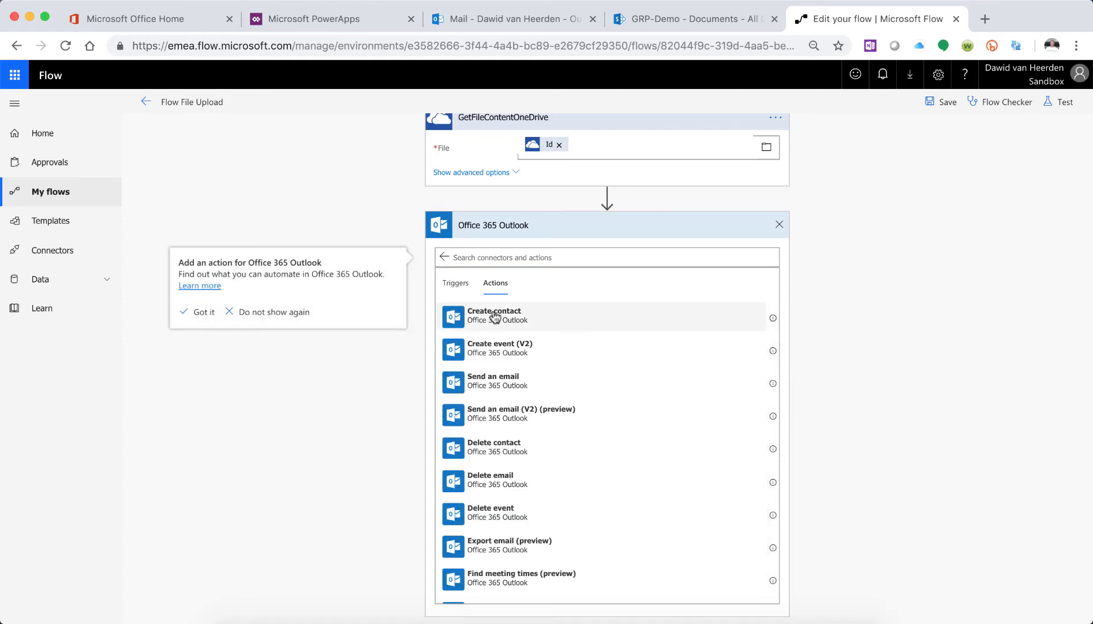
click(493, 376)
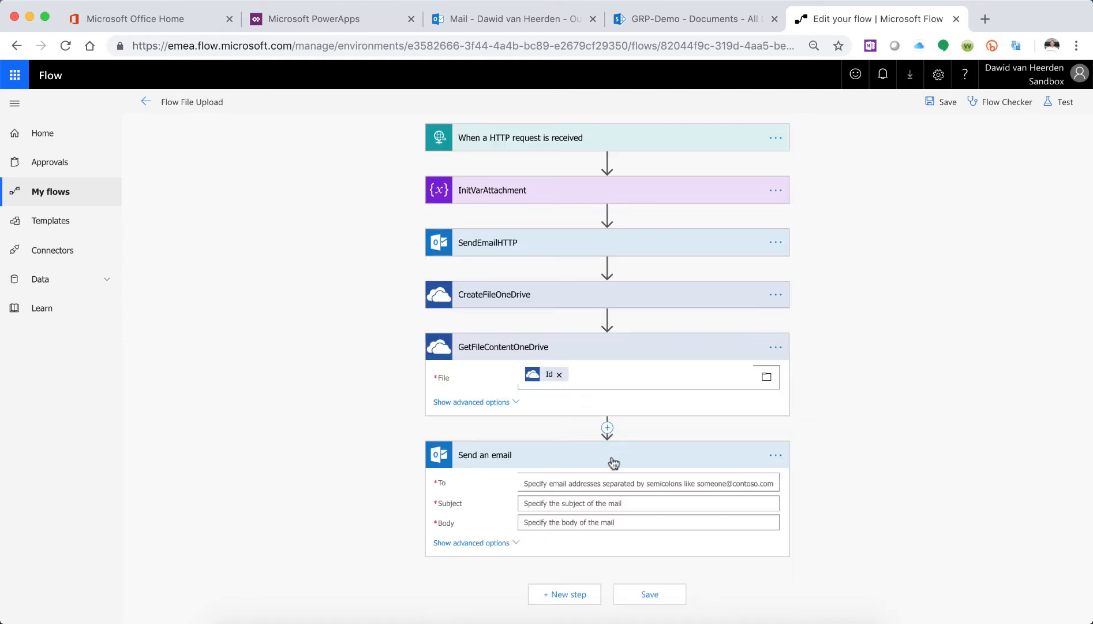
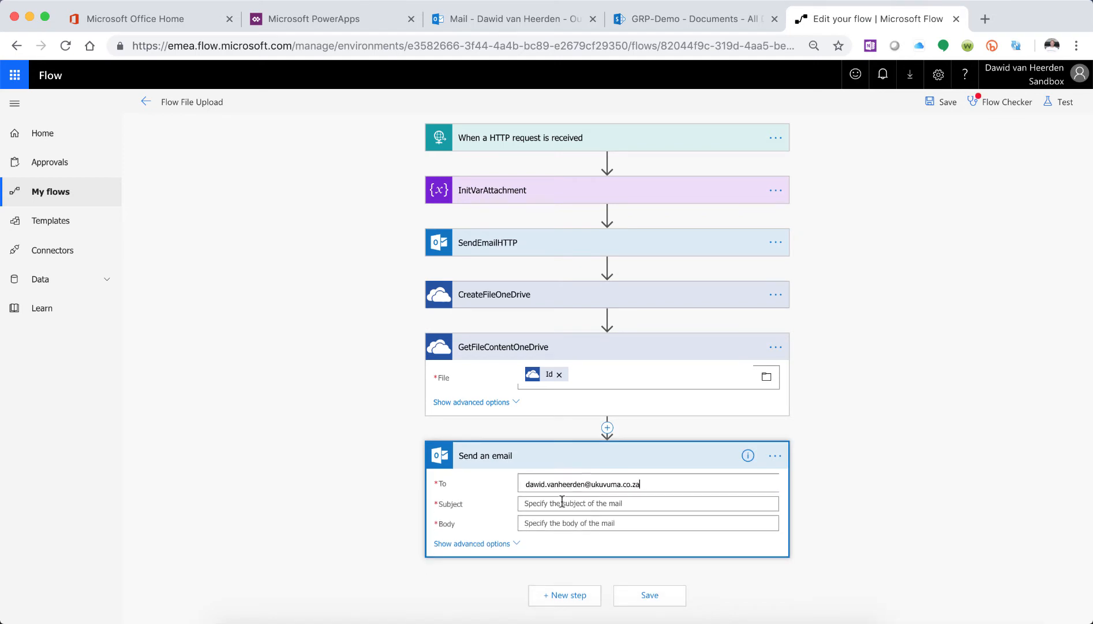
- Set the email's To field to the suggested kuvuma.co.za recipient address
click(647, 483)
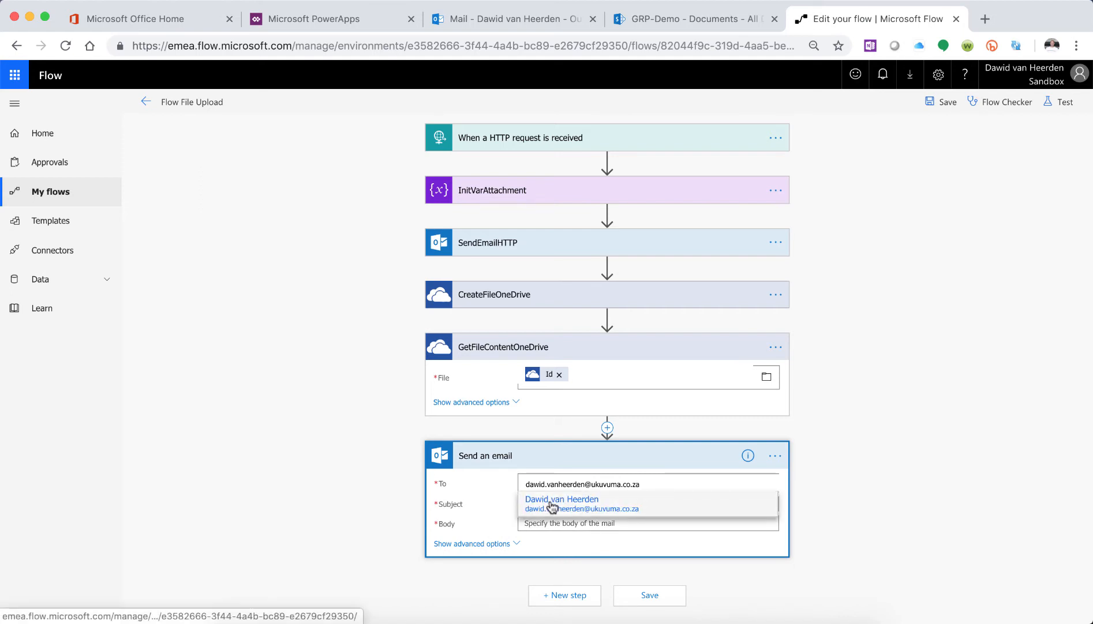
click(561, 498)
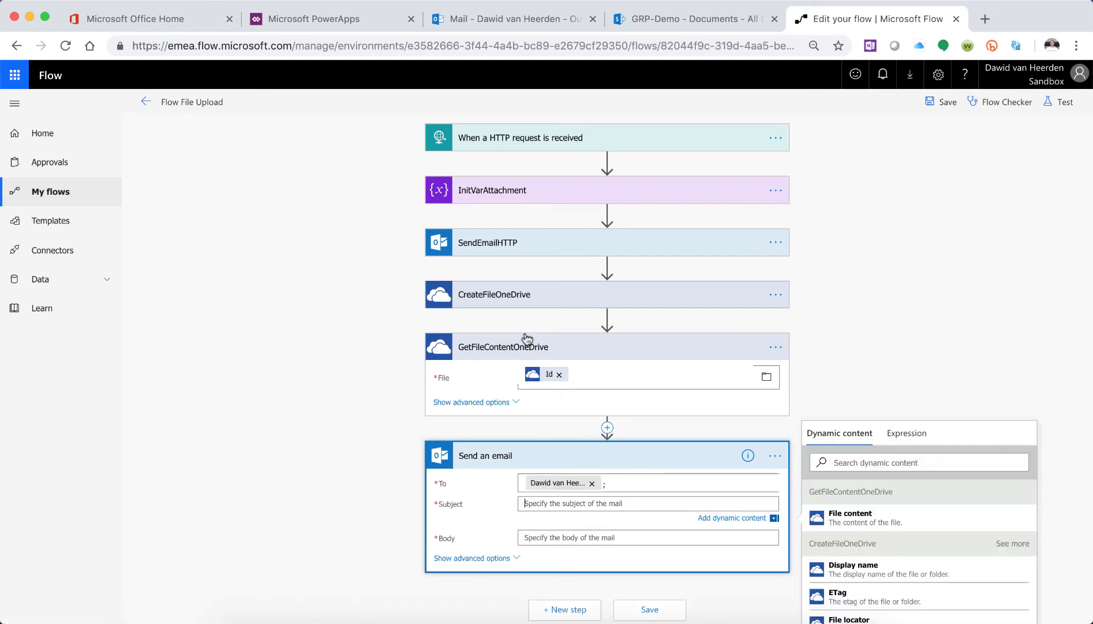
- Enter 'Test Attachment OD' as subject and body, and test.png as attachment name
click(489, 242)
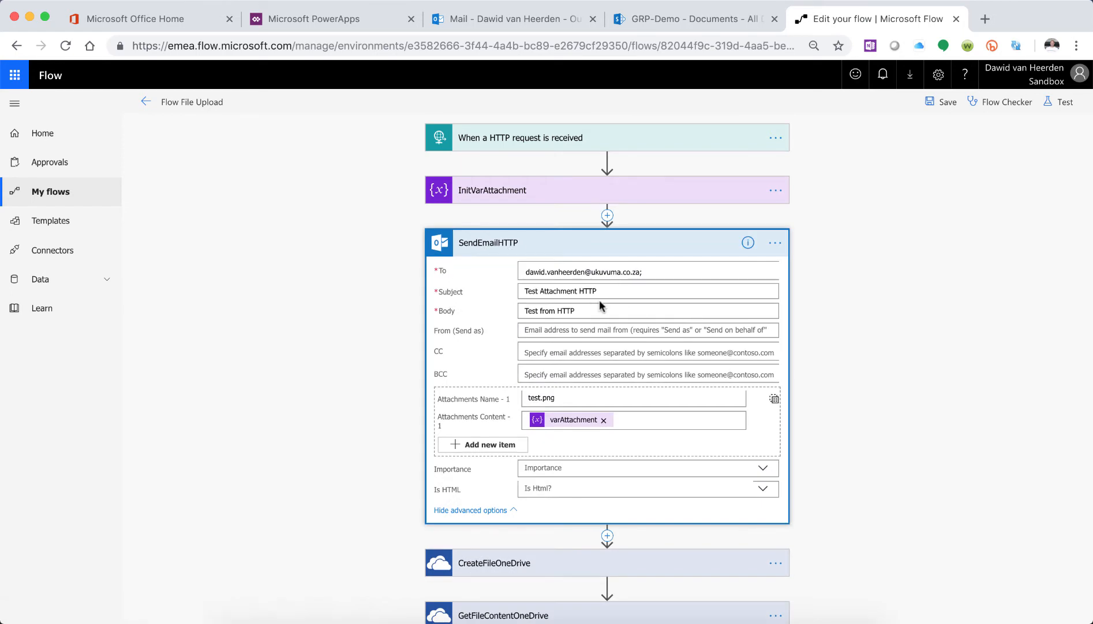
scroll(down, 3)
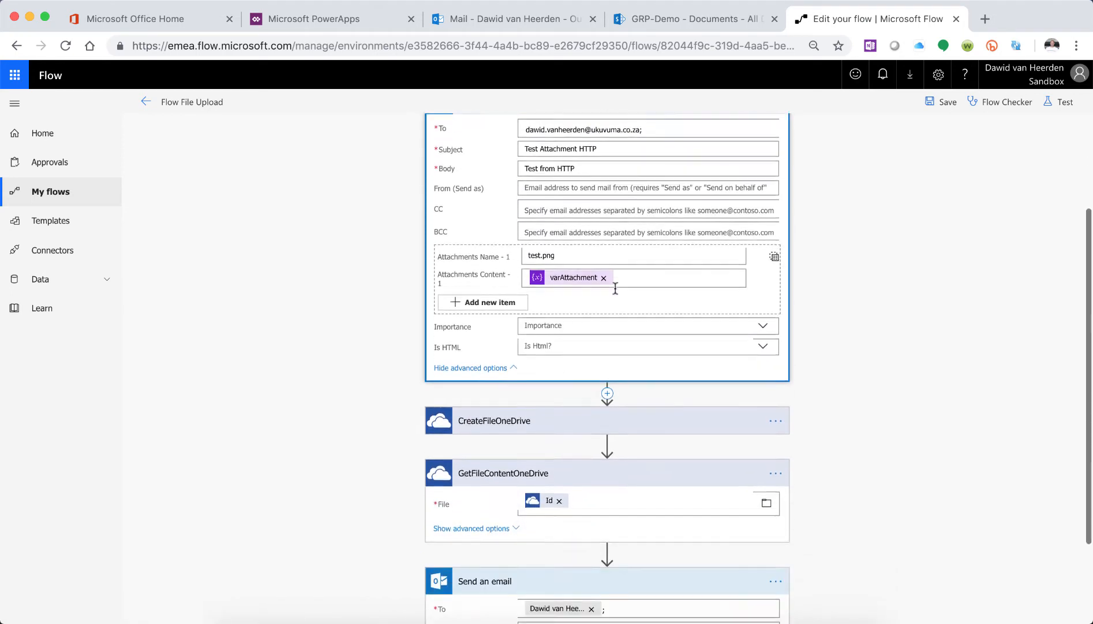
scroll(down, 3)
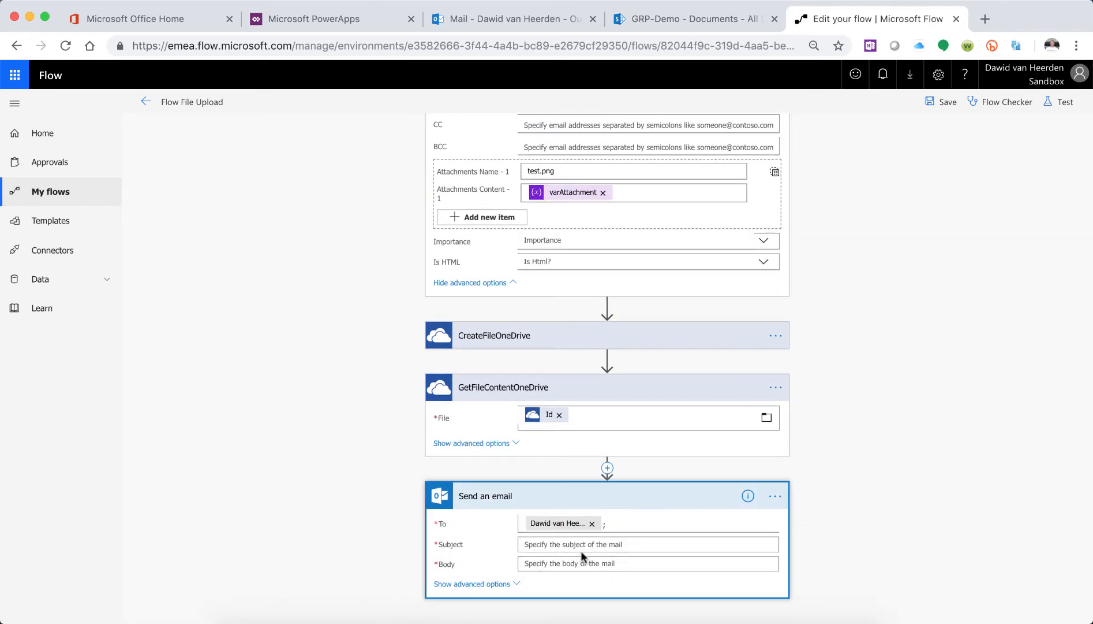
text(Test A)
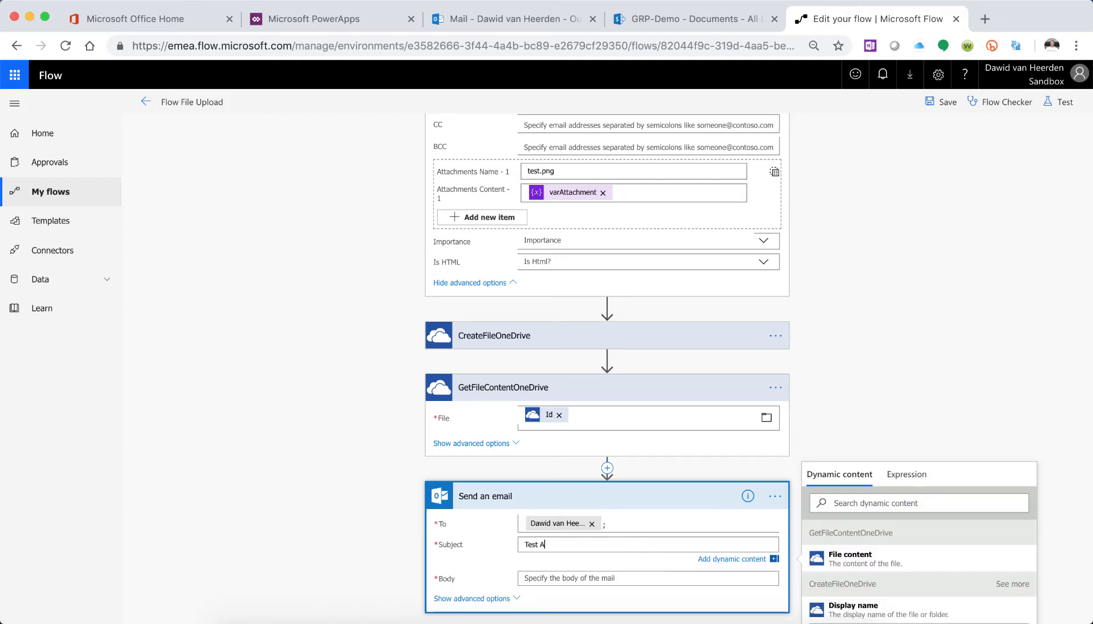
text(ttachment)
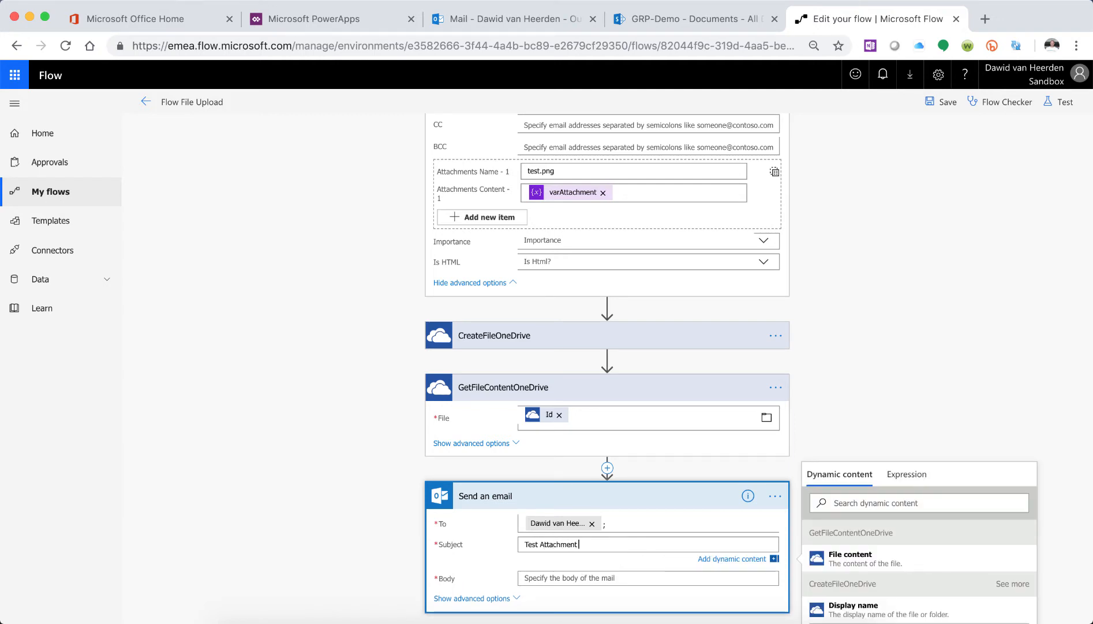
text(OD)
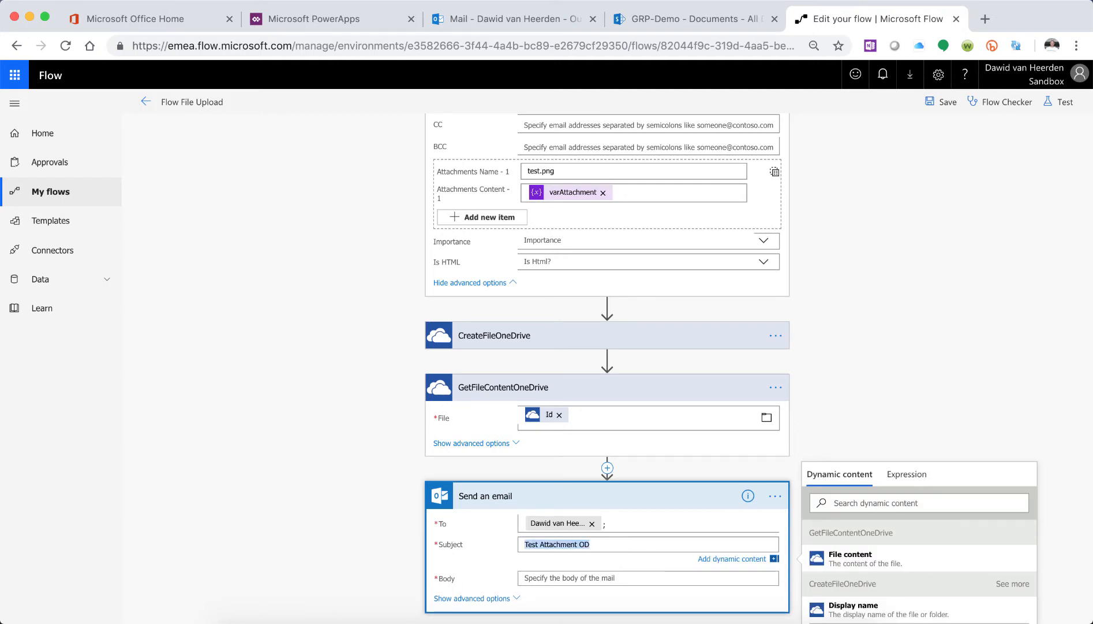
text(Test Attachment OD)
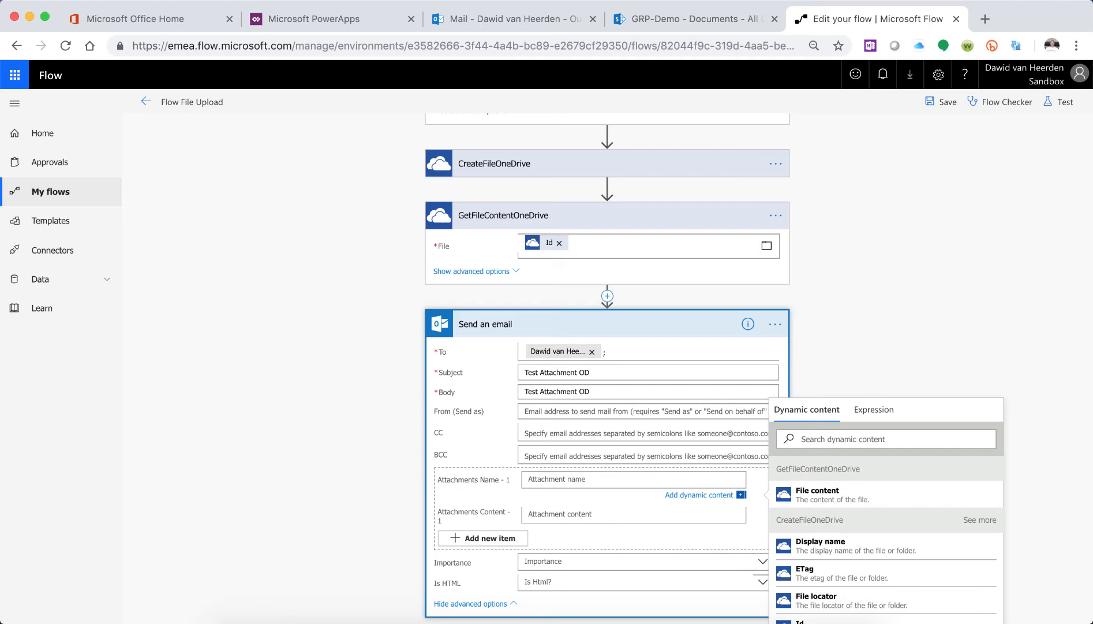
text(test.png)
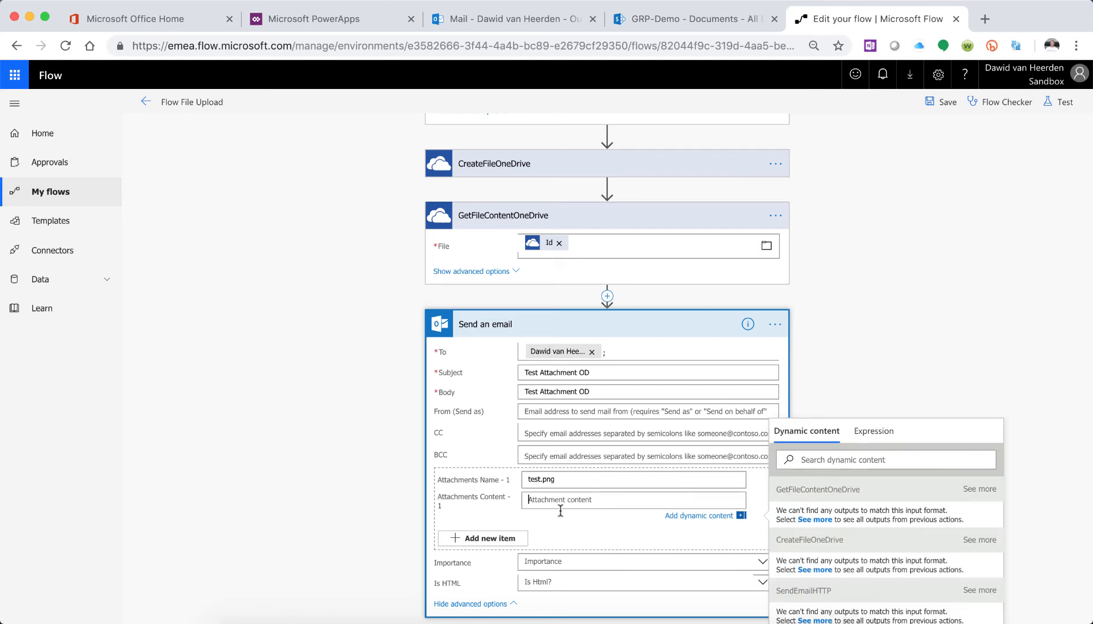
- Scroll the Send an email step looking for GetFileContentOneDrive's File content output
scroll(down, 3)
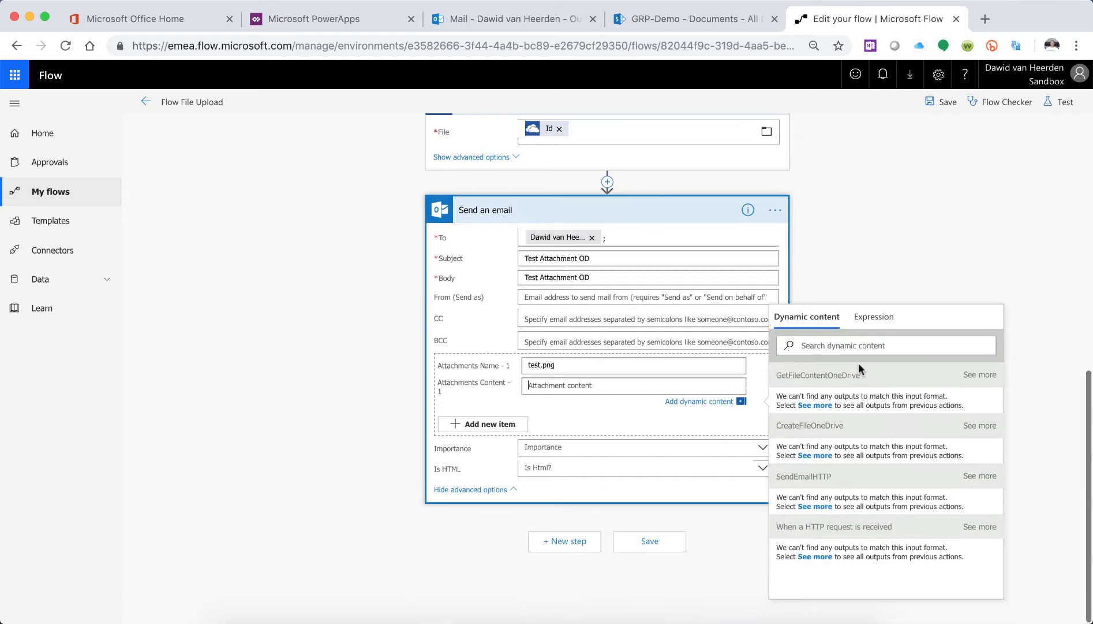
mouse_move(765, 396)
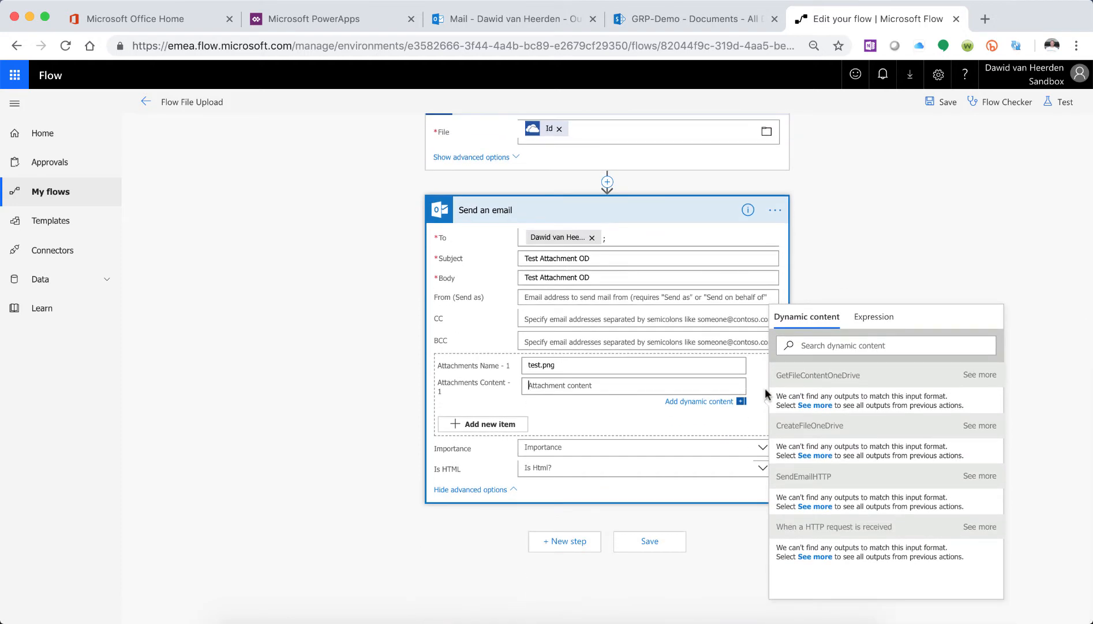
scroll(up, 3)
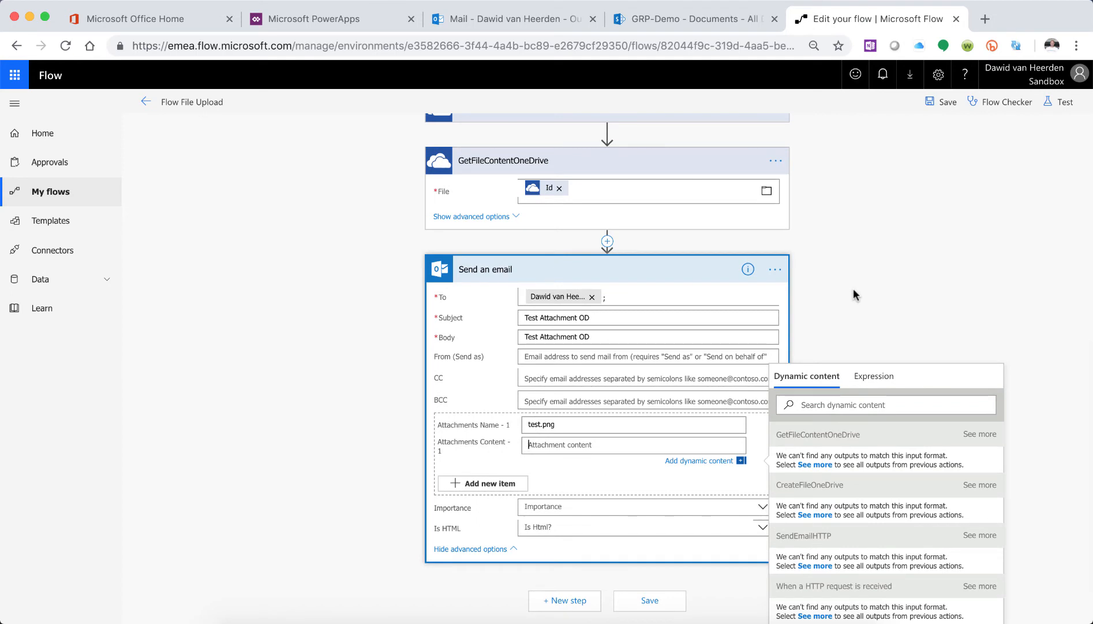
mouse_move(602, 223)
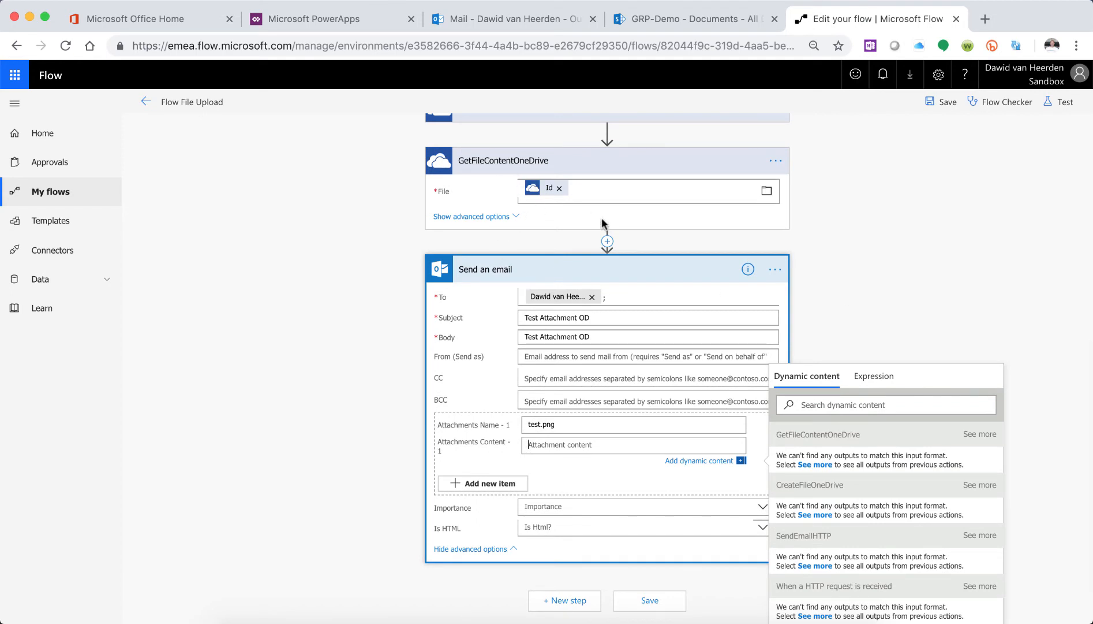
mouse_move(809, 376)
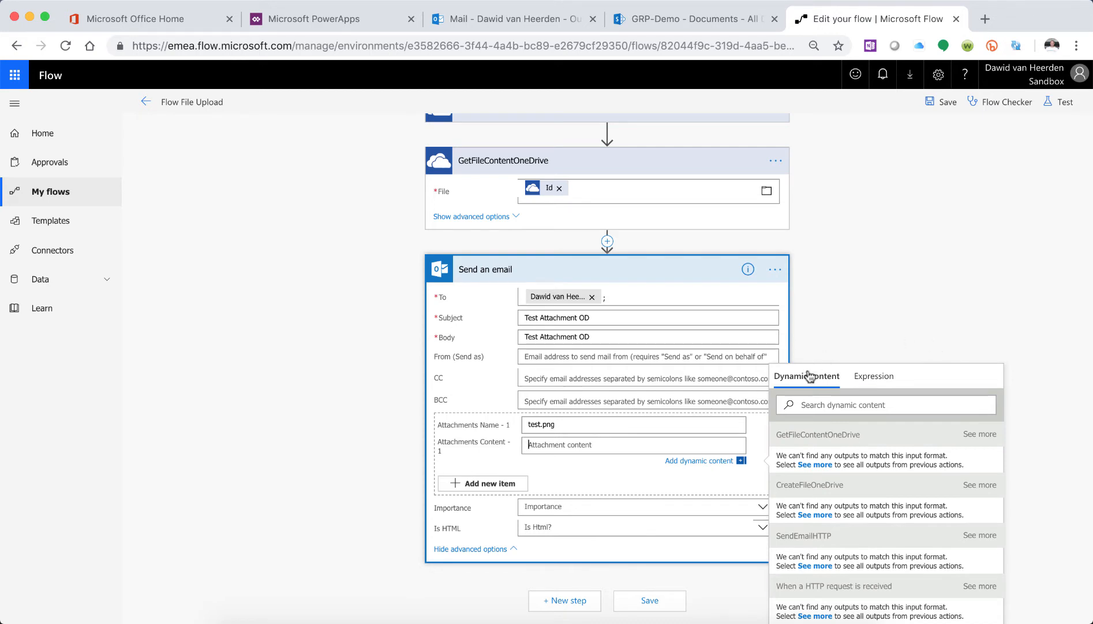
mouse_move(951, 446)
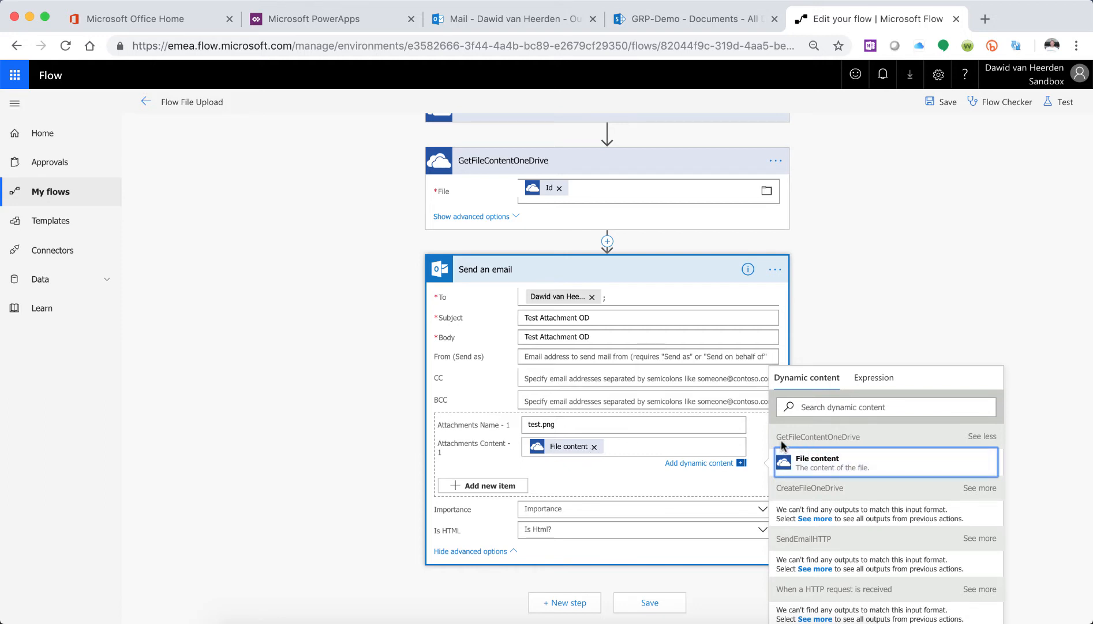
mouse_move(807, 452)
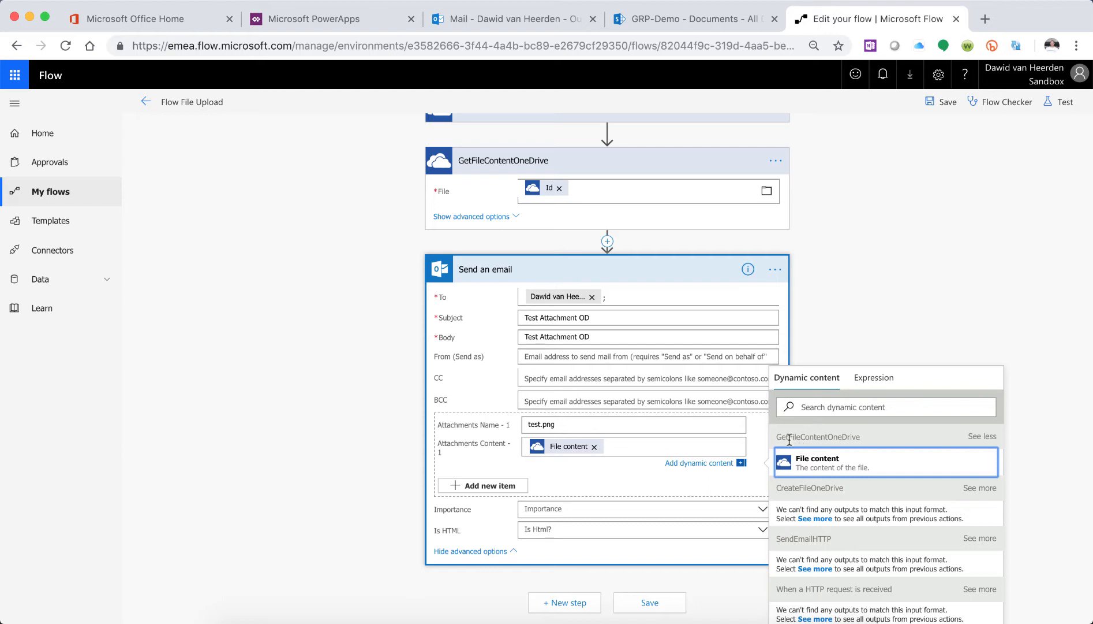
mouse_move(836, 431)
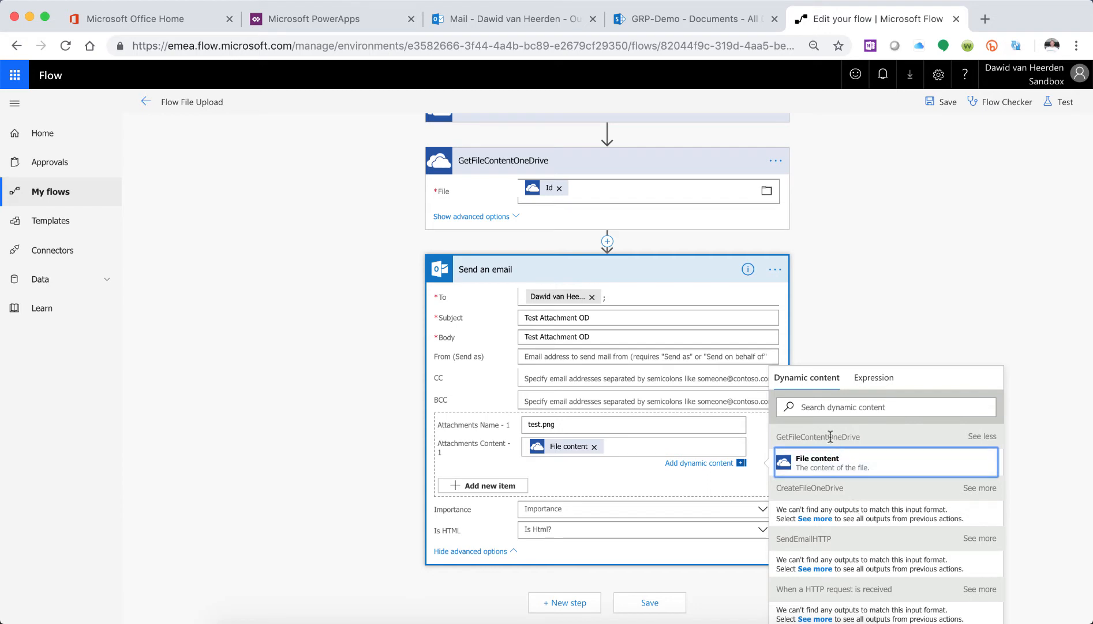
mouse_move(896, 277)
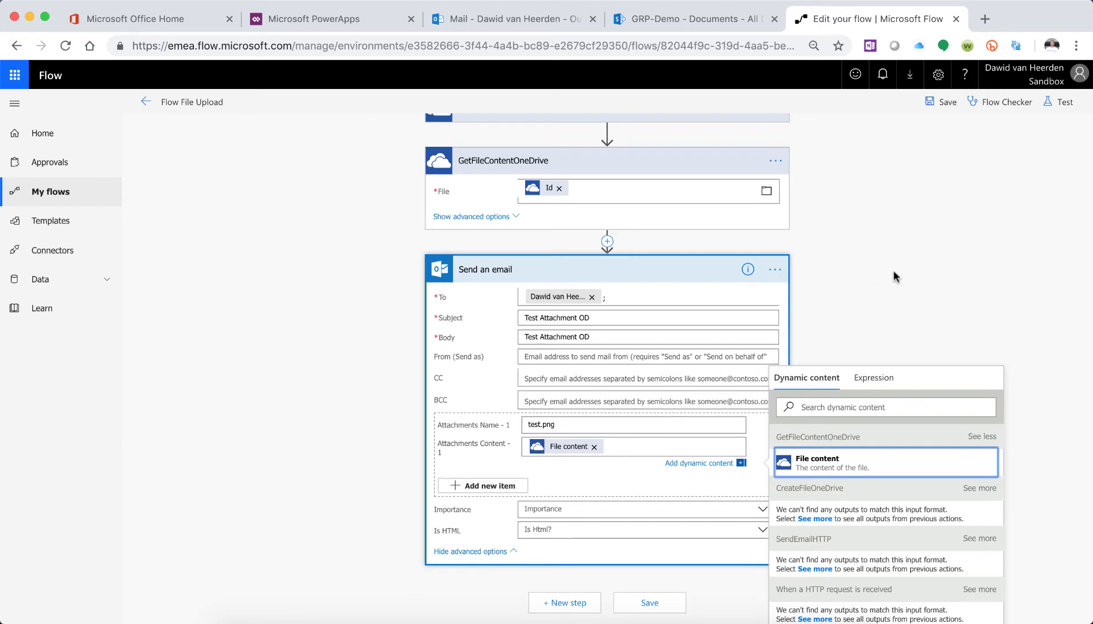
- Dismiss the dynamic content list, save Flow File Upload, and exit the flow editor
click(634, 313)
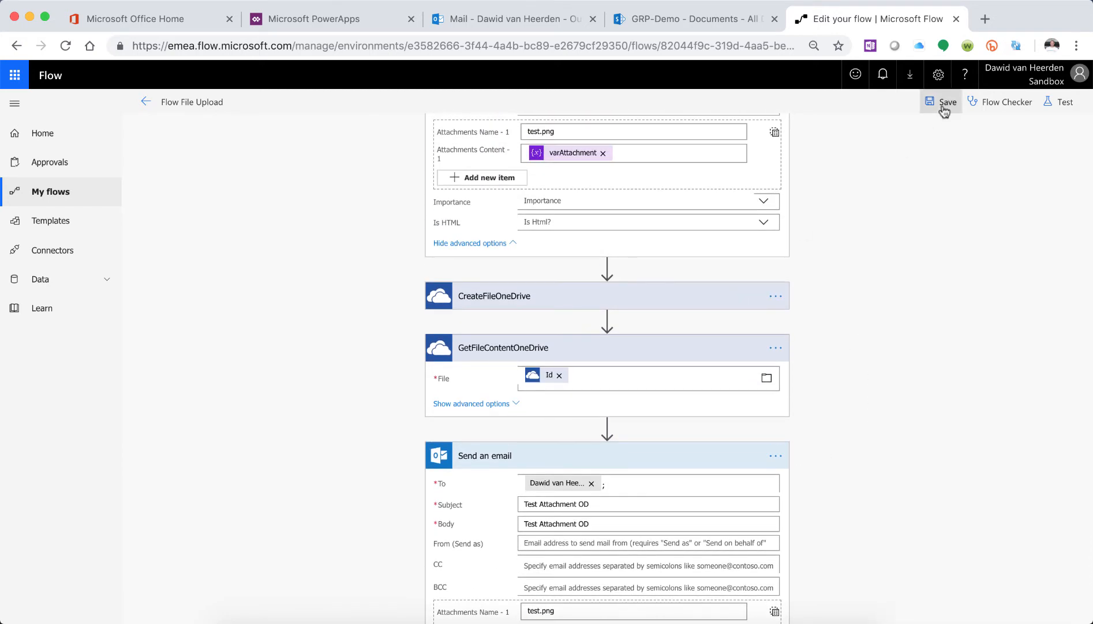
click(942, 102)
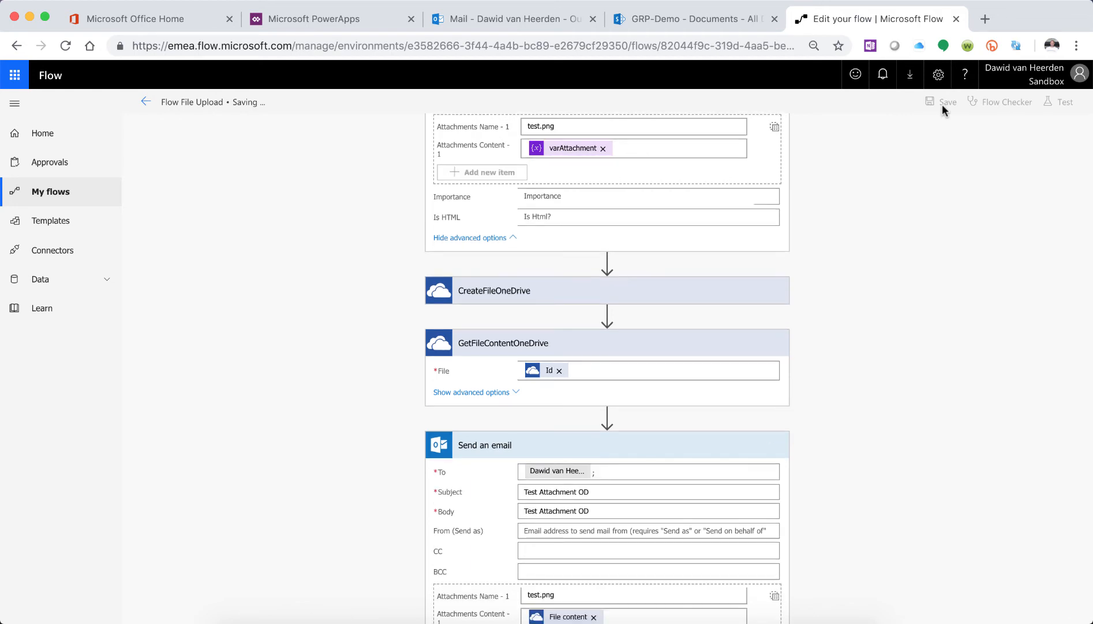
click(946, 102)
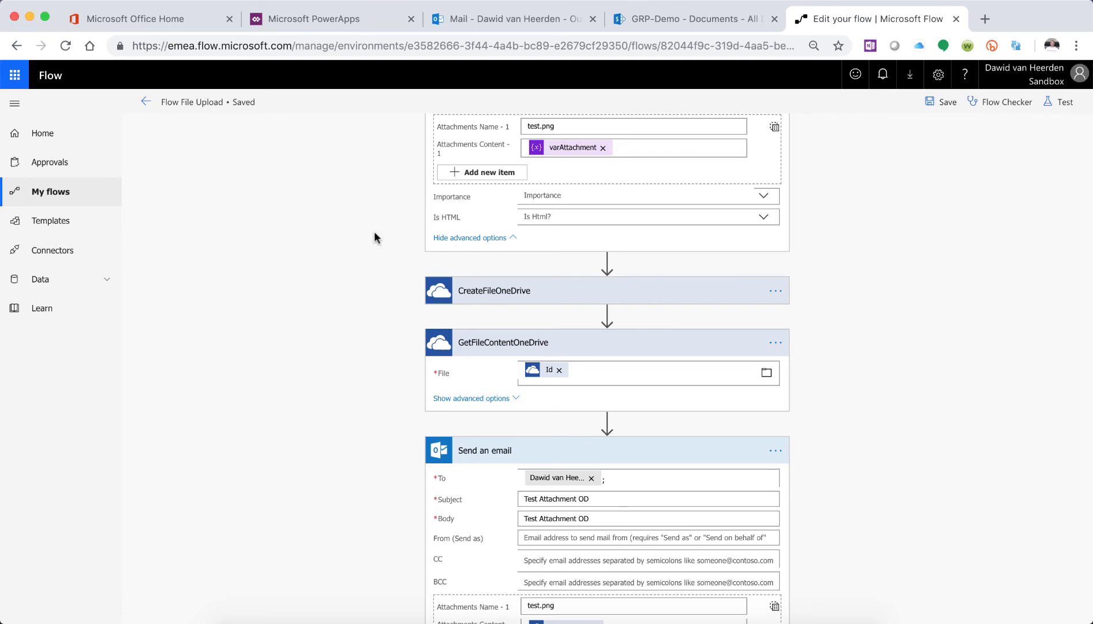
click(146, 101)
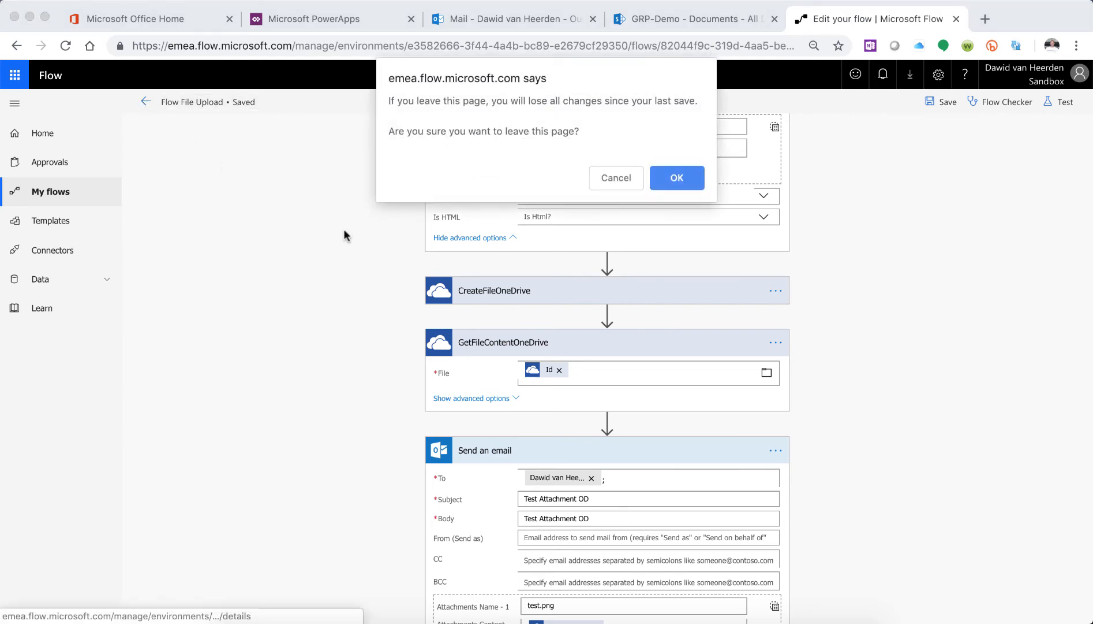
- Confirm leaving the editor and send Postman's Find_X.png form-data POST to the trigger
click(675, 177)
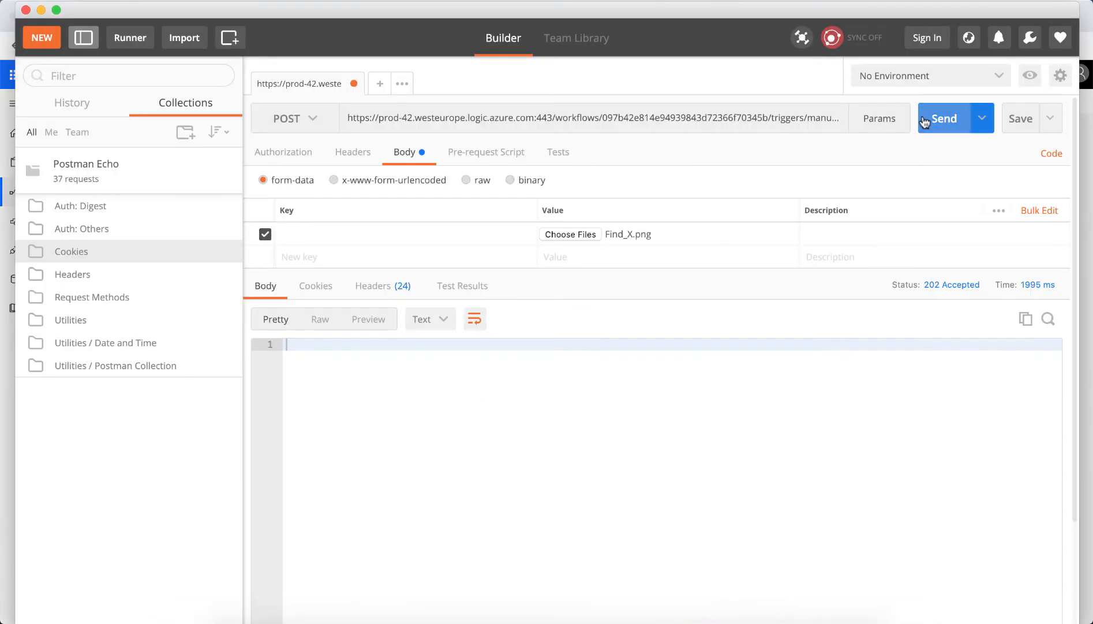
click(943, 118)
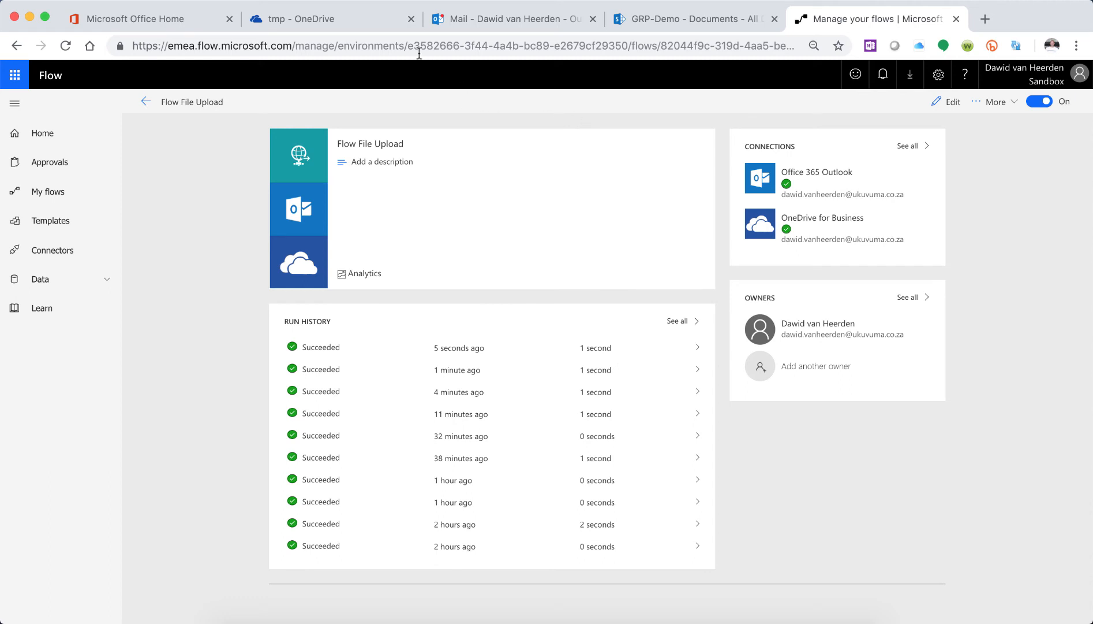
- Preview and close test.png in OneDrive's Attachments › tmp folder
click(317, 19)
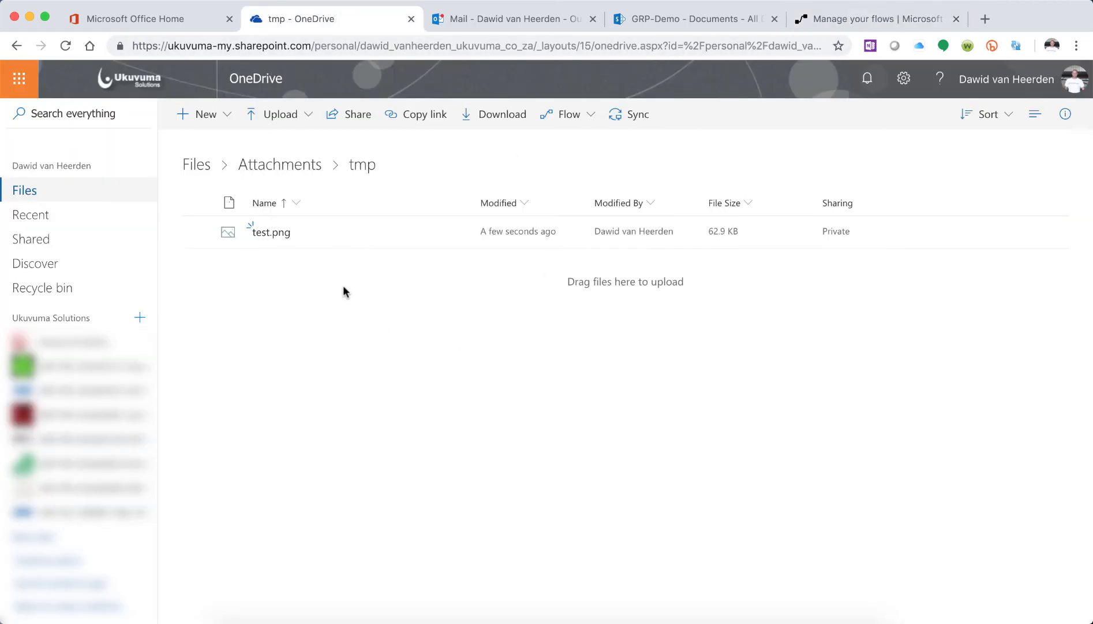
click(274, 231)
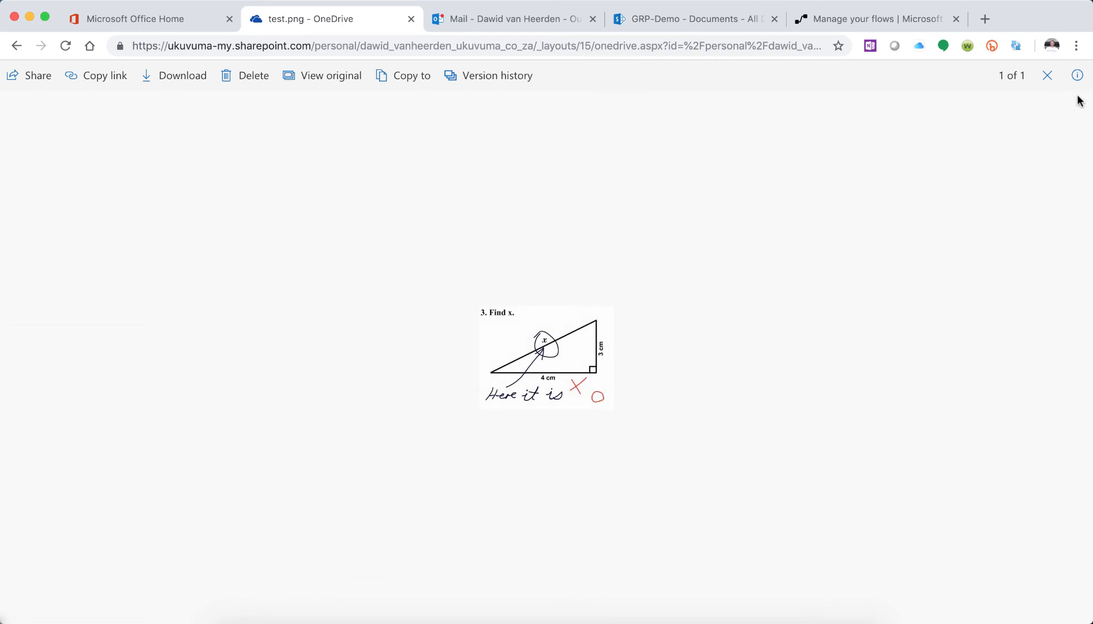
click(1047, 75)
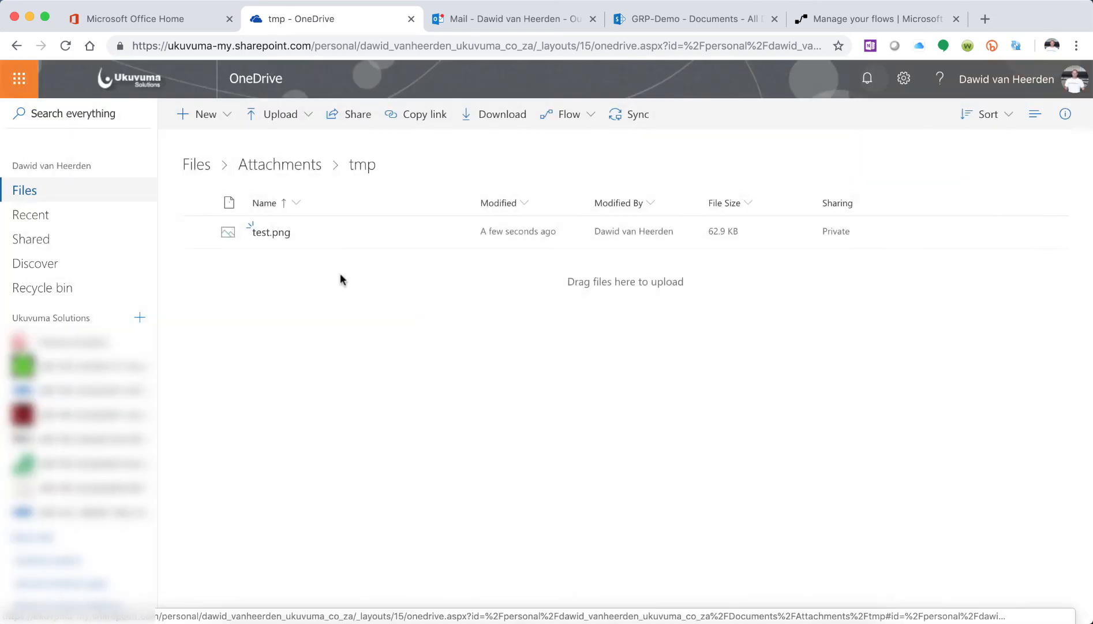
mouse_move(453, 232)
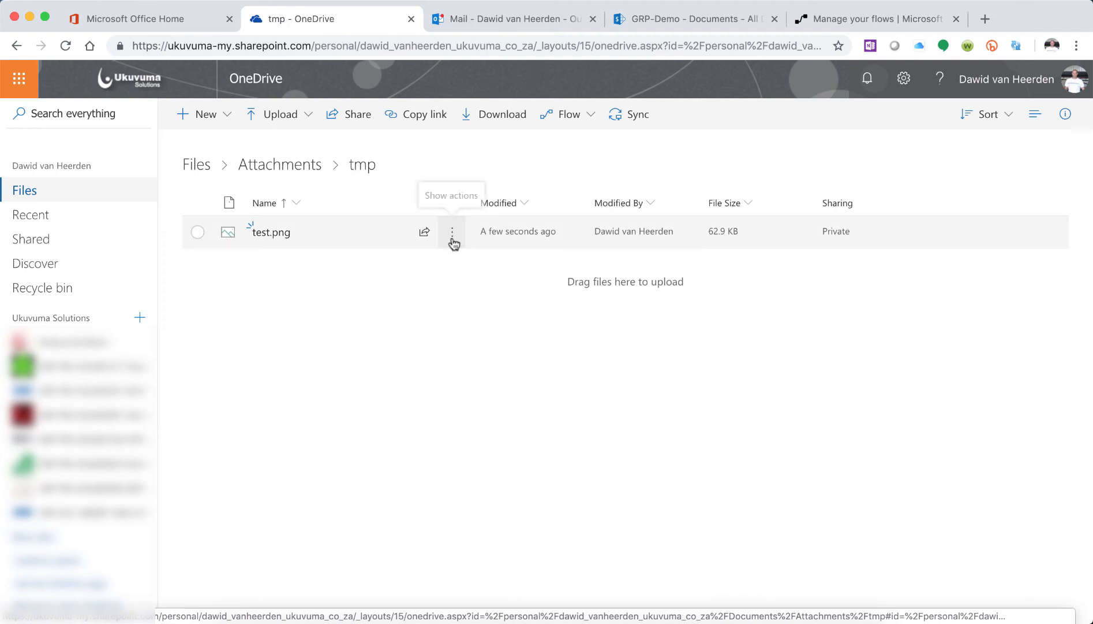
click(513, 19)
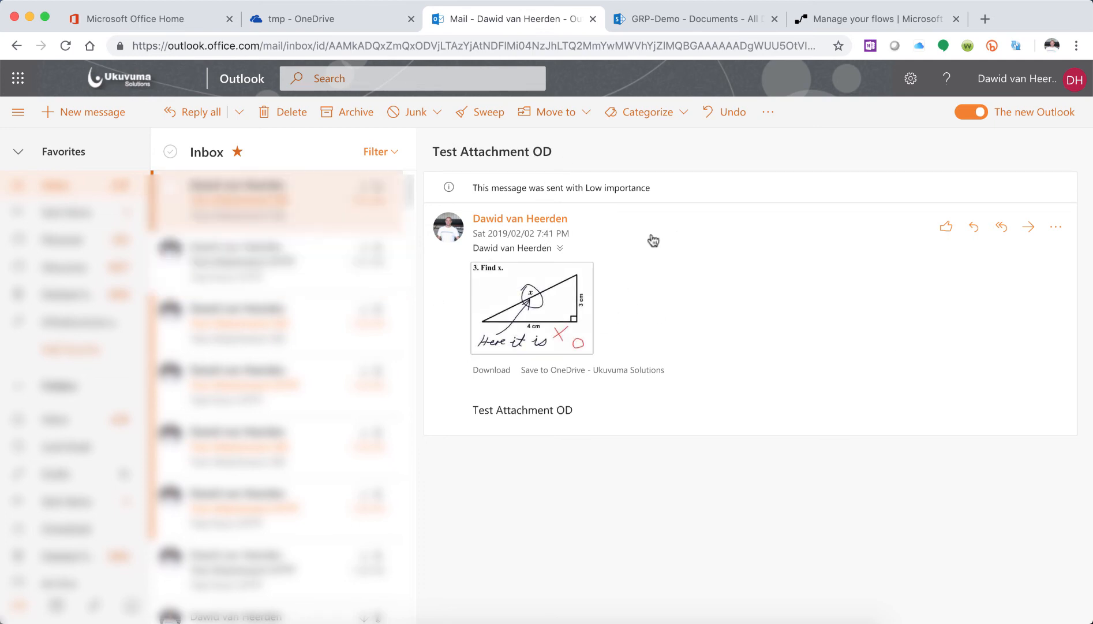
mouse_move(581, 219)
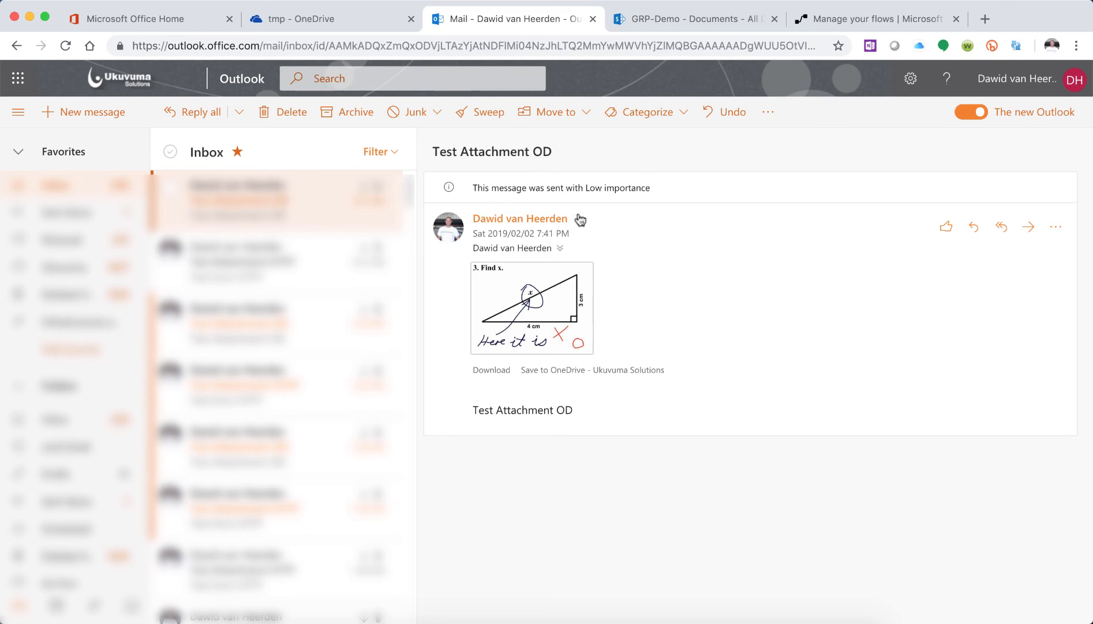
mouse_move(623, 272)
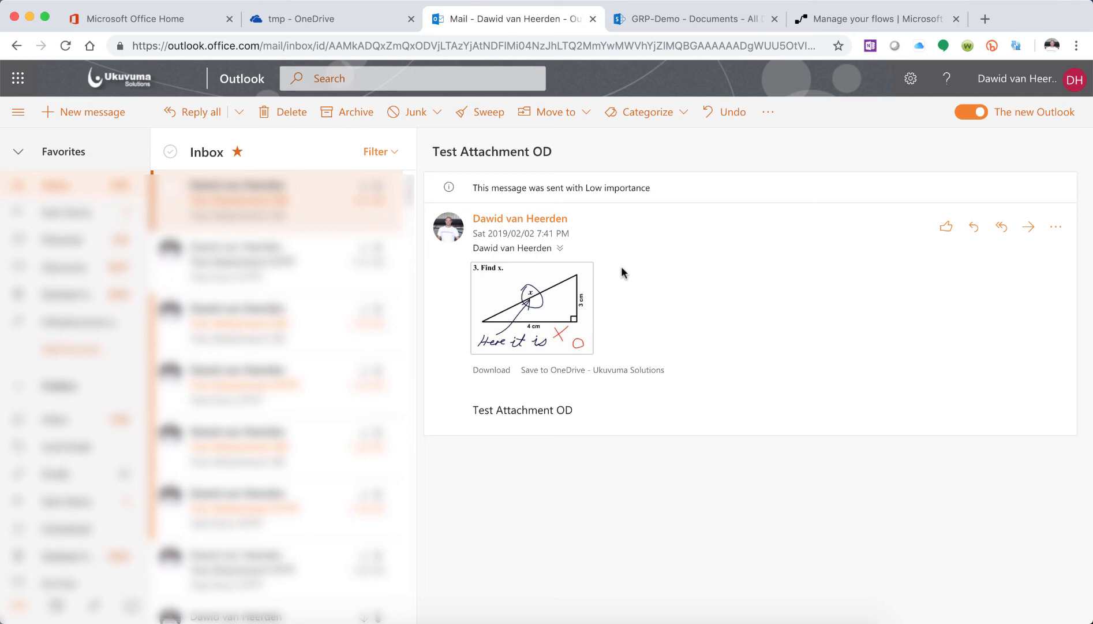
mouse_move(629, 143)
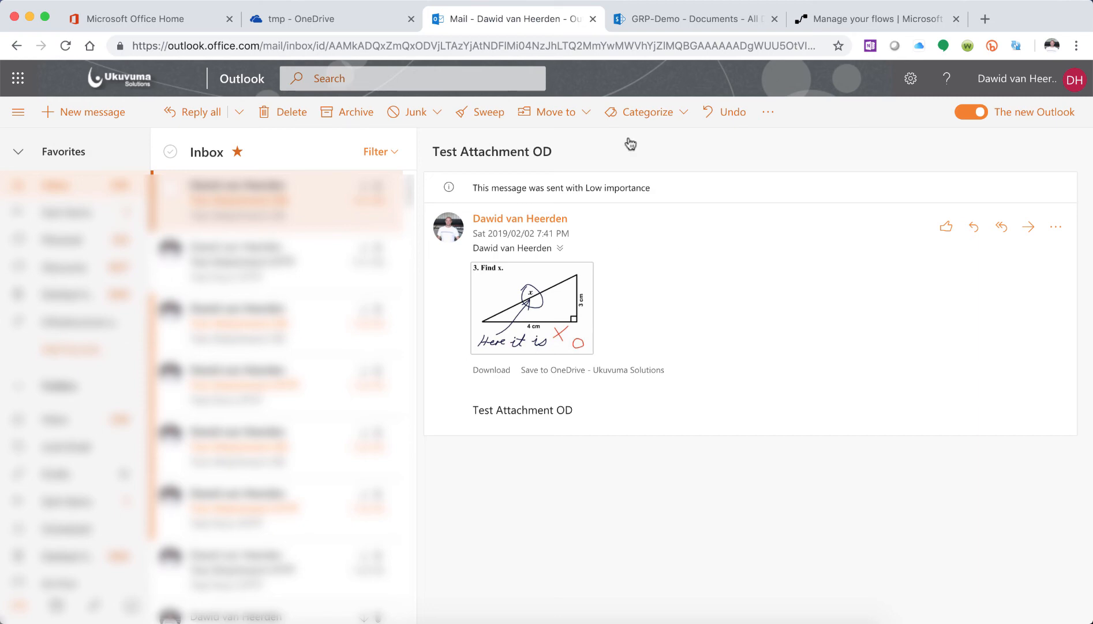
- Return to Microsoft Flow to check Flow File Upload's latest run
click(872, 19)
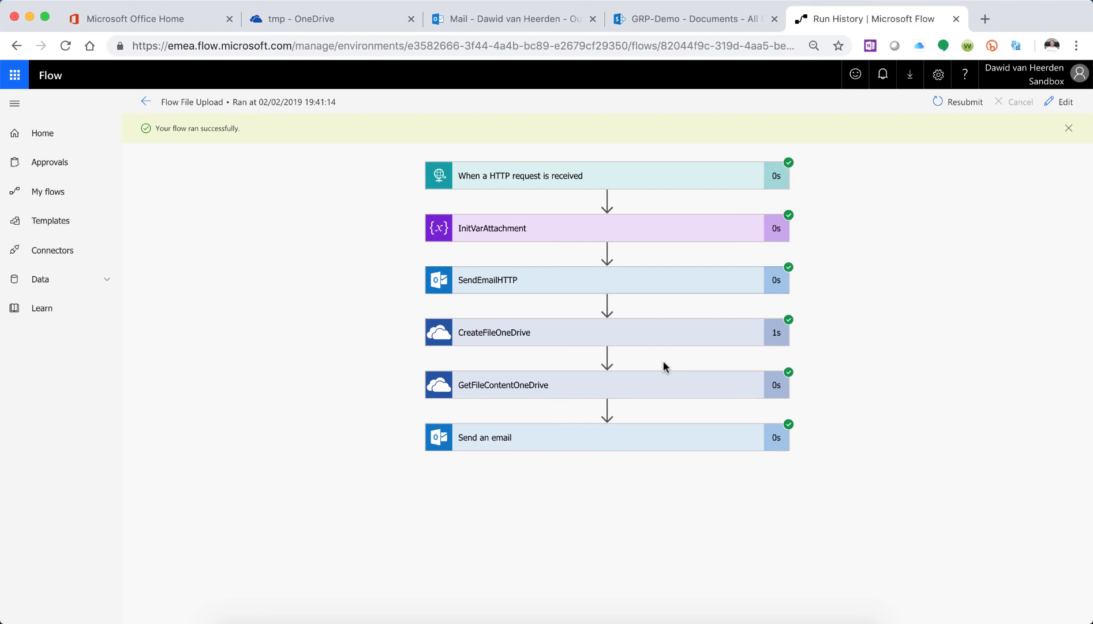
mouse_move(616, 202)
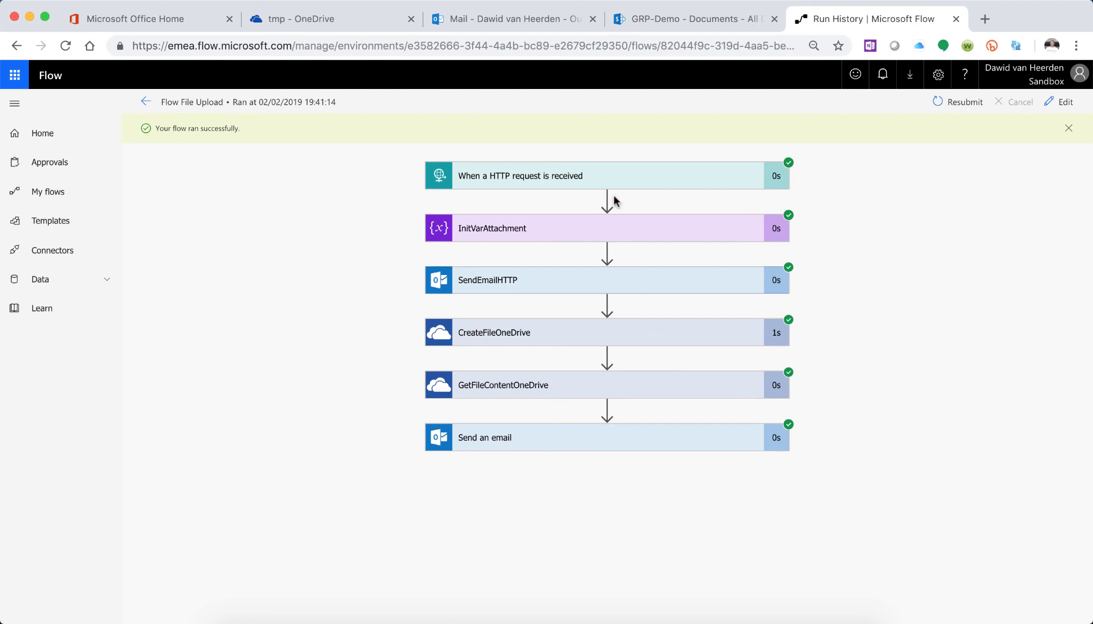